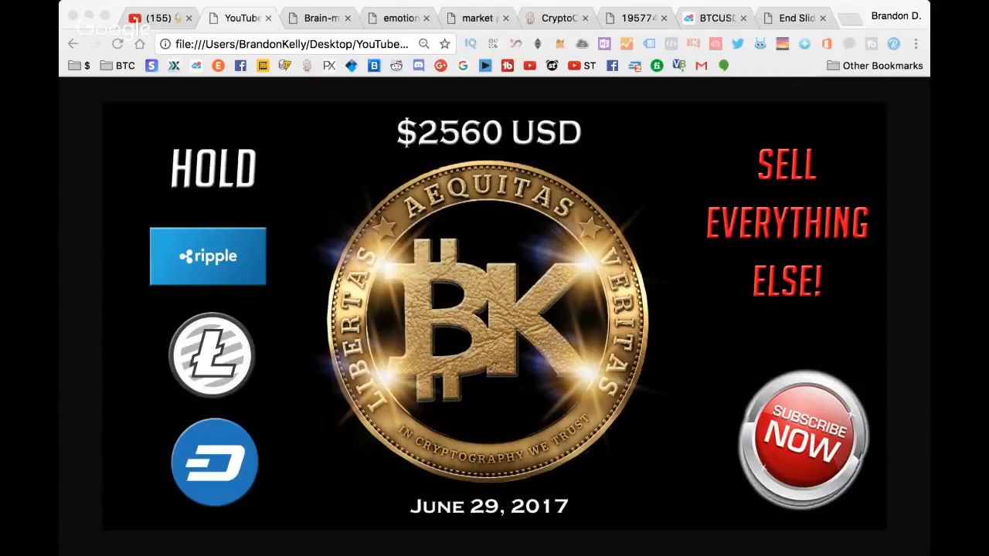
{"action": "mouse_move", "coordinate": [199, 129]}
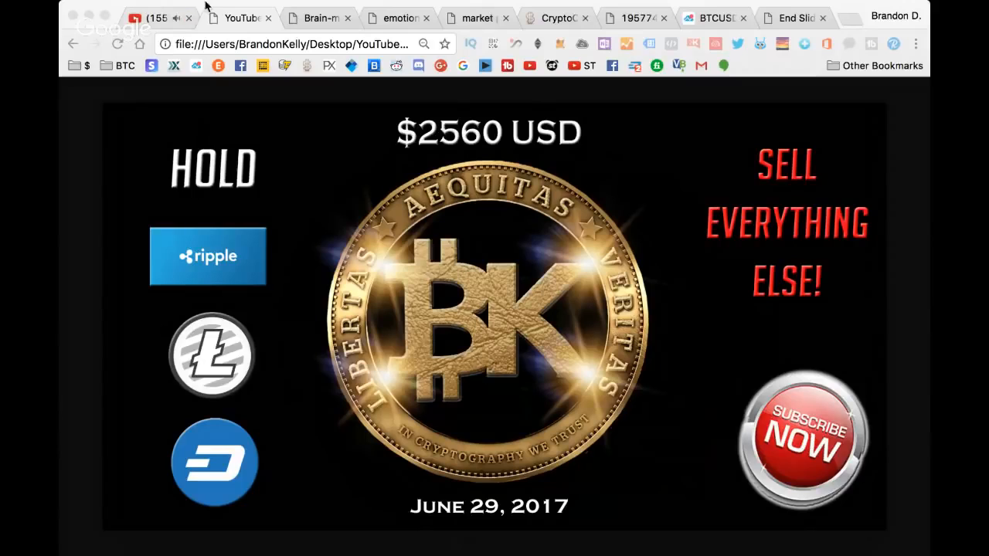
Step: Close the unneeded leftmost page so the June 29 $2560 HOLD slide shows
{"action": "left_click", "coordinate": [188, 18]}
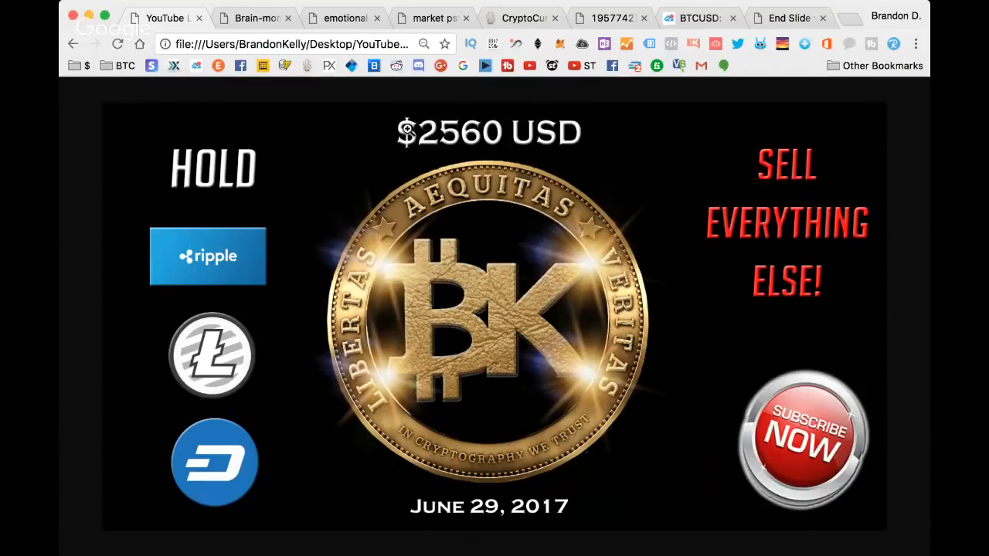
{"action": "mouse_move", "coordinate": [290, 365]}
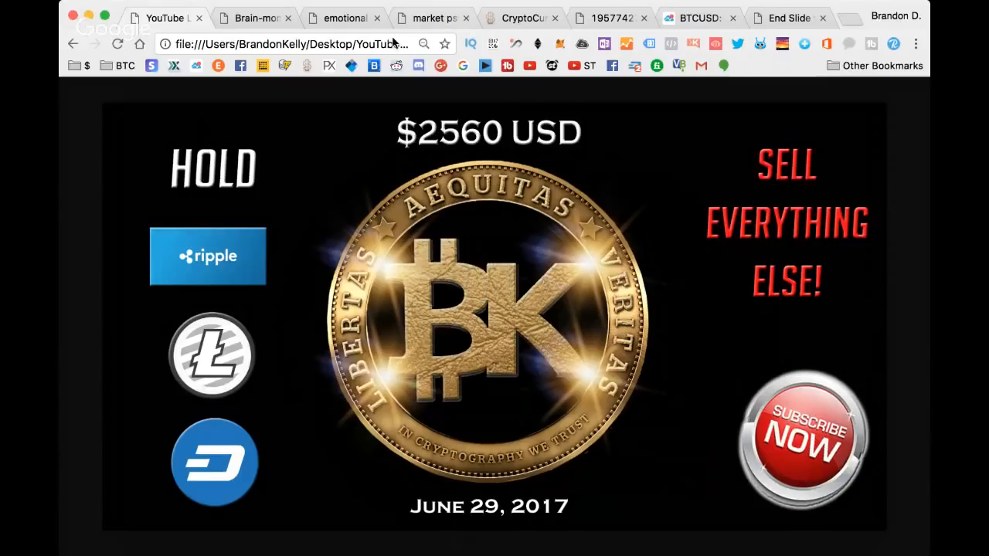
{"action": "mouse_move", "coordinate": [307, 117]}
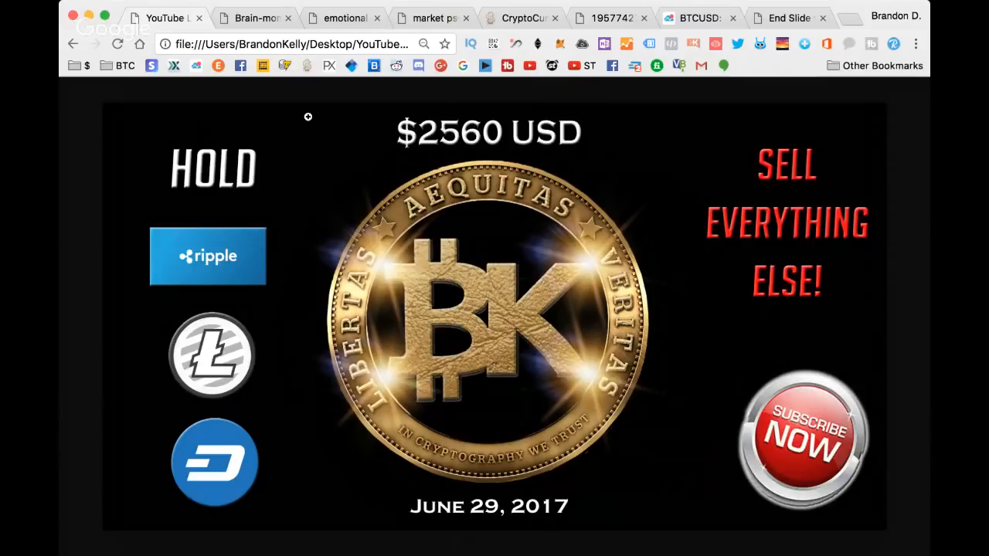
Step: Show the brain-made-of-money image
{"action": "left_click", "coordinate": [250, 19]}
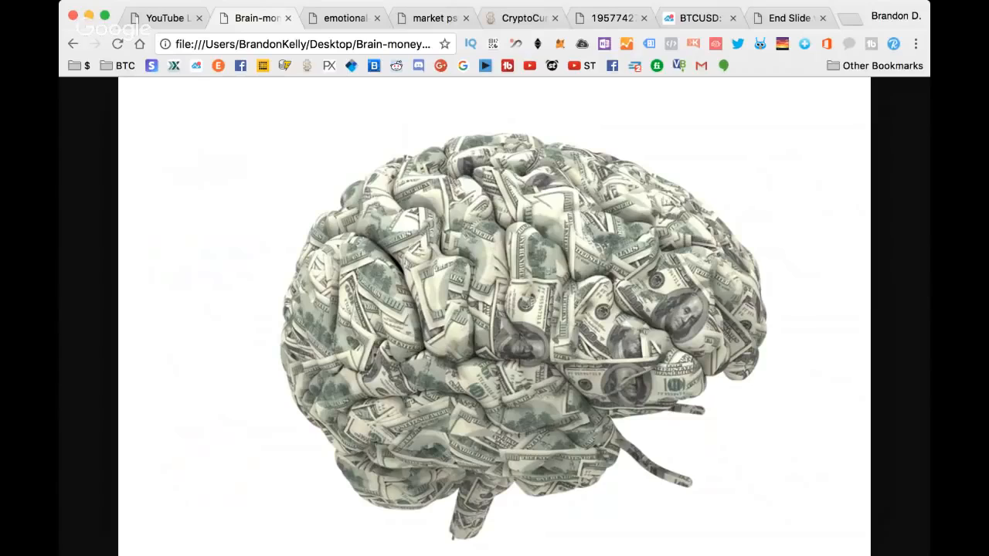
{"action": "mouse_move", "coordinate": [337, 31]}
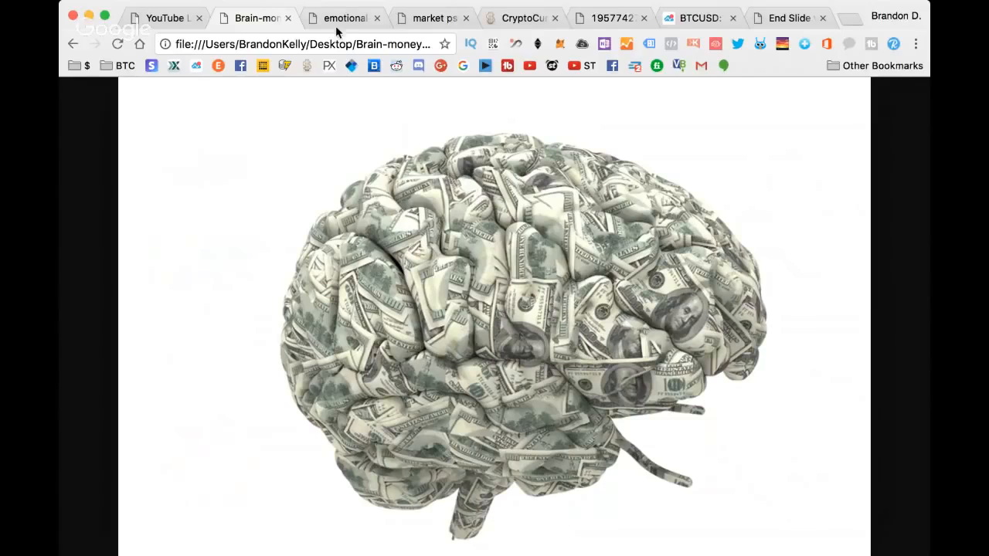
Step: Show the emotional investing cycle diagram from Optimism through Euphoria to Capitulation
{"action": "left_click", "coordinate": [343, 19]}
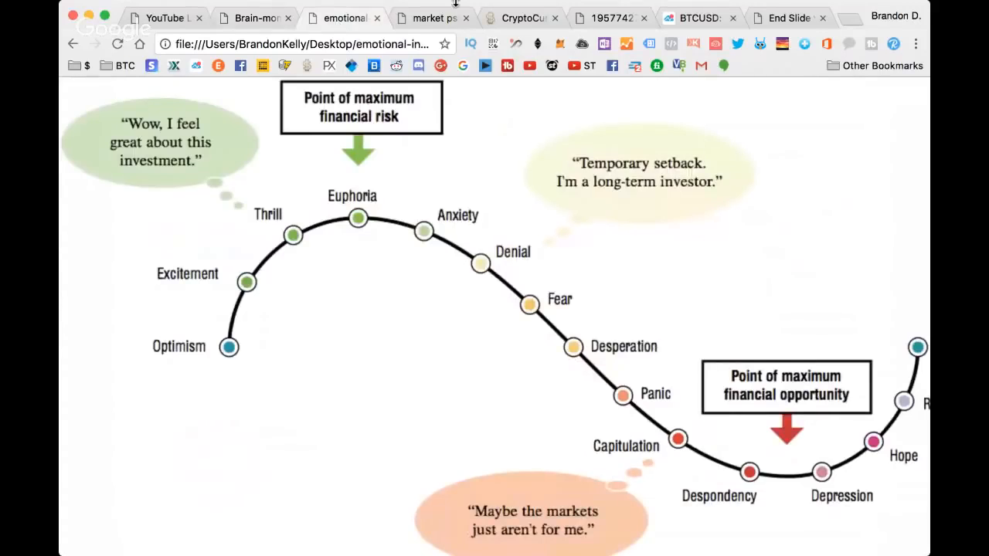
{"action": "mouse_move", "coordinate": [169, 189]}
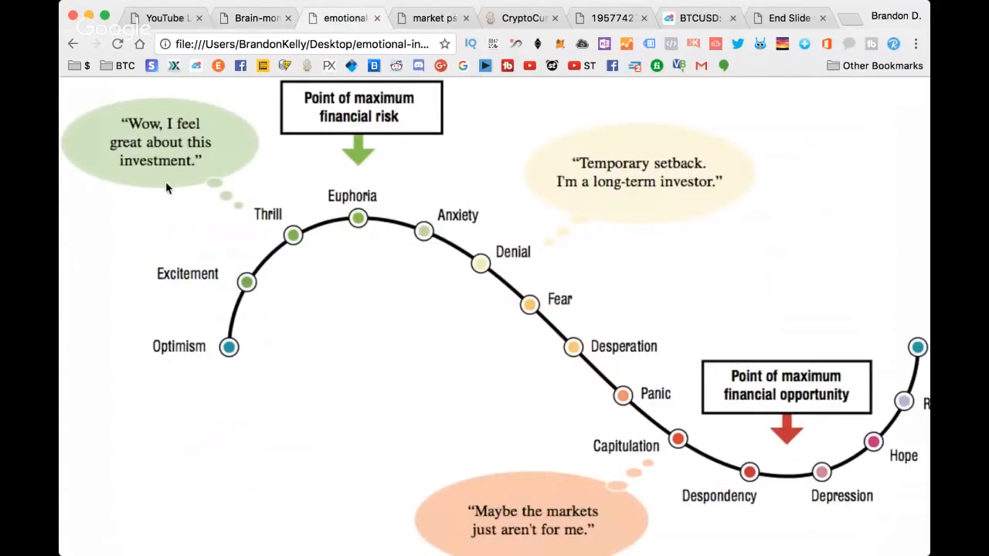
{"action": "mouse_move", "coordinate": [918, 43]}
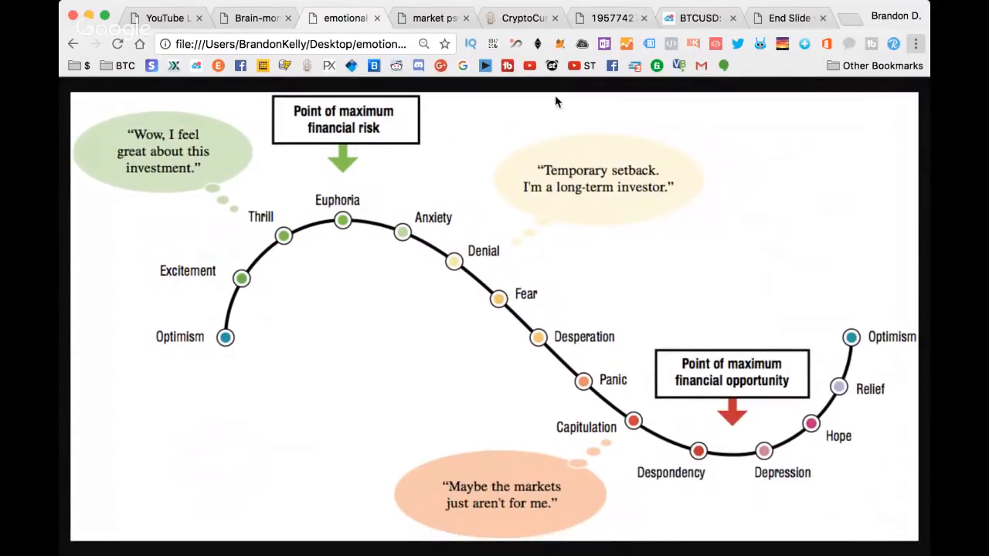
{"action": "mouse_move", "coordinate": [303, 328]}
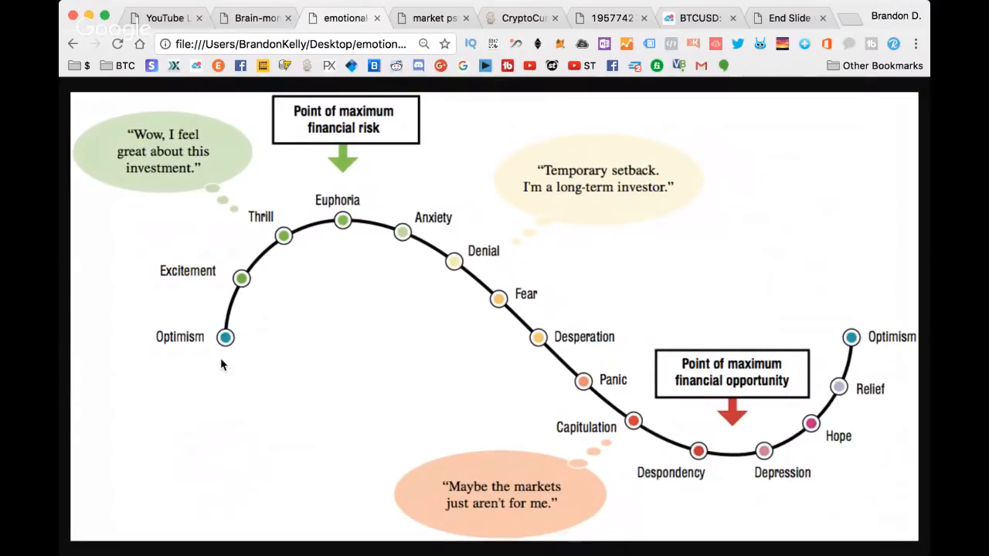
{"action": "mouse_move", "coordinate": [202, 329]}
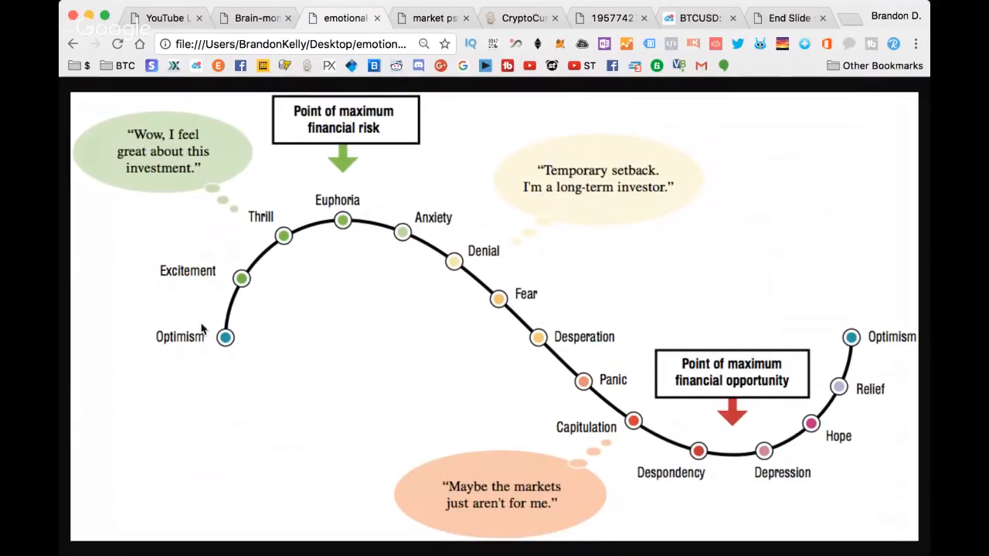
{"action": "mouse_move", "coordinate": [379, 263]}
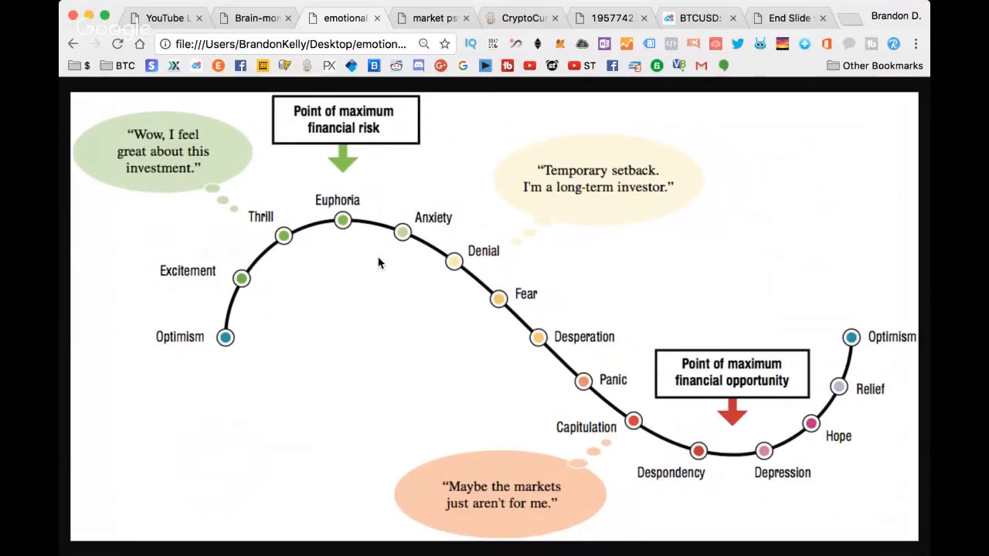
{"action": "mouse_move", "coordinate": [393, 246]}
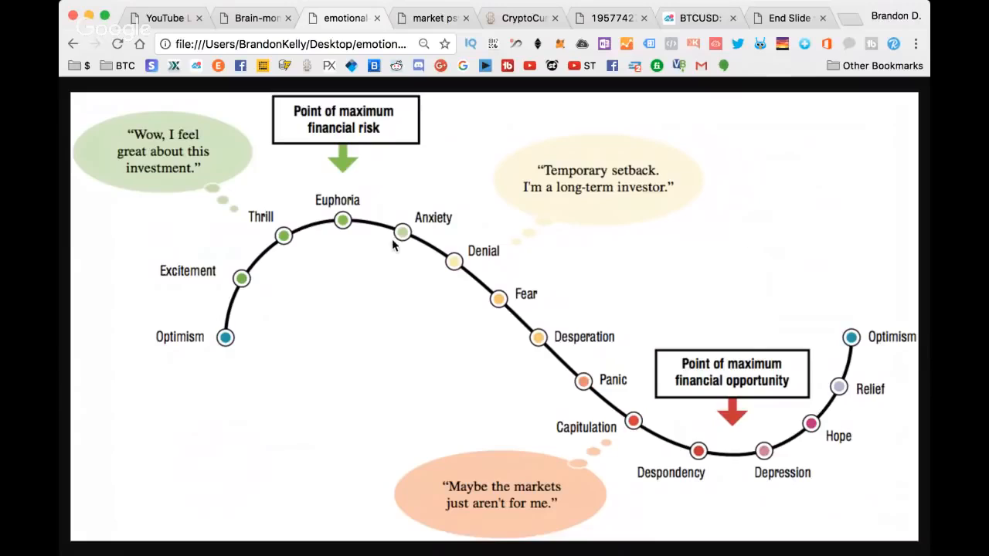
{"action": "mouse_move", "coordinate": [493, 296]}
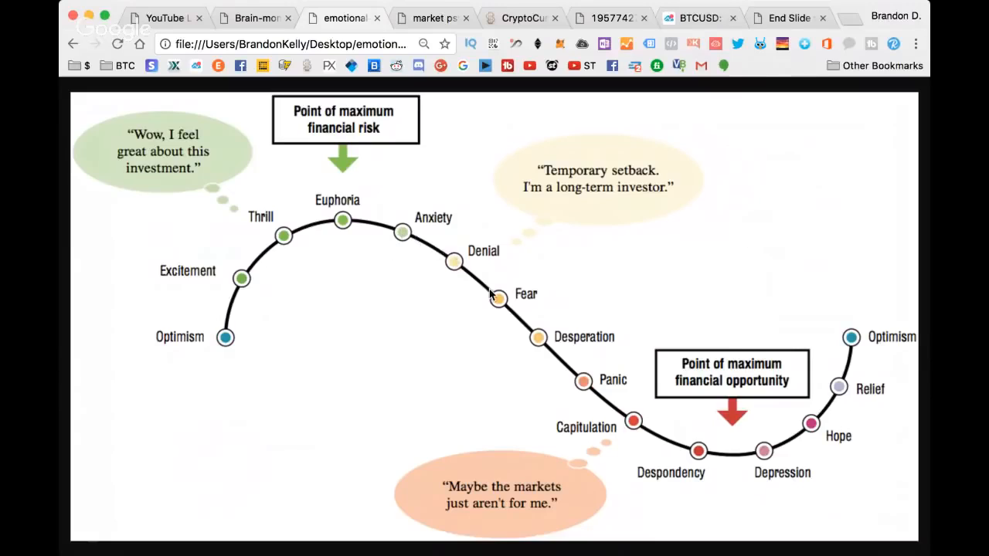
{"action": "mouse_move", "coordinate": [586, 378]}
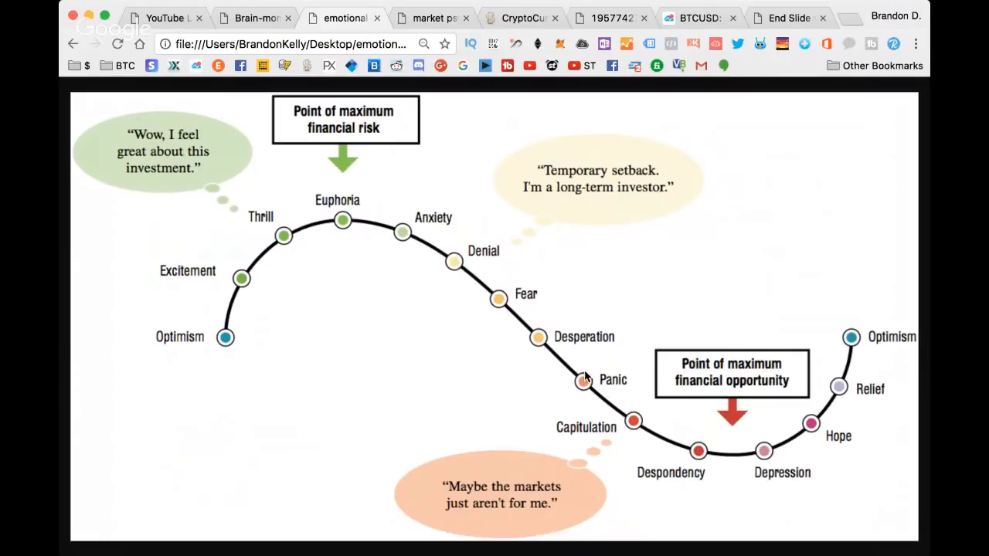
{"action": "mouse_move", "coordinate": [502, 325]}
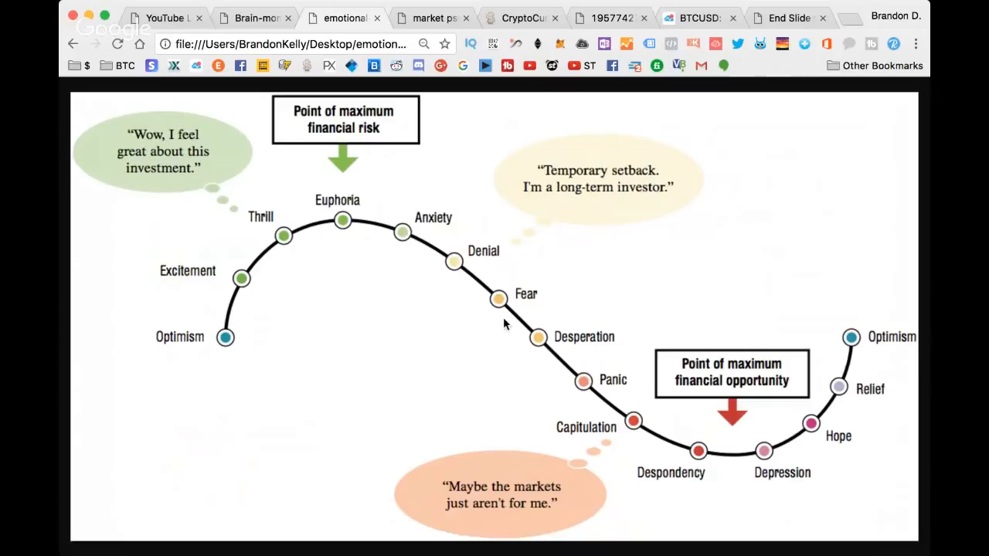
{"action": "mouse_move", "coordinate": [595, 379]}
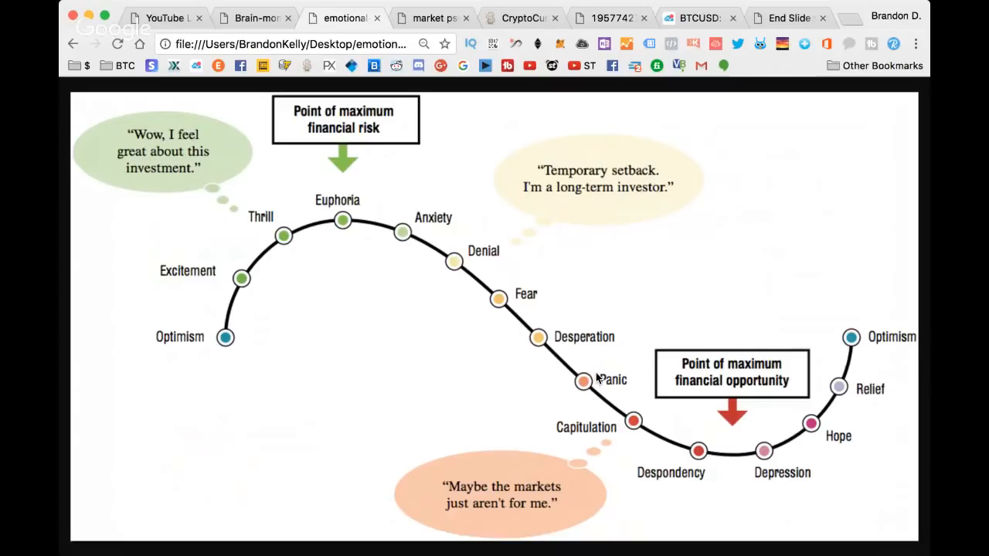
{"action": "mouse_move", "coordinate": [804, 341]}
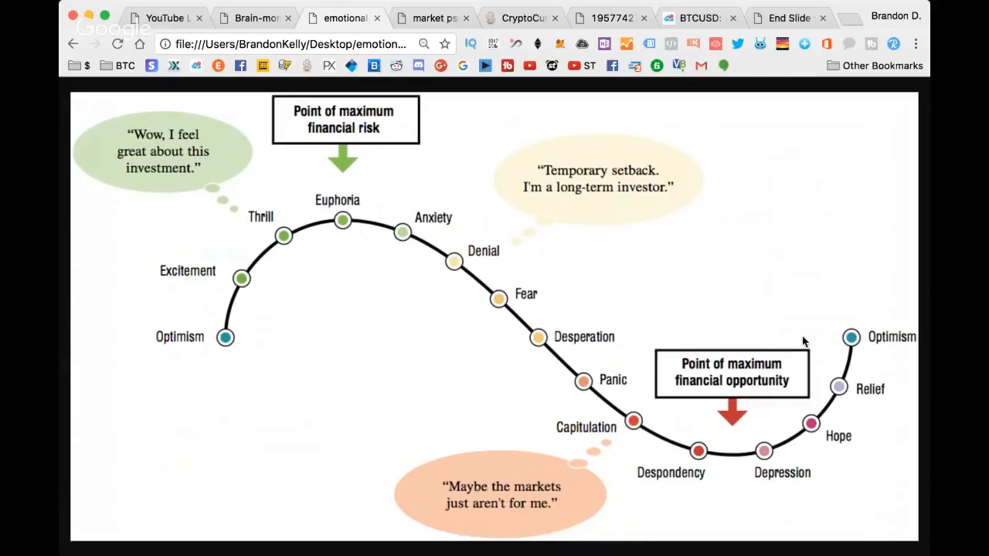
{"action": "mouse_move", "coordinate": [222, 350]}
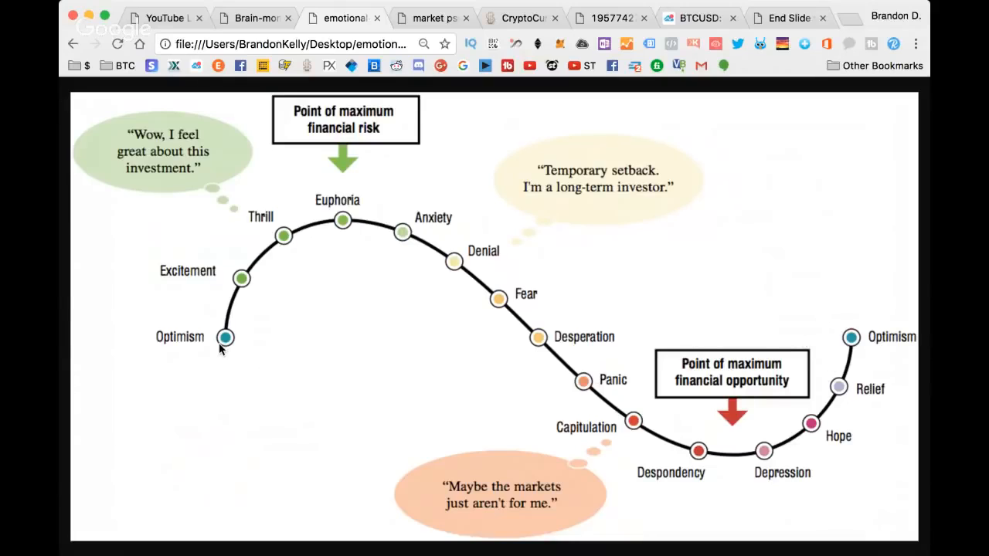
{"action": "mouse_move", "coordinate": [648, 366]}
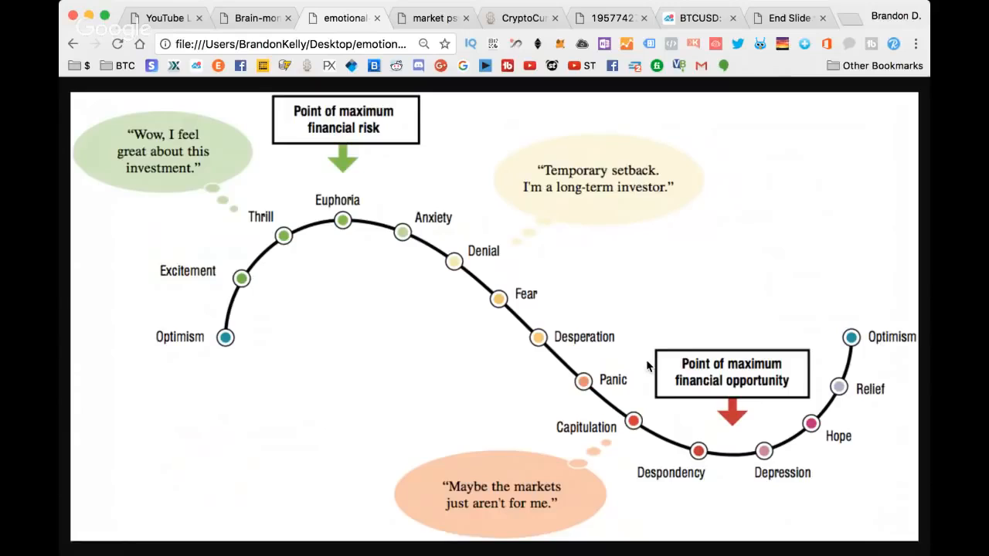
{"action": "mouse_move", "coordinate": [173, 347]}
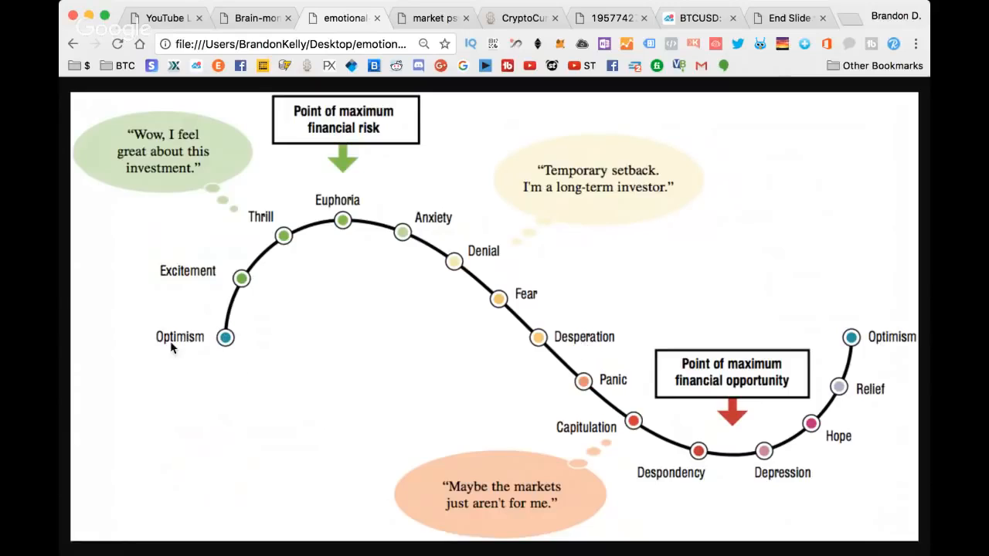
{"action": "mouse_move", "coordinate": [249, 297]}
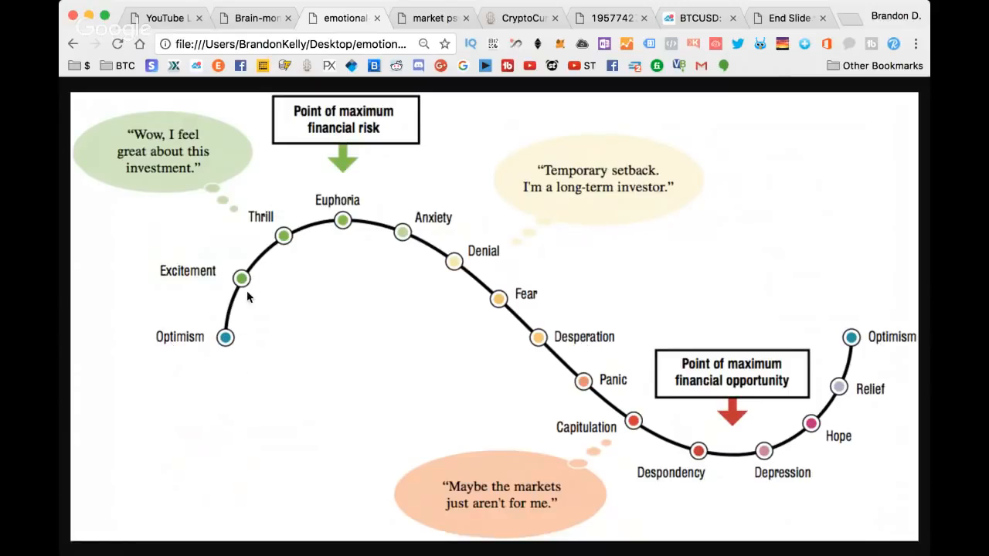
{"action": "mouse_move", "coordinate": [247, 390]}
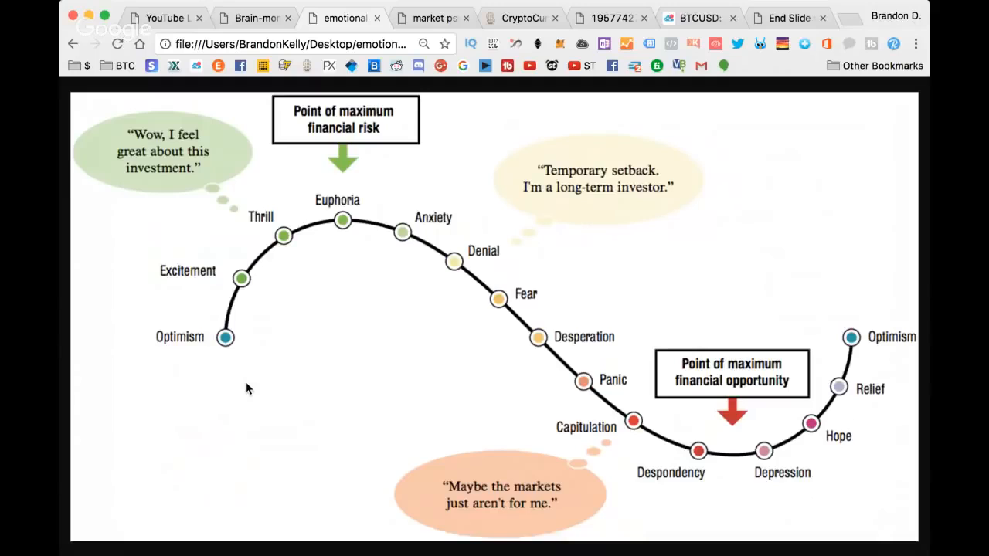
{"action": "mouse_move", "coordinate": [136, 426]}
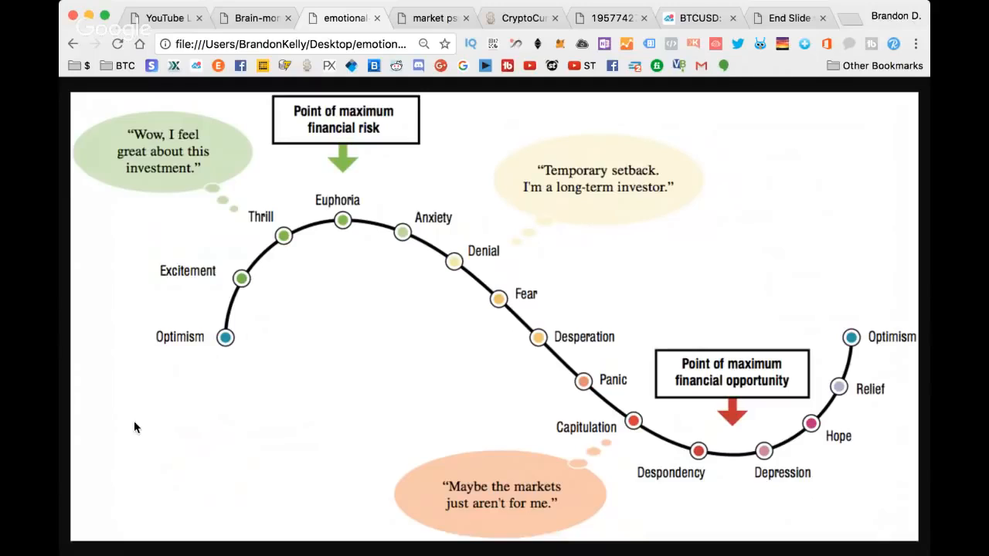
{"action": "mouse_move", "coordinate": [227, 323]}
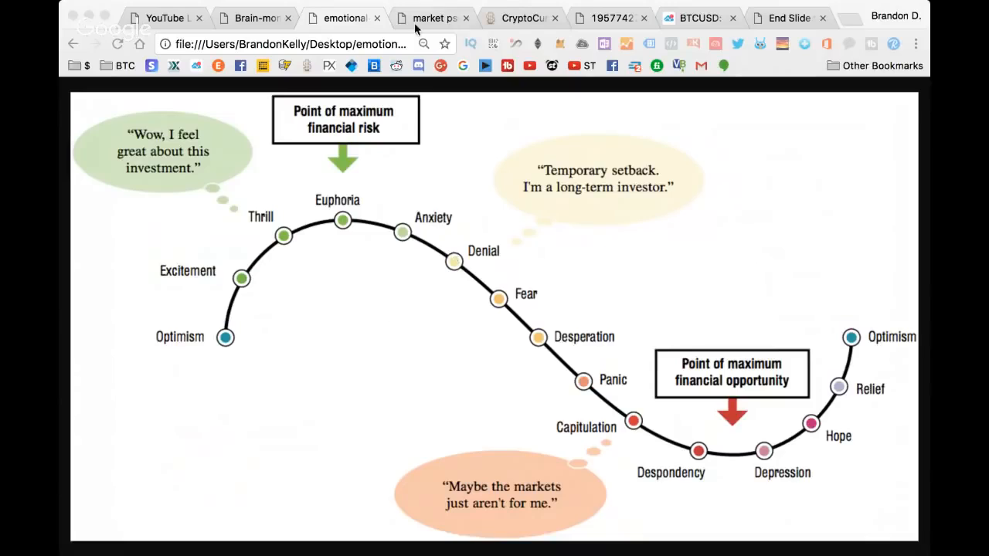
Step: Show the Psychology of a Market Cycle chart with its emotional stages
{"action": "left_click", "coordinate": [433, 17]}
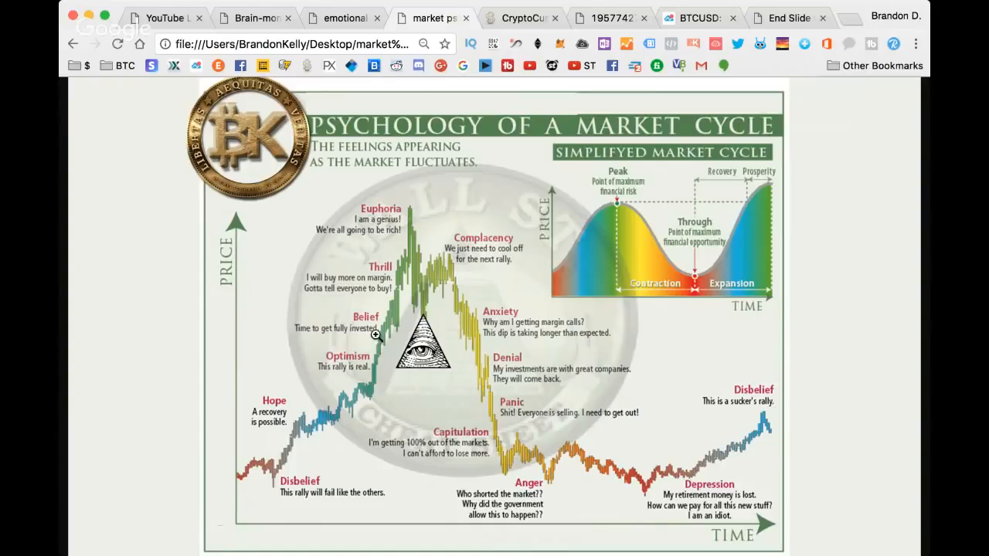
{"action": "mouse_move", "coordinate": [494, 308]}
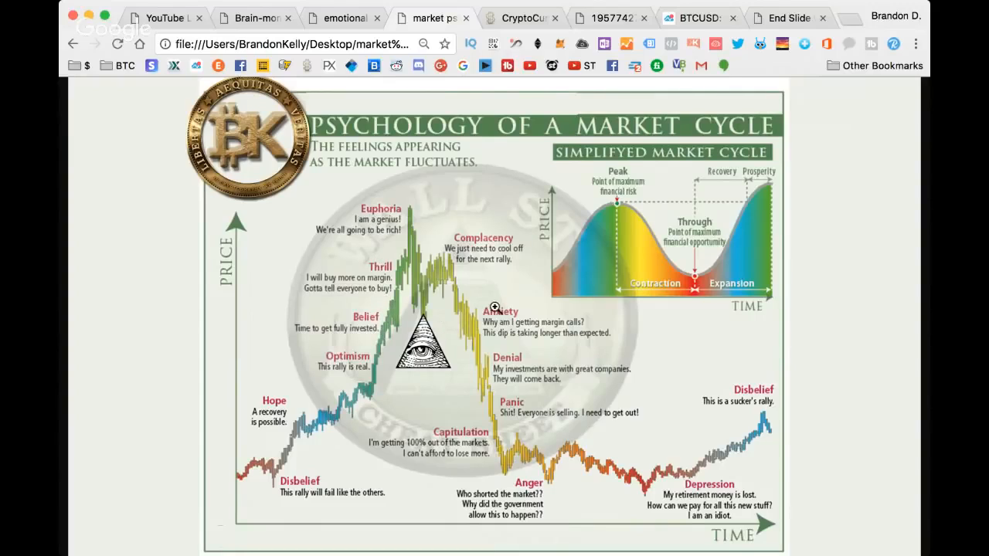
{"action": "mouse_move", "coordinate": [455, 323]}
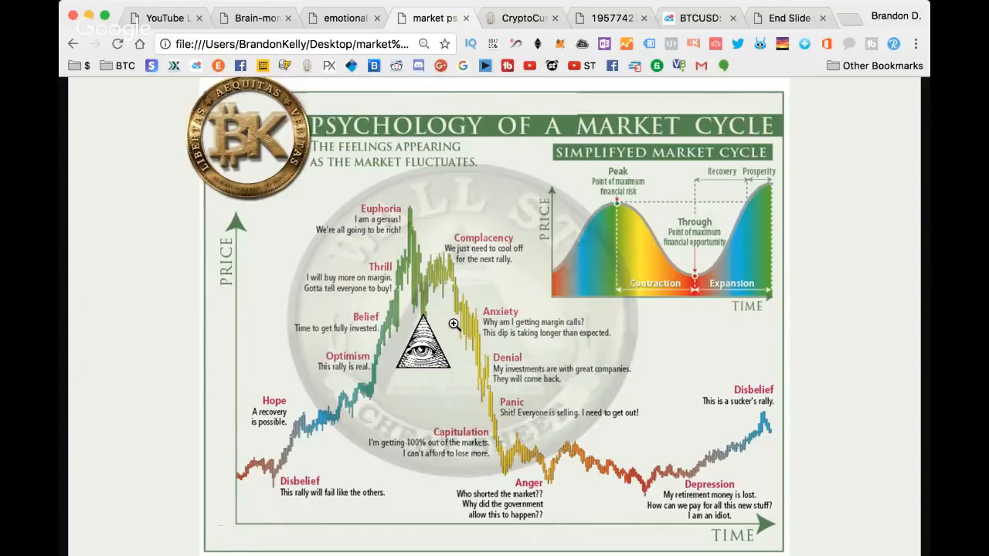
{"action": "mouse_move", "coordinate": [384, 235]}
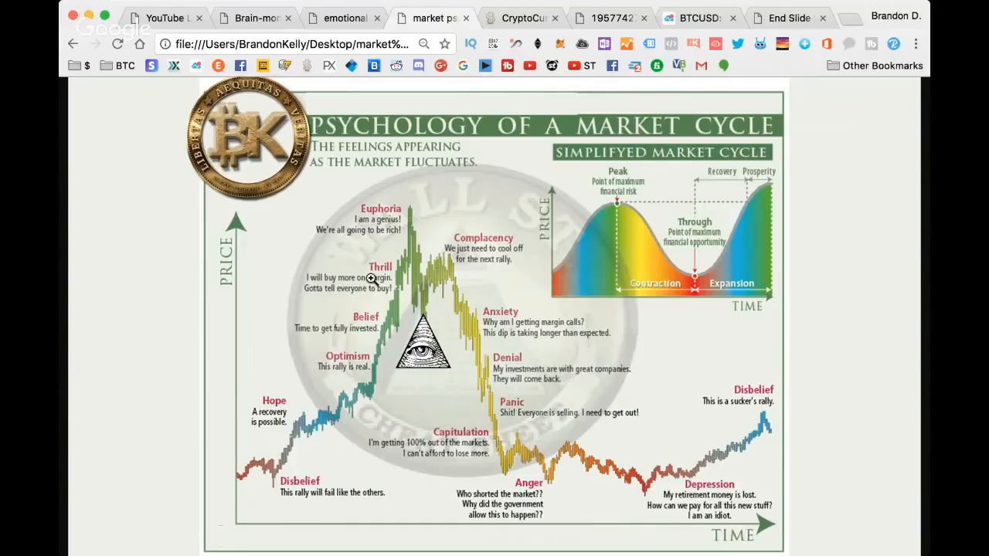
{"action": "mouse_move", "coordinate": [480, 255]}
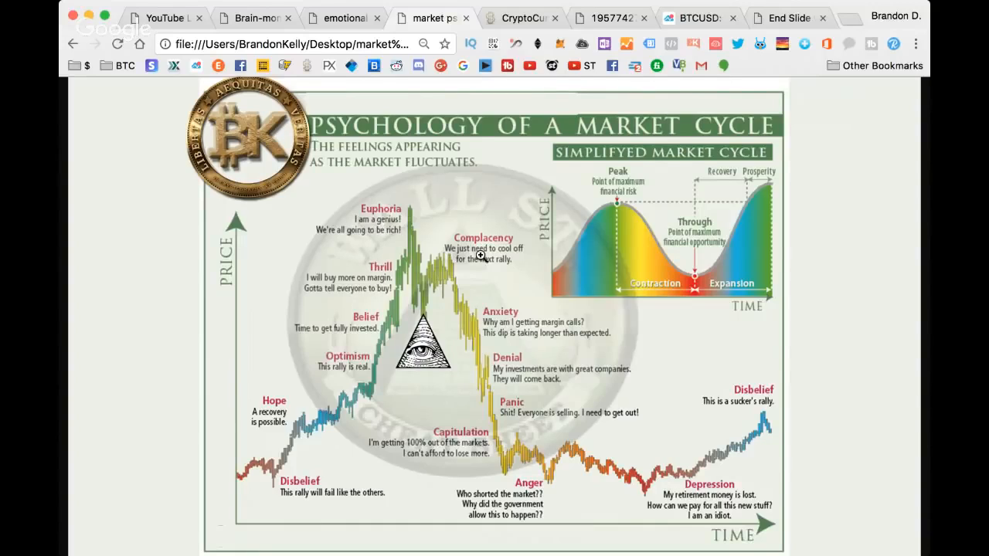
{"action": "mouse_move", "coordinate": [493, 337]}
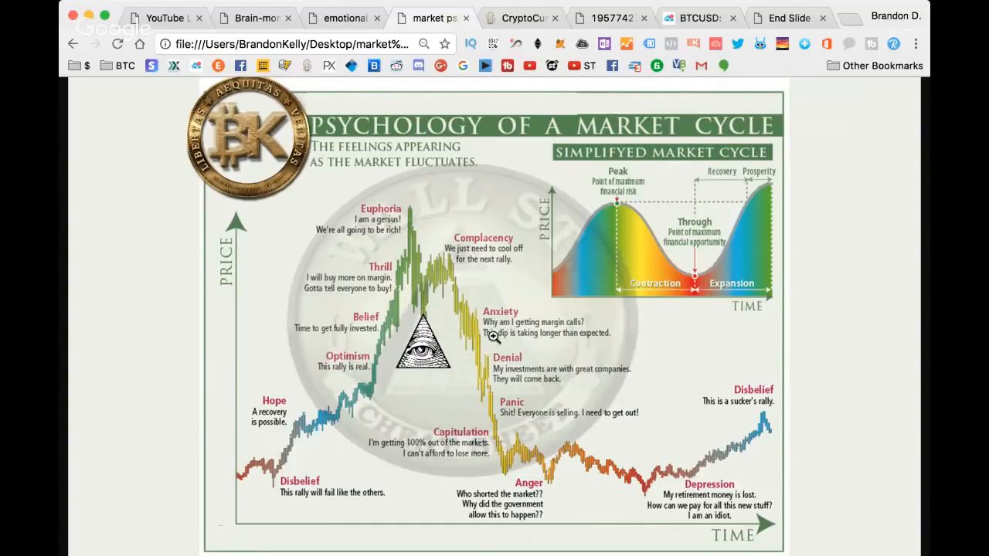
{"action": "mouse_move", "coordinate": [363, 322]}
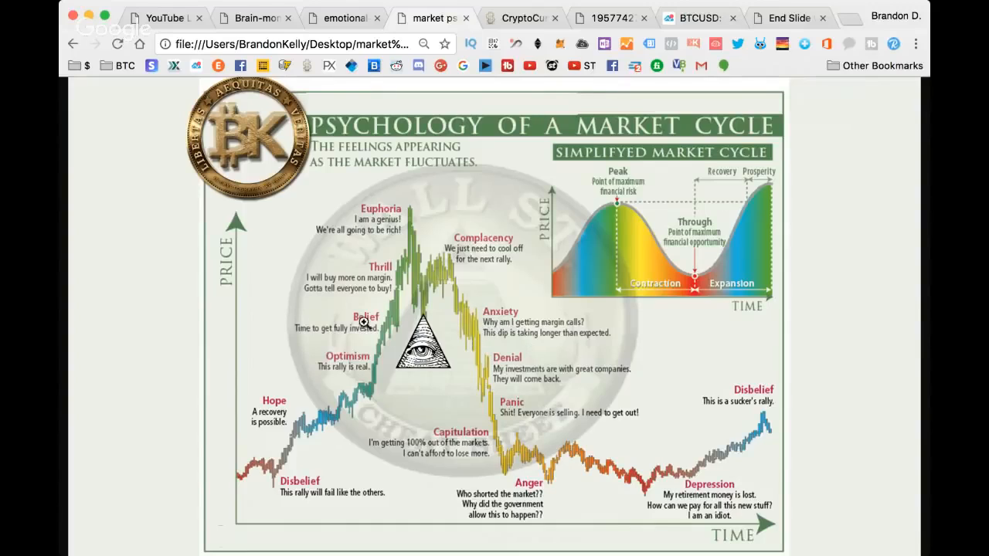
{"action": "mouse_move", "coordinate": [395, 297]}
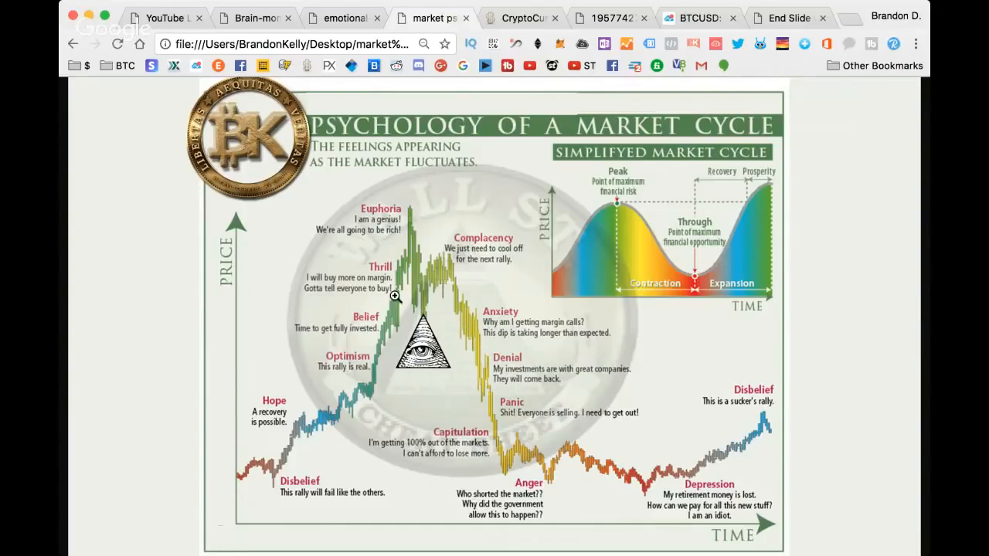
{"action": "mouse_move", "coordinate": [400, 352]}
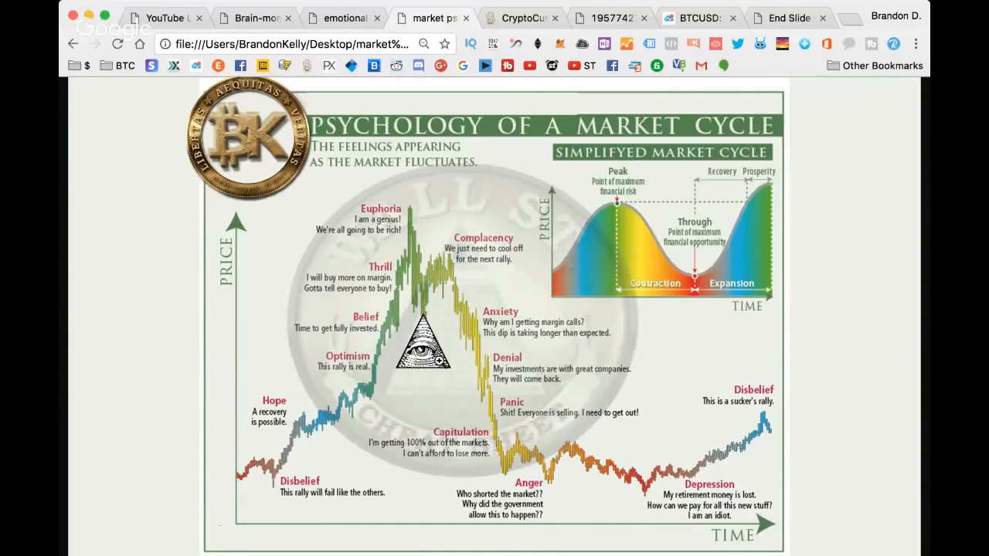
{"action": "mouse_move", "coordinate": [439, 311]}
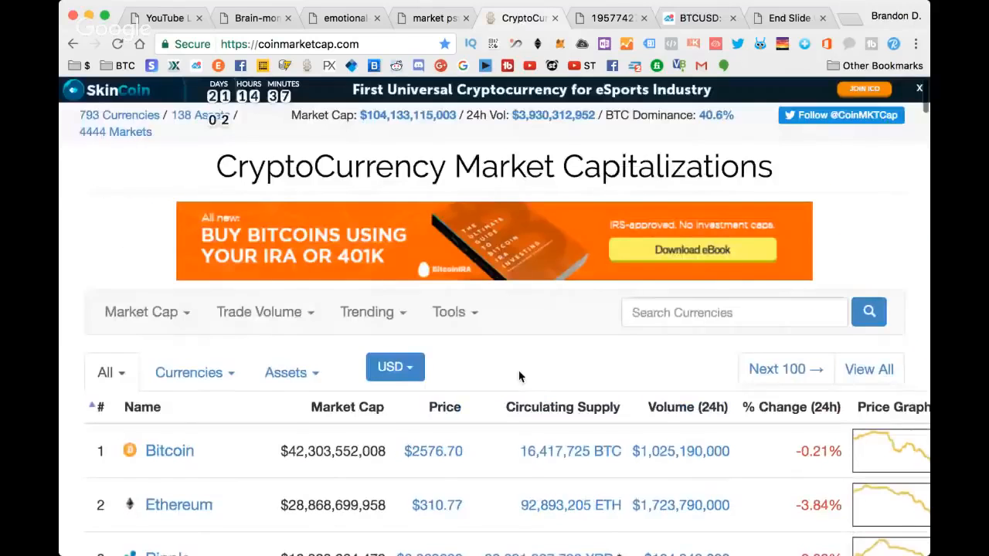
{"action": "mouse_move", "coordinate": [348, 331]}
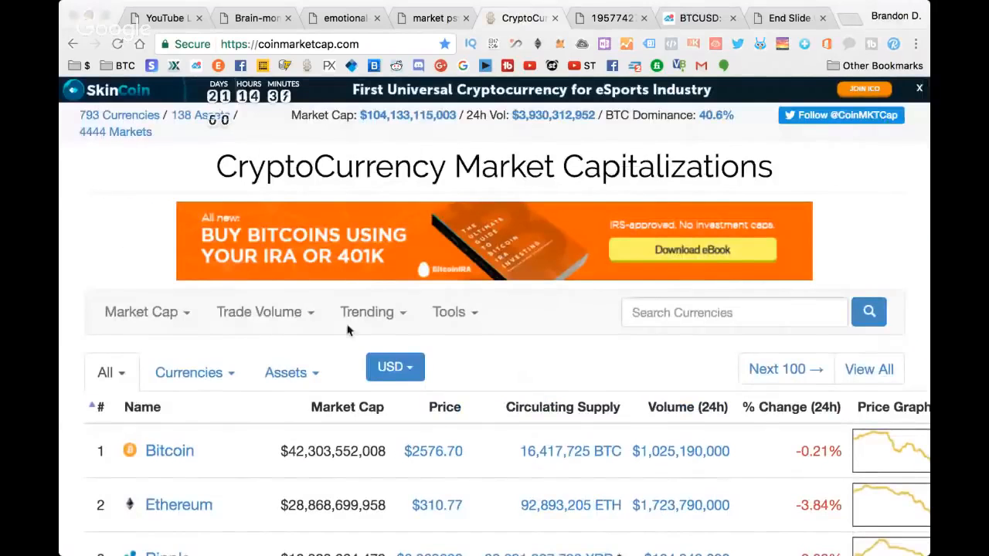
Step: Browse down the CoinMarketCap rankings, return to the top, then show the investor emotion cycle diagram
{"action": "scroll", "scroll_direction": "down", "scroll_amount": 3}
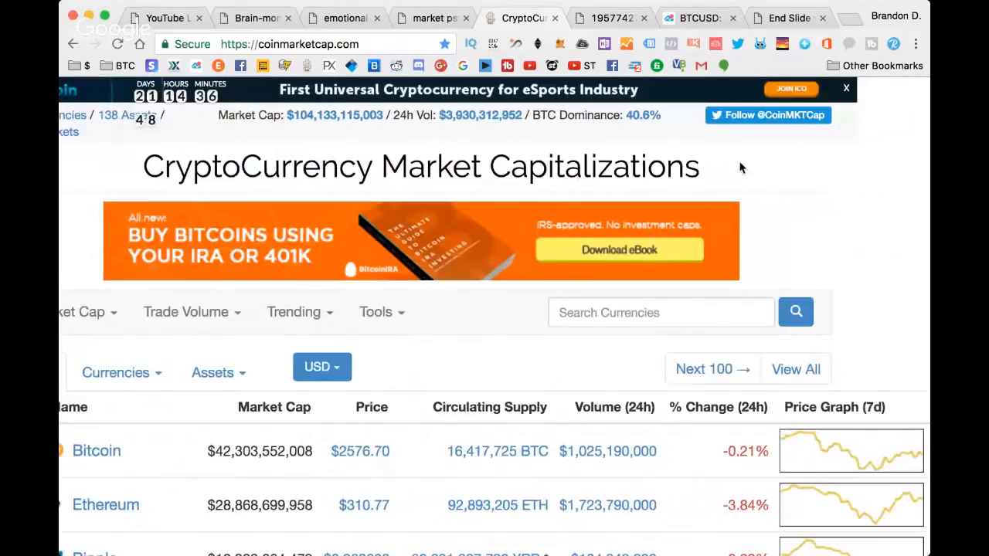
{"action": "scroll", "scroll_direction": "down", "scroll_amount": 3}
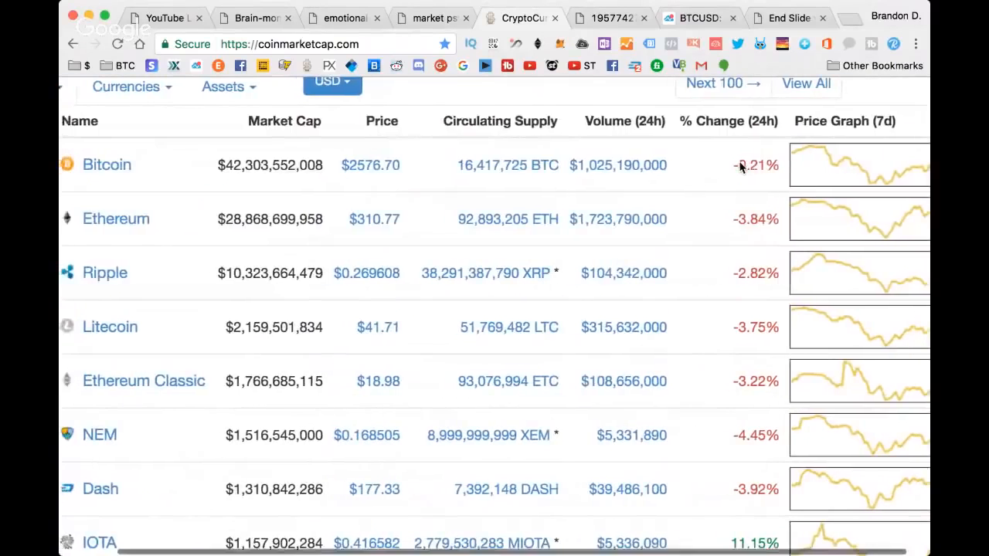
{"action": "scroll", "scroll_direction": "down", "scroll_amount": 3}
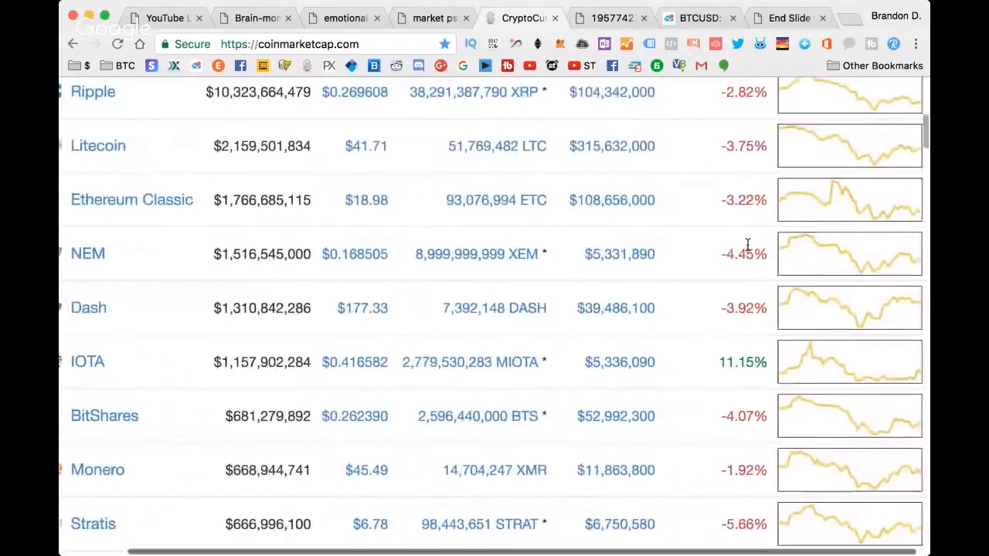
{"action": "scroll", "scroll_direction": "down", "scroll_amount": 3}
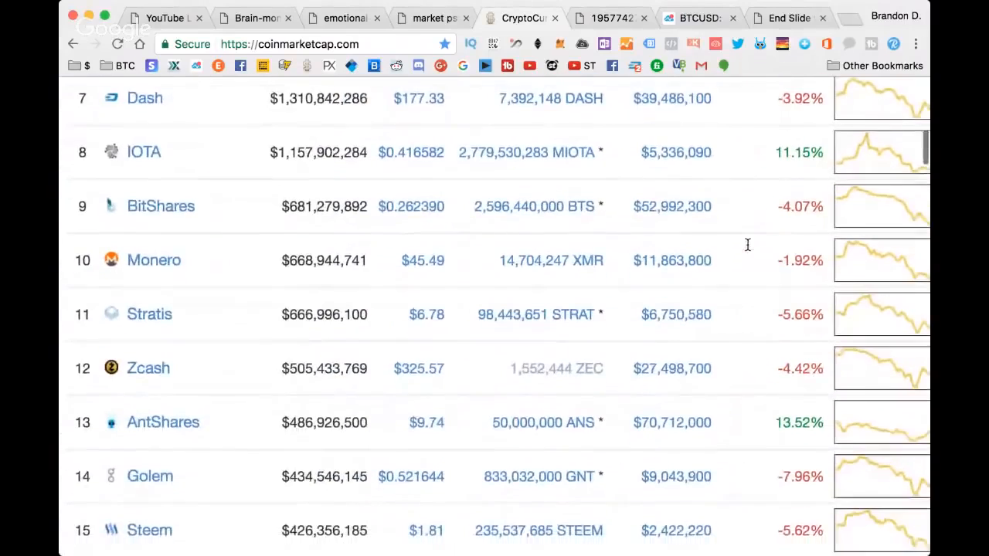
{"action": "scroll", "scroll_direction": "down", "scroll_amount": 3}
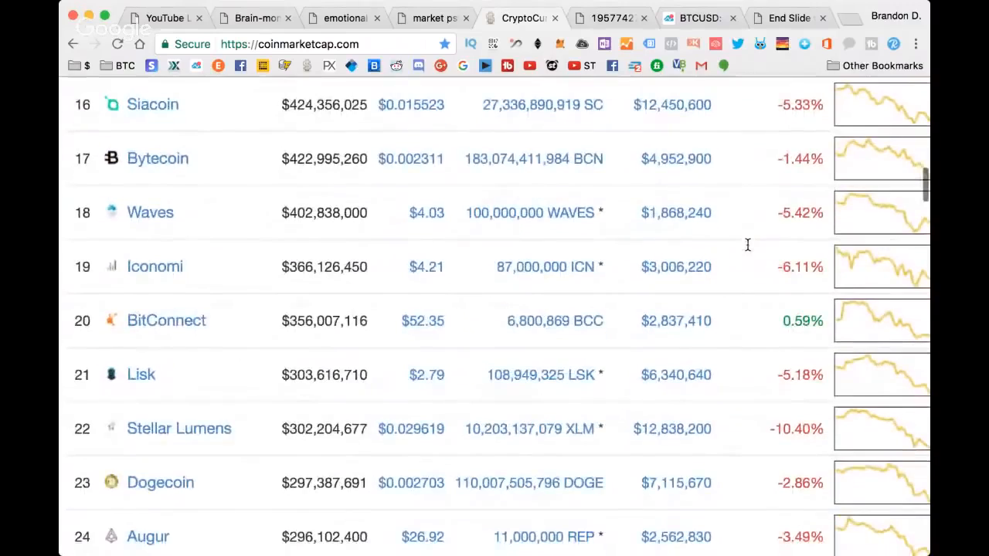
{"action": "scroll", "scroll_direction": "down", "scroll_amount": 3}
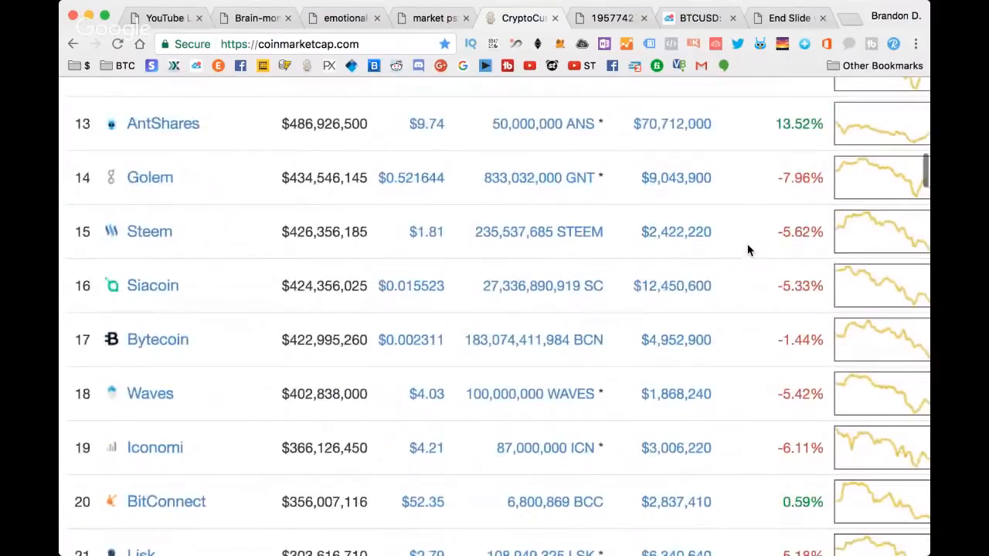
{"action": "scroll", "scroll_direction": "up", "scroll_amount": 3}
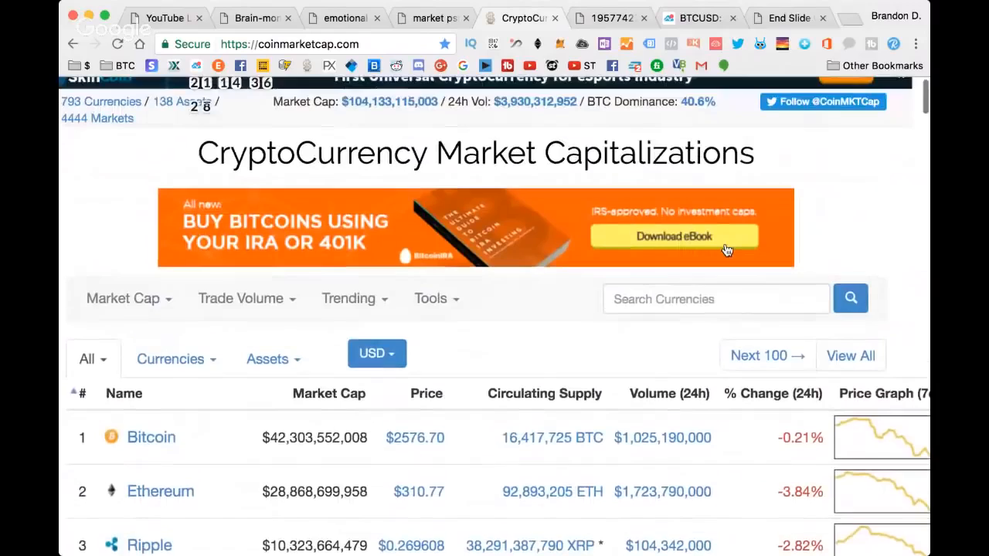
{"action": "left_click", "coordinate": [343, 19]}
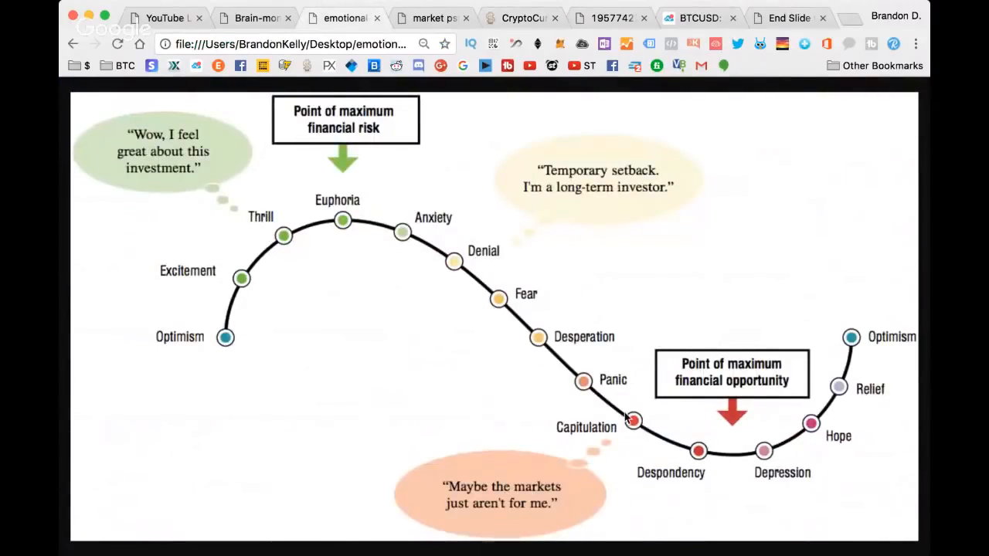
{"action": "mouse_move", "coordinate": [699, 446]}
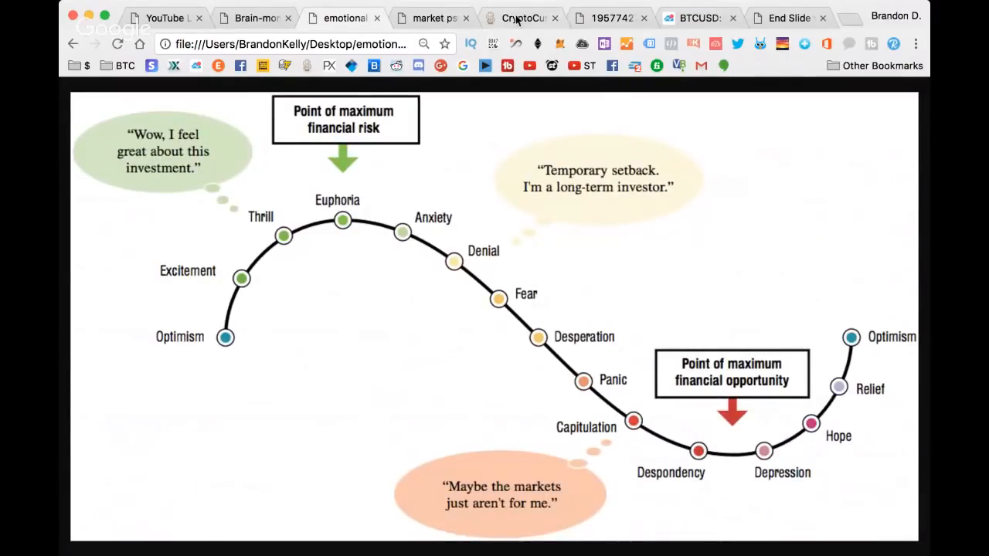
{"action": "left_click", "coordinate": [611, 18]}
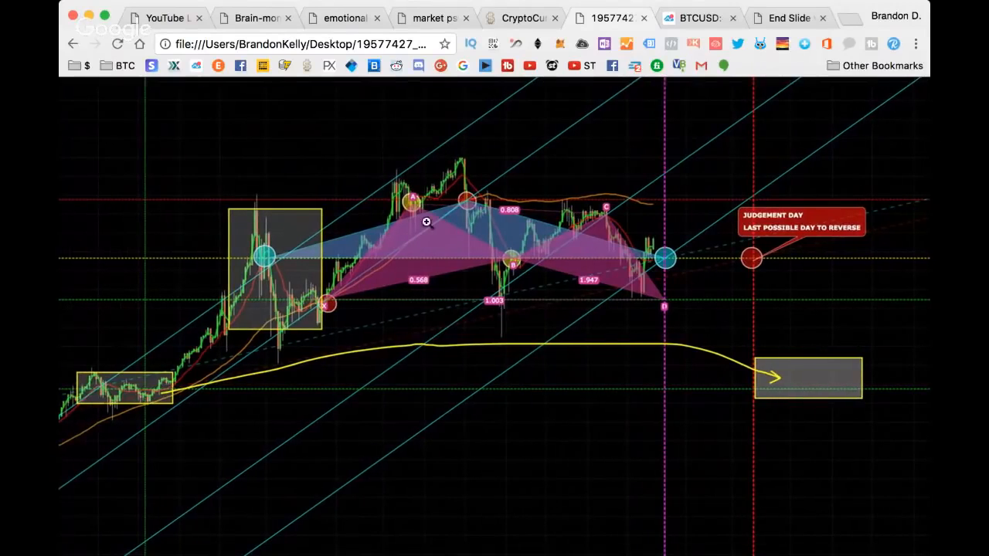
{"action": "mouse_move", "coordinate": [383, 298]}
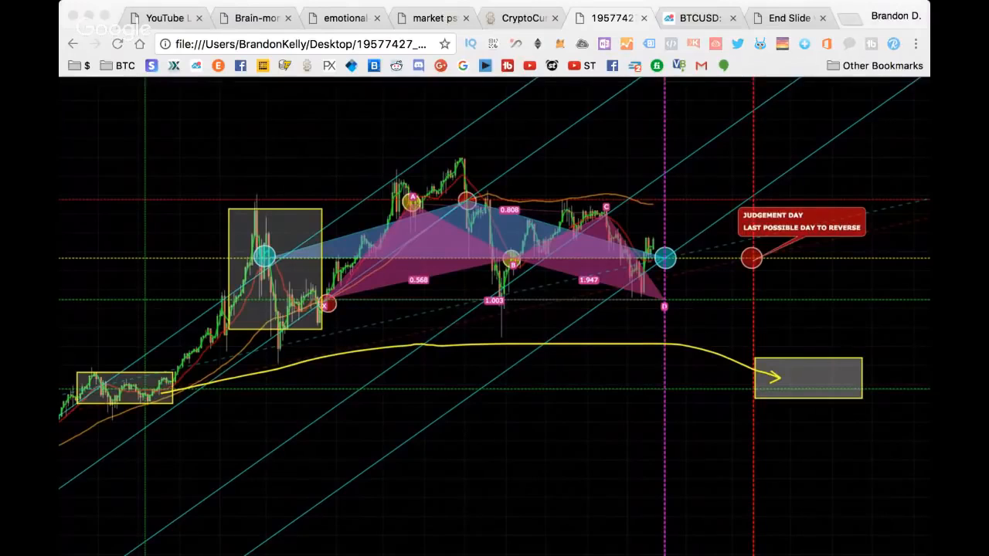
{"action": "mouse_move", "coordinate": [374, 317]}
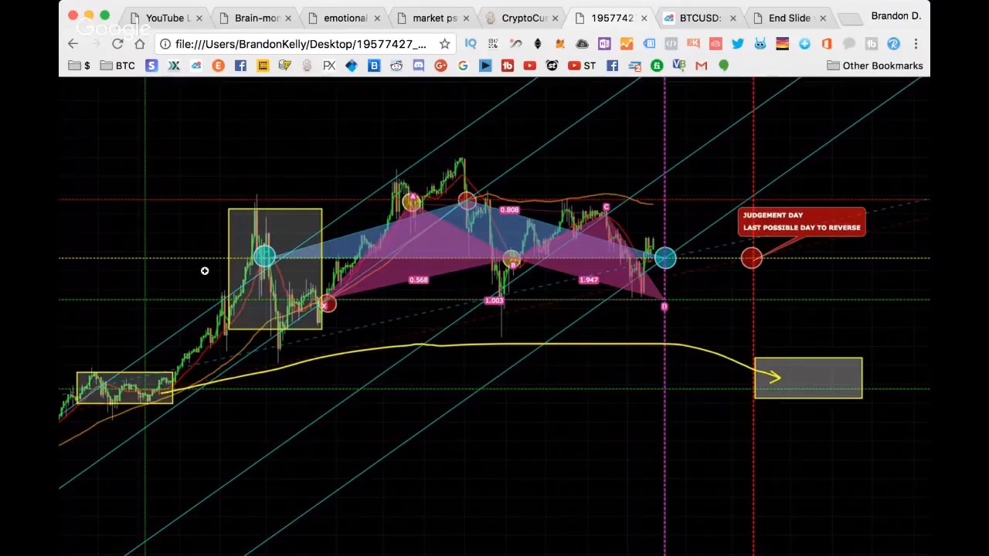
{"action": "mouse_move", "coordinate": [346, 291]}
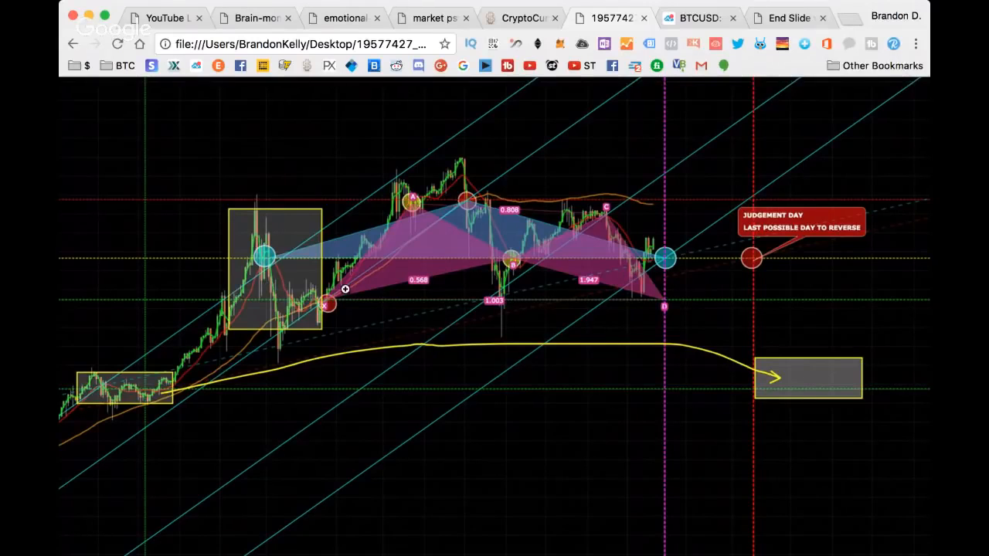
{"action": "mouse_move", "coordinate": [358, 294]}
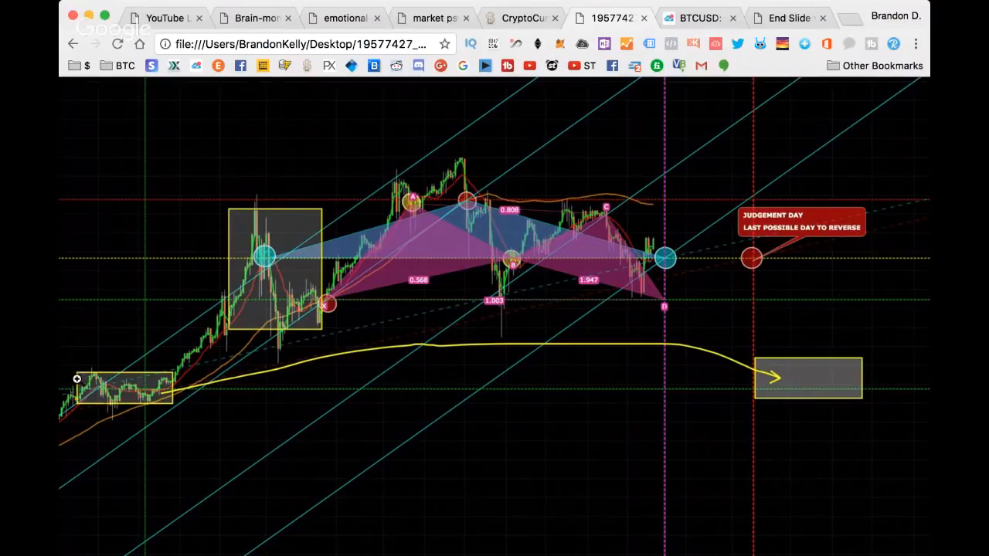
{"action": "mouse_move", "coordinate": [112, 375]}
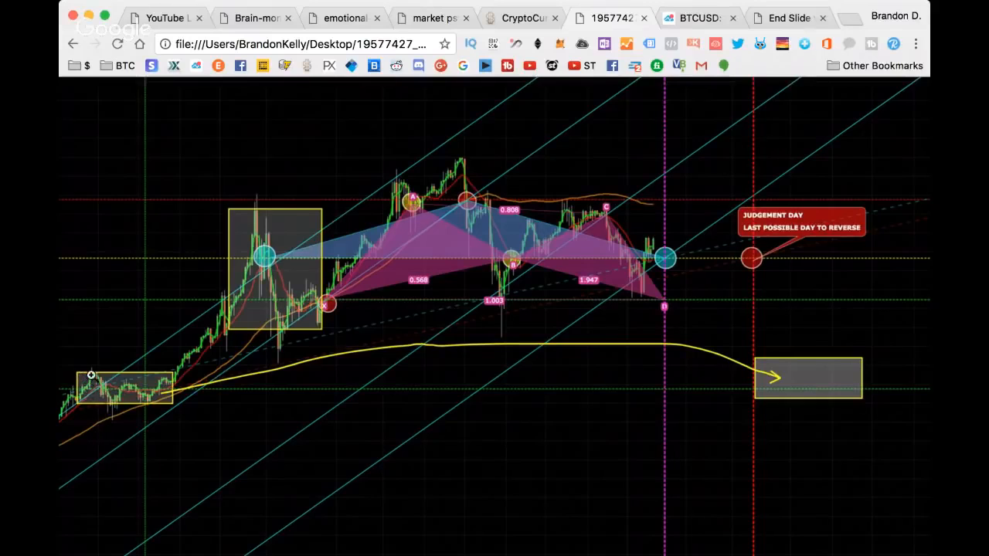
{"action": "mouse_move", "coordinate": [137, 386]}
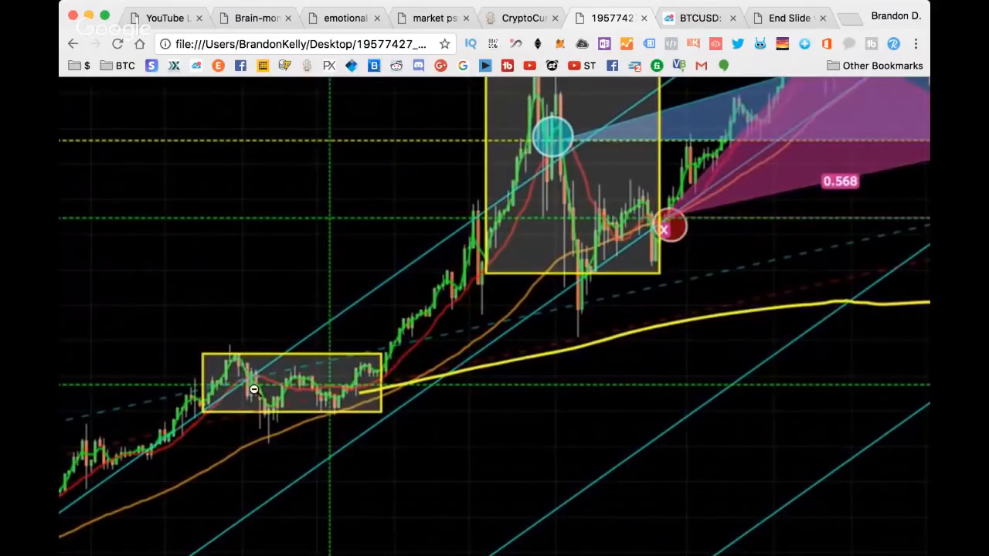
{"action": "mouse_move", "coordinate": [383, 390]}
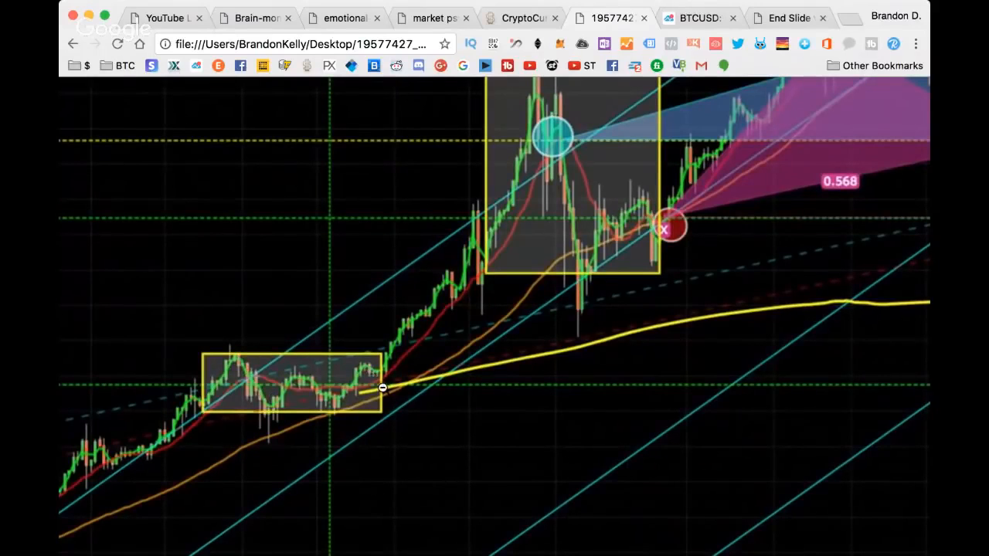
{"action": "scroll", "scroll_direction": "down", "scroll_amount": 3}
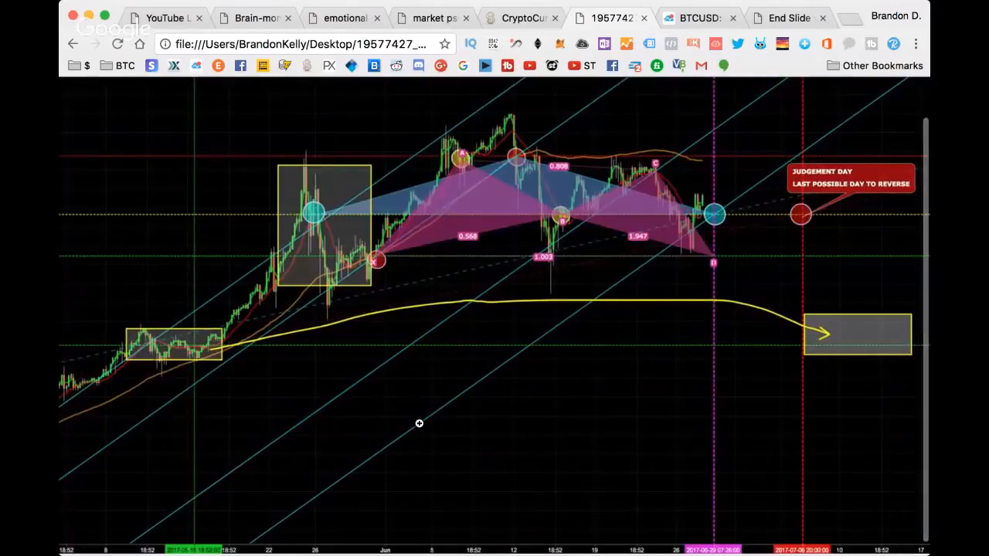
{"action": "mouse_move", "coordinate": [782, 310]}
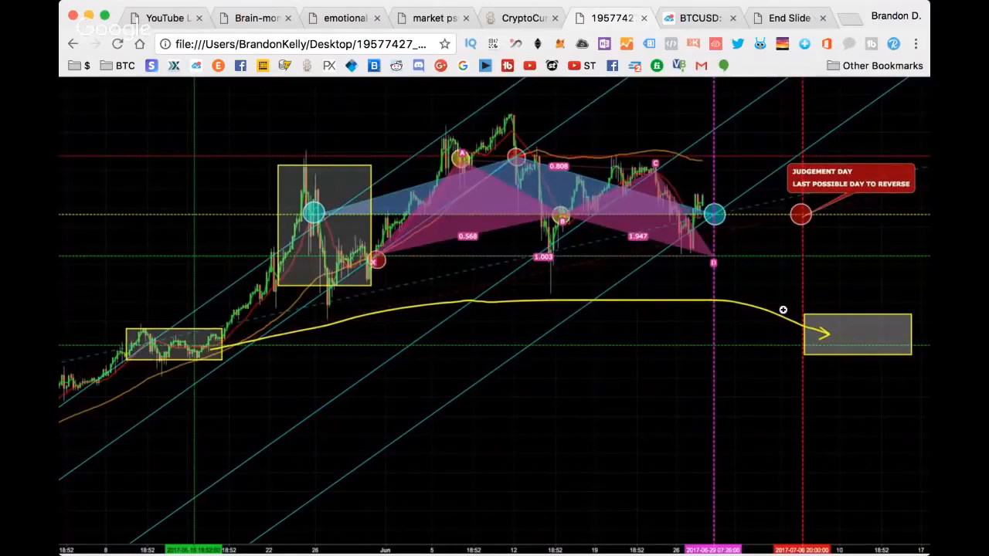
{"action": "mouse_move", "coordinate": [872, 322]}
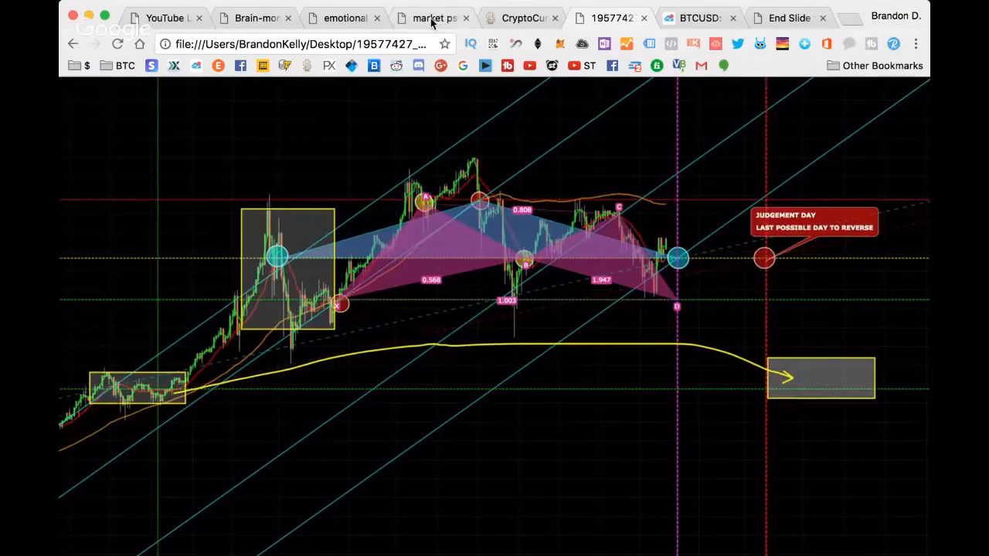
Step: Show the market cycle psychology chart again
{"action": "left_click", "coordinate": [431, 19]}
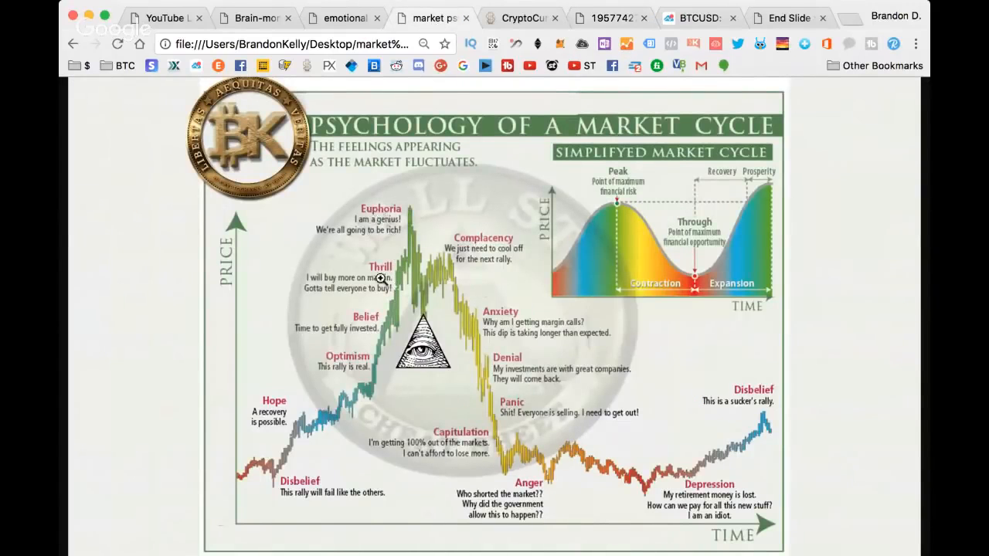
{"action": "mouse_move", "coordinate": [472, 216]}
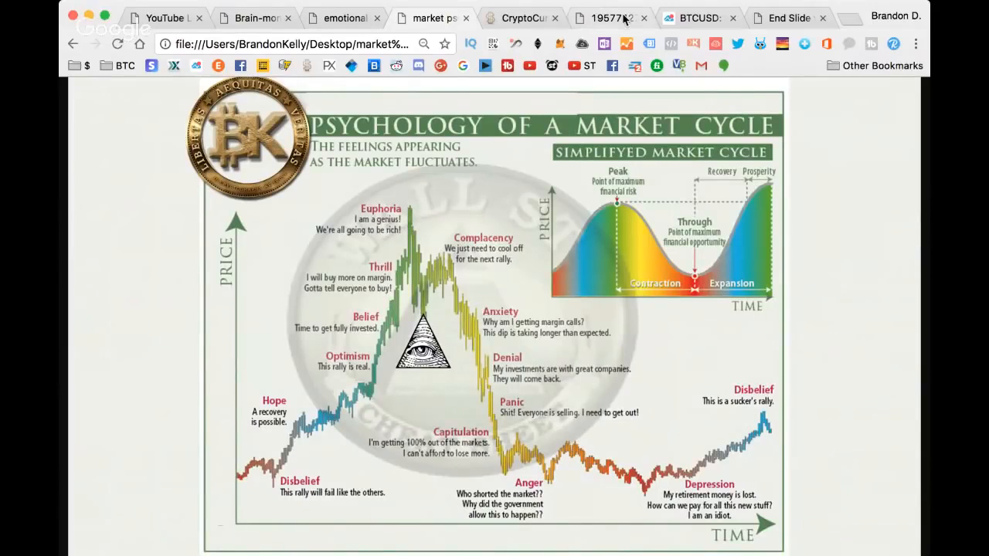
Step: Return to the annotated Judgement Day Bitcoin chart, then the live TradingView BTCUSD chart
{"action": "left_click", "coordinate": [611, 19]}
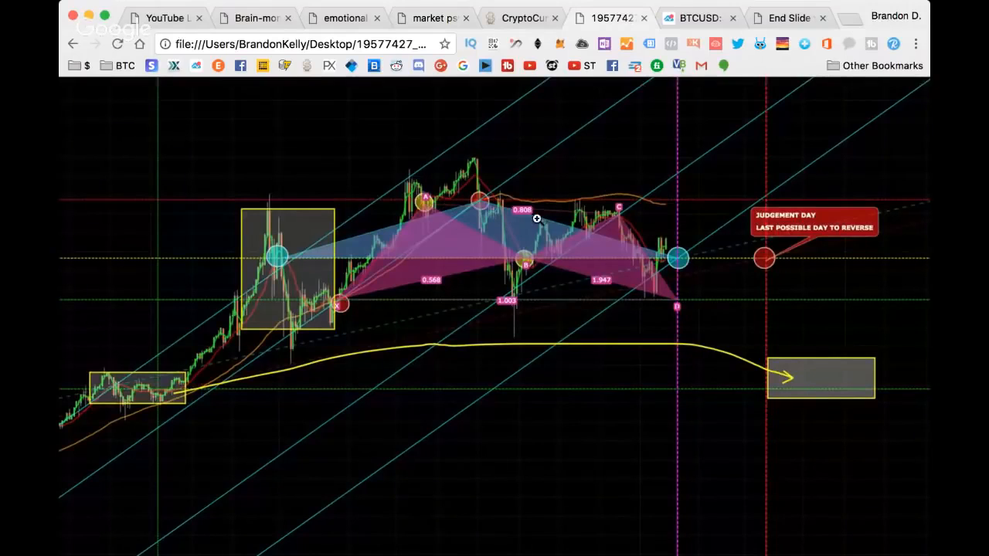
{"action": "mouse_move", "coordinate": [711, 379]}
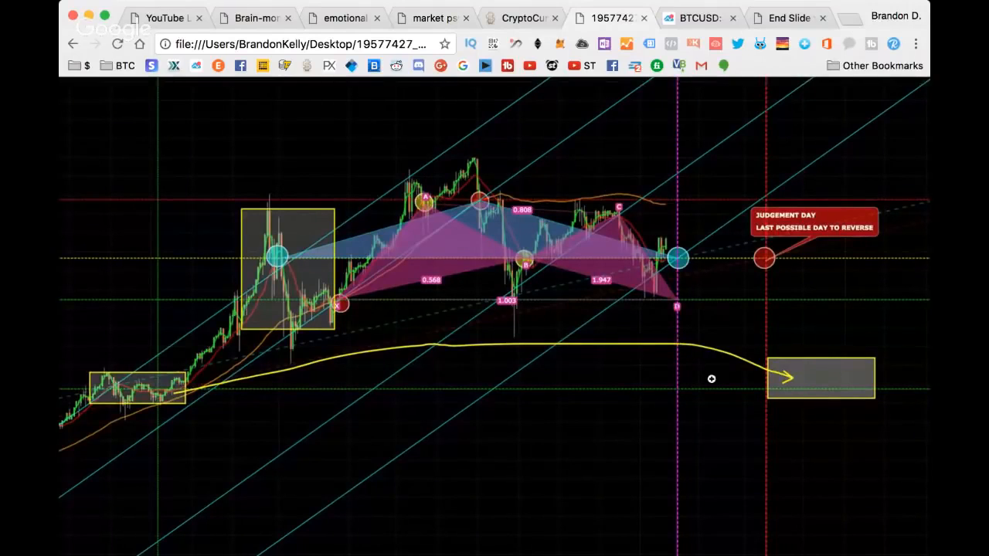
{"action": "mouse_move", "coordinate": [155, 386]}
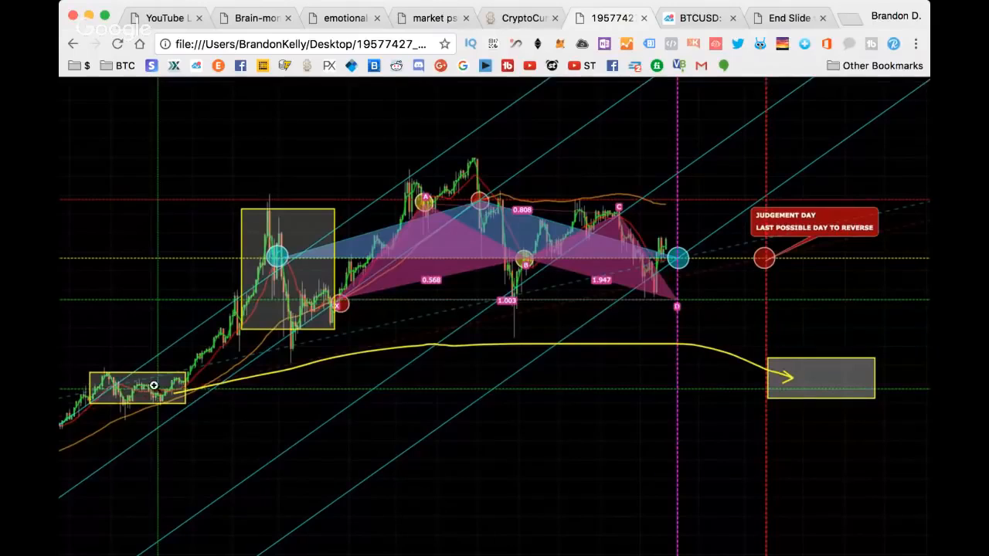
{"action": "mouse_move", "coordinate": [142, 414]}
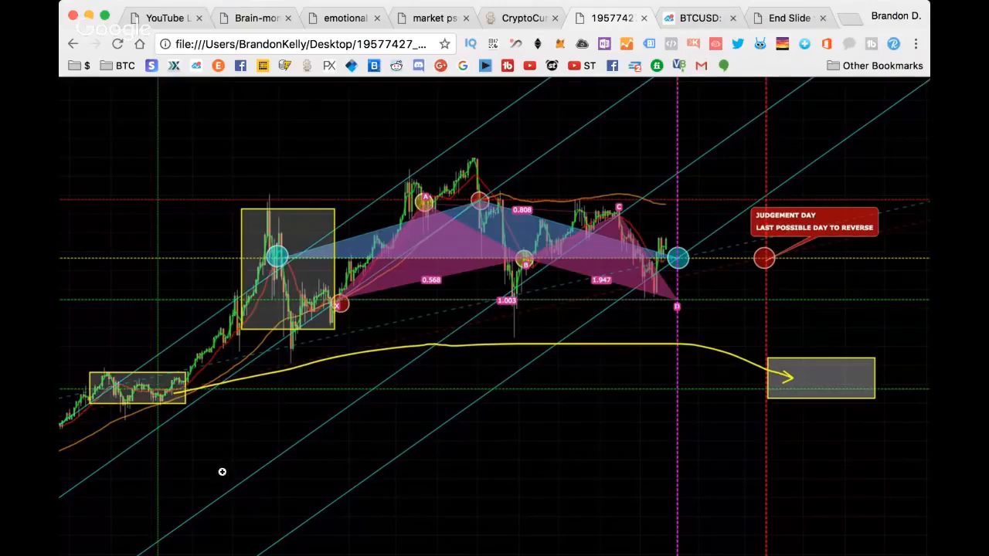
{"action": "left_click", "coordinate": [698, 18]}
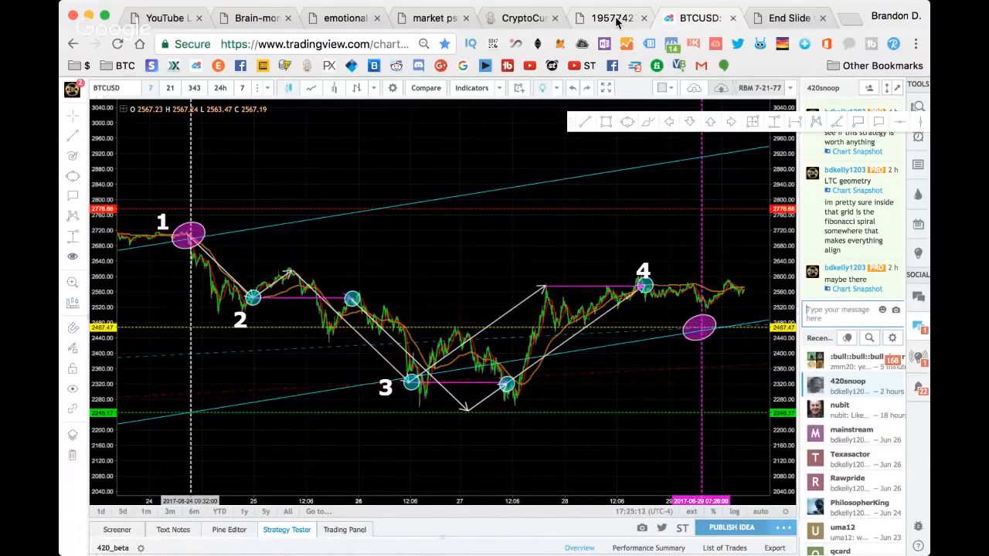
{"action": "mouse_move", "coordinate": [657, 13]}
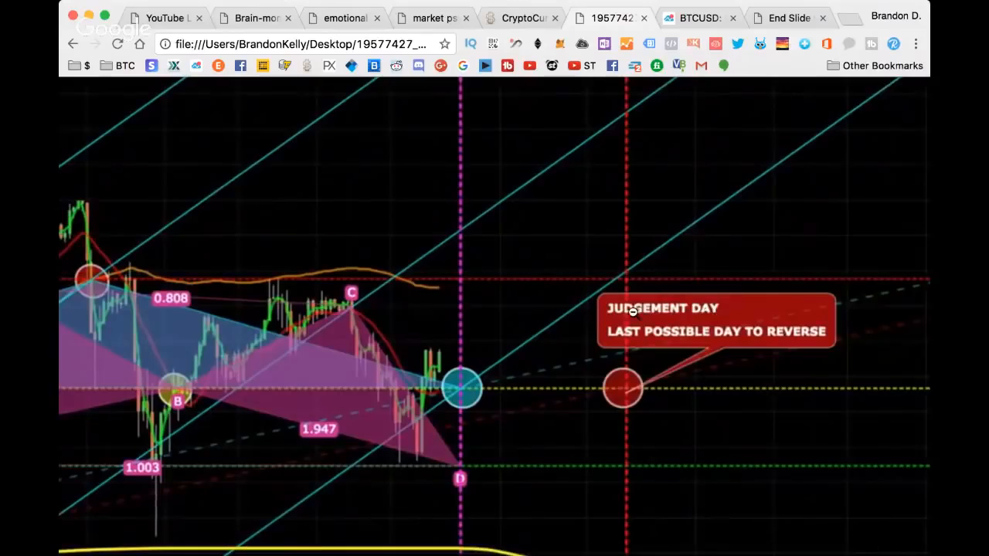
{"action": "mouse_move", "coordinate": [486, 462]}
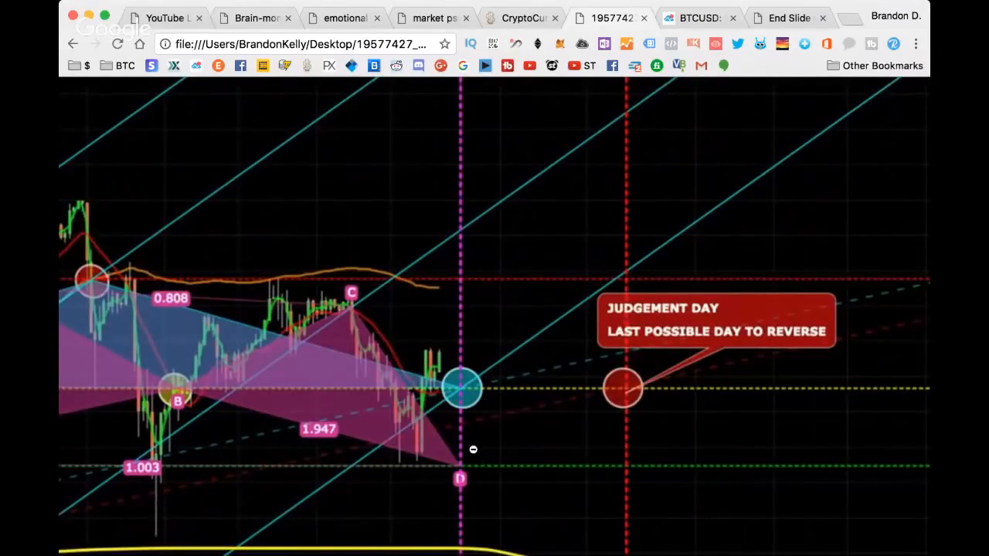
{"action": "mouse_move", "coordinate": [609, 235]}
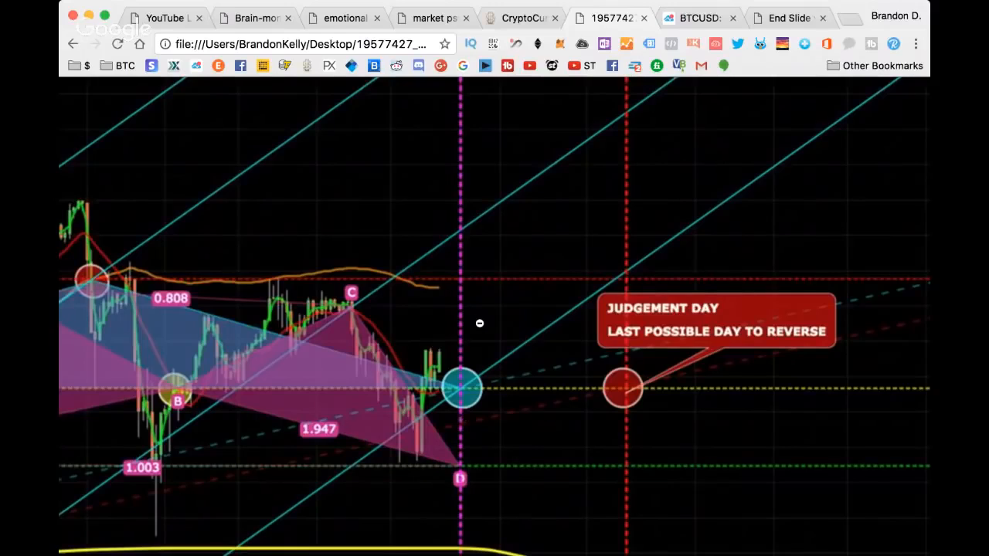
{"action": "mouse_move", "coordinate": [593, 323]}
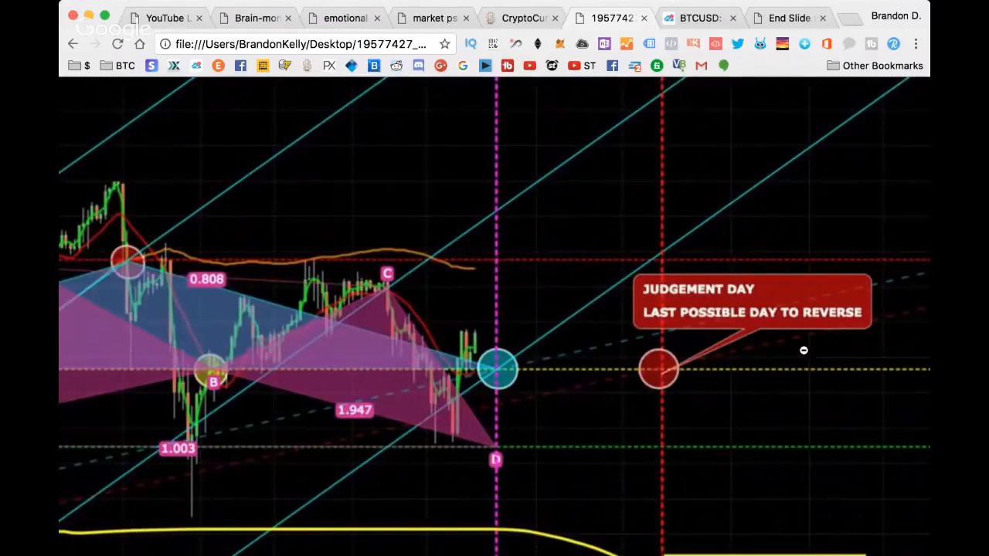
{"action": "mouse_move", "coordinate": [494, 313]}
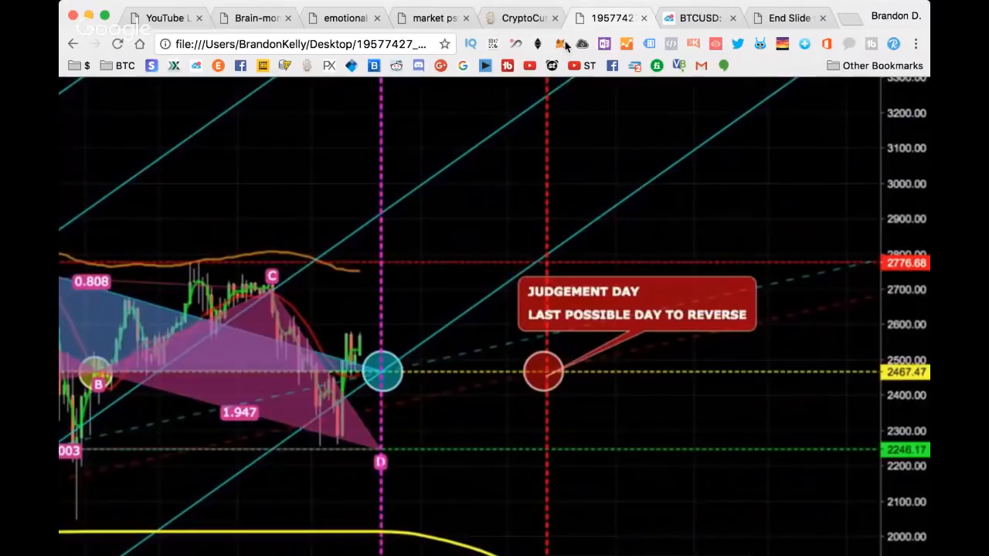
Step: Switch to the live TradingView BTCUSD chart with the Breakout or Breakdown callout
{"action": "left_click", "coordinate": [699, 17]}
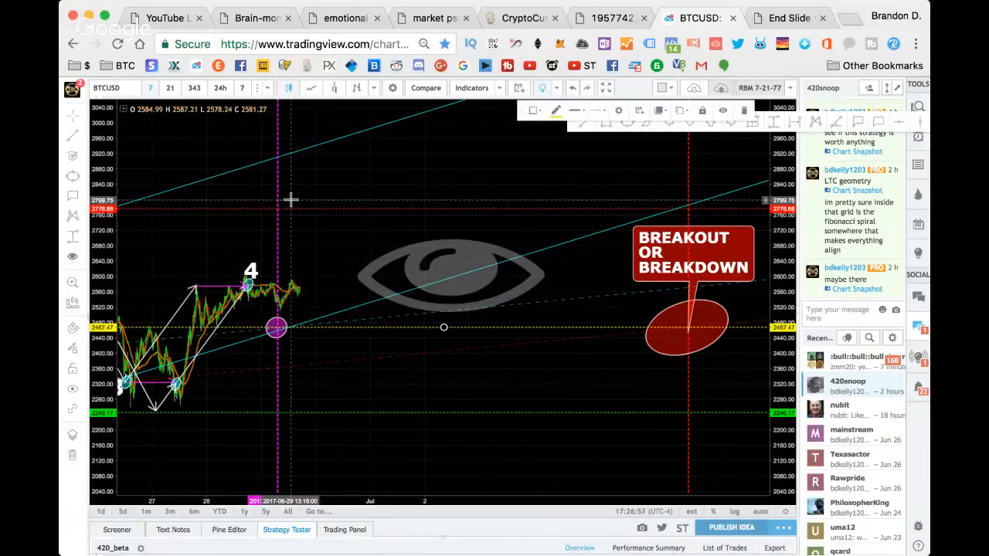
Step: Open the measuring and forecasting drawing tools list on the BTCUSD chart
{"action": "left_click", "coordinate": [425, 271]}
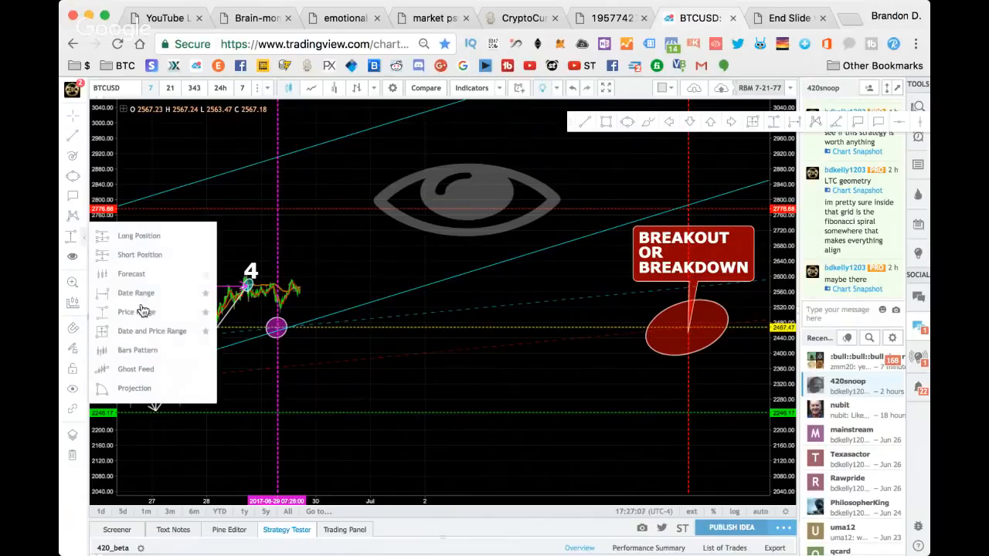
{"action": "mouse_move", "coordinate": [139, 294]}
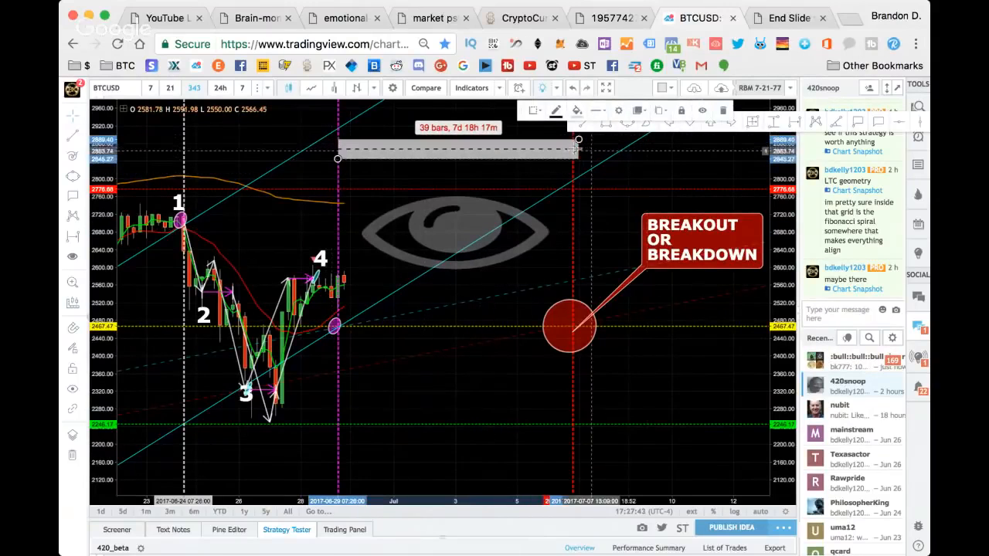
Step: Pull the date range end onto the July 6th line, reading 38 bars, 7d 12h
{"action": "left_click_drag", "start_coordinate": [578, 142], "coordinate": [570, 142]}
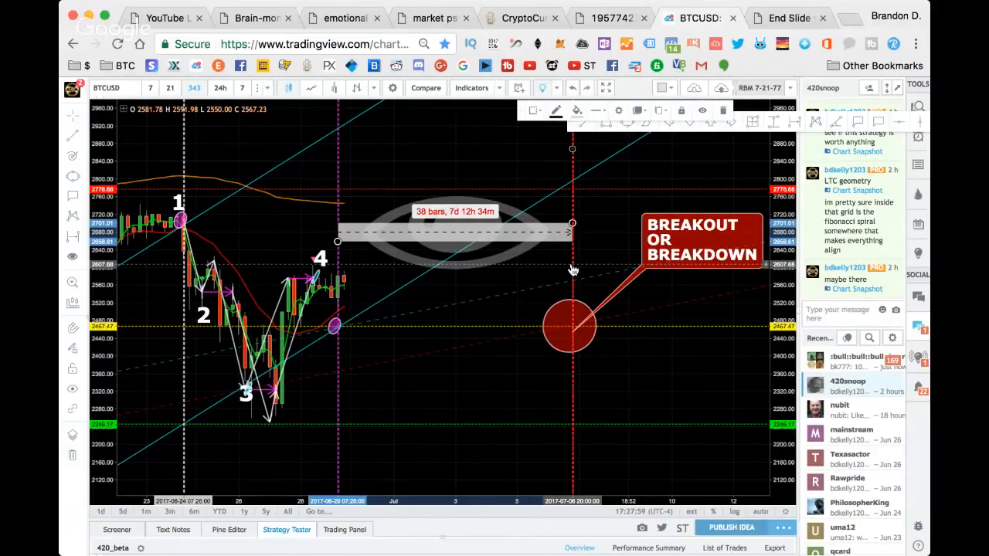
{"action": "mouse_move", "coordinate": [77, 219]}
{"action": "type", "text": "JULY 6TH"}
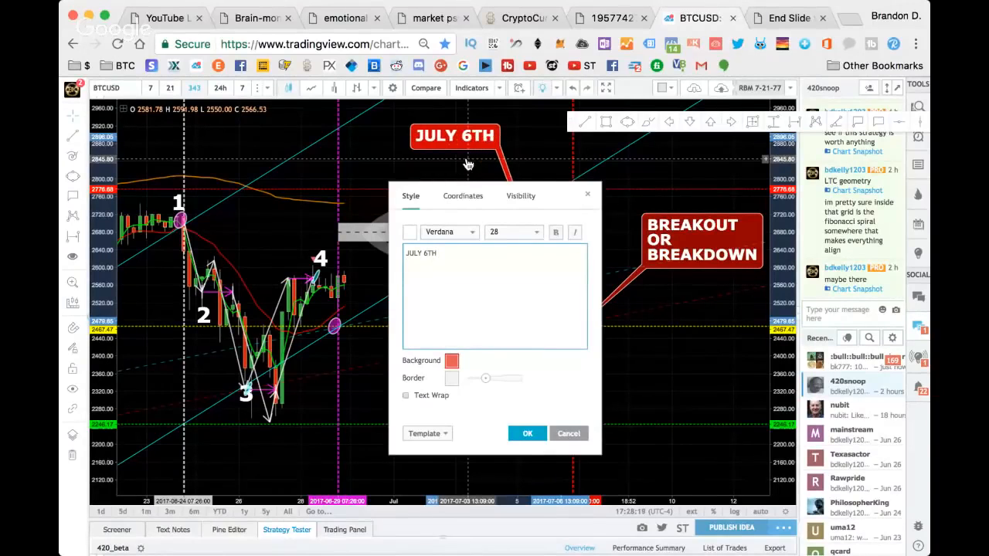
Step: Complete the label text as 'JULY 6TH 8PM' and drop it beside the callout near the red circle
{"action": "type", "text": "8PM"}
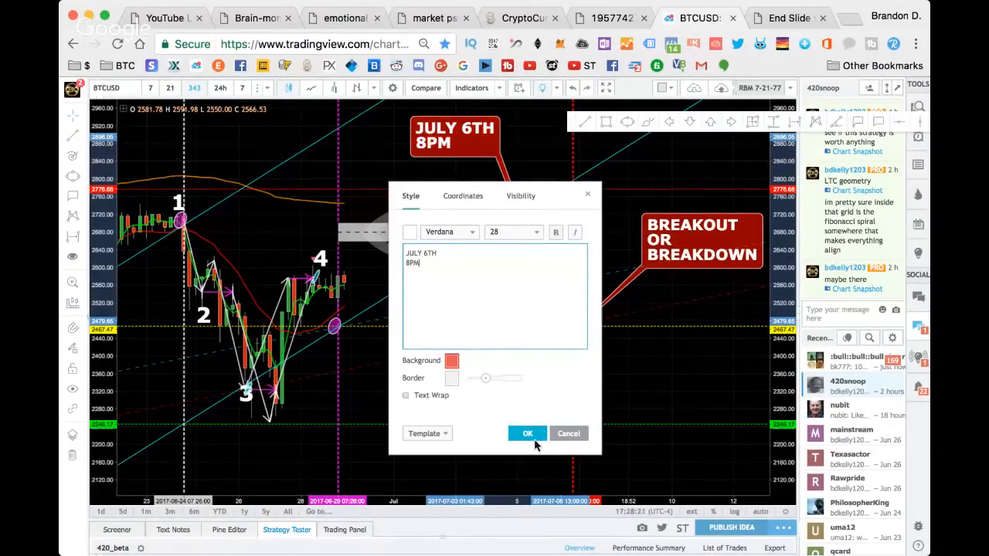
{"action": "left_click", "coordinate": [527, 432]}
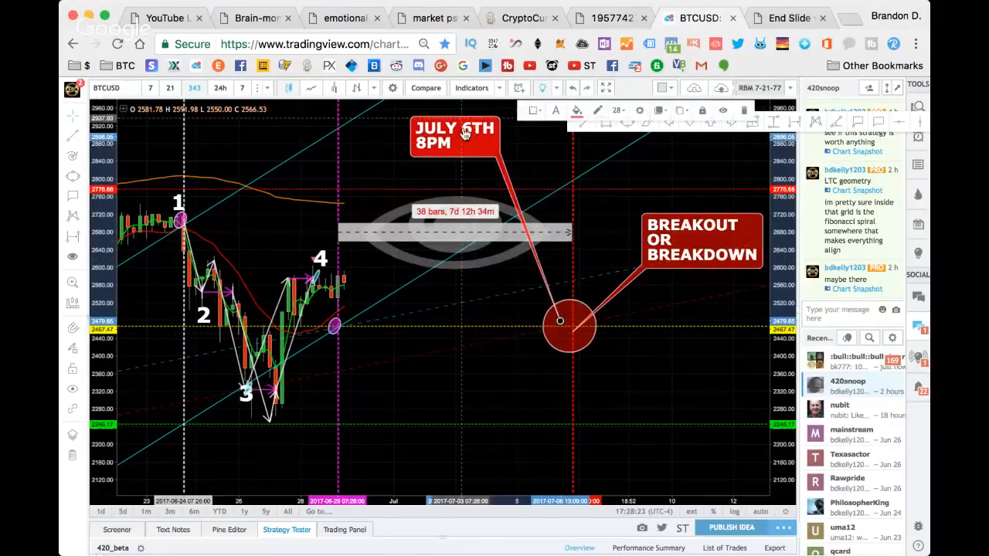
{"action": "left_click_drag", "start_coordinate": [455, 136], "coordinate": [456, 260]}
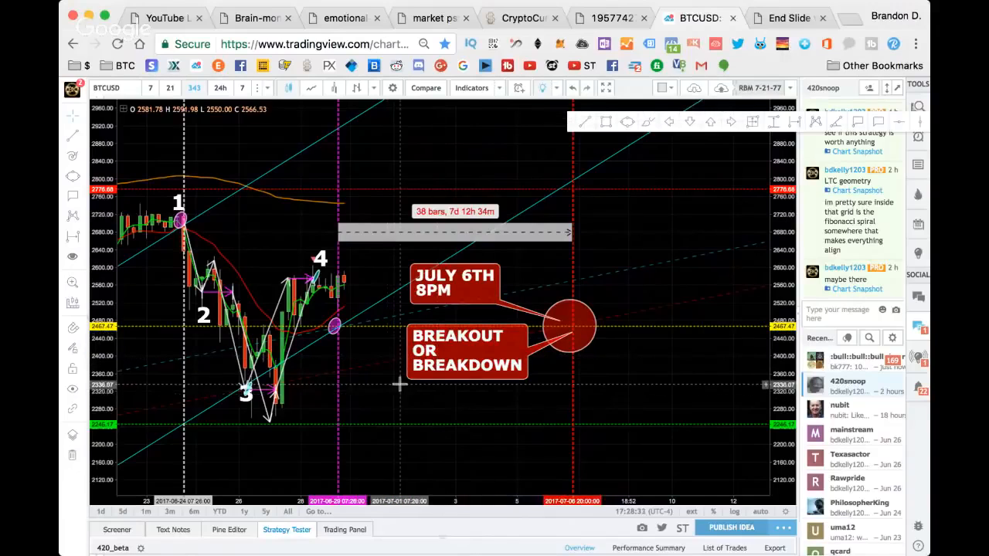
{"action": "mouse_move", "coordinate": [379, 332]}
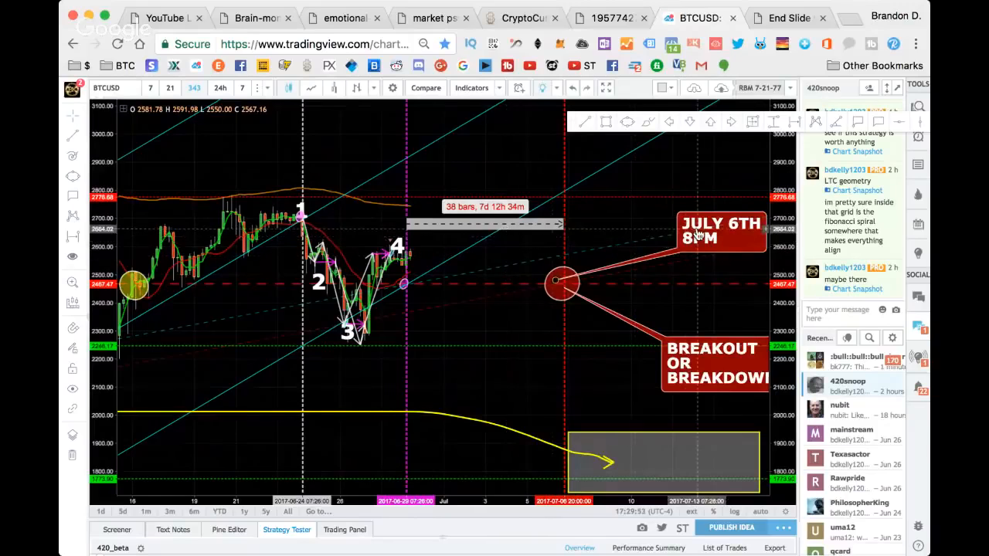
Step: Stack the JULY 6TH 8PM label over the Breakout or Breakdown callout left of the red circle
{"action": "left_click_drag", "start_coordinate": [719, 232], "coordinate": [493, 254]}
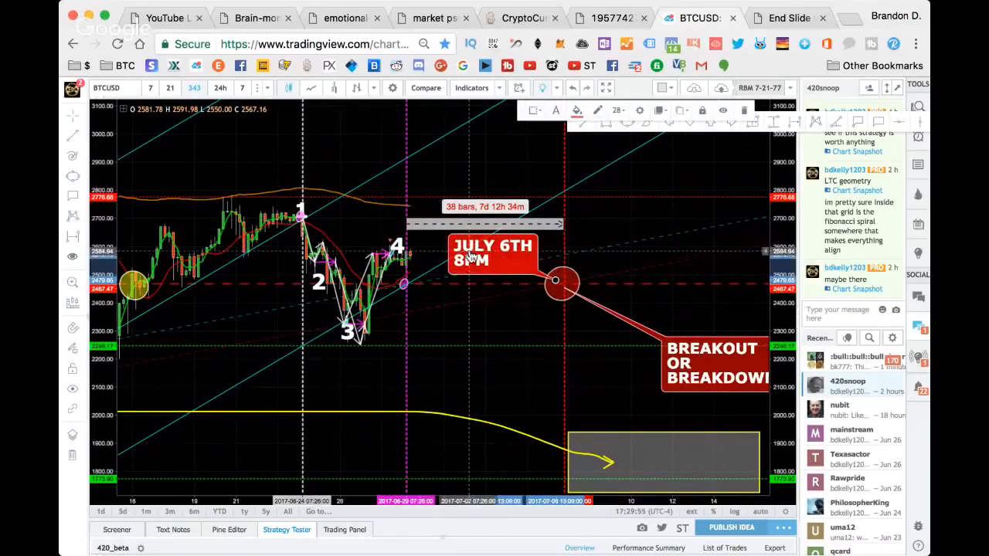
{"action": "left_click_drag", "start_coordinate": [715, 363], "coordinate": [507, 315]}
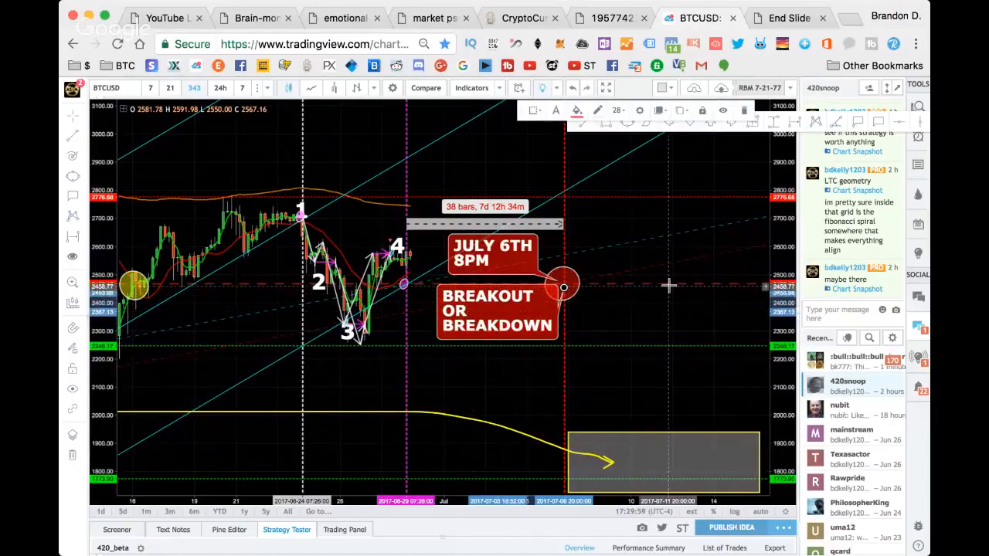
{"action": "mouse_move", "coordinate": [663, 290]}
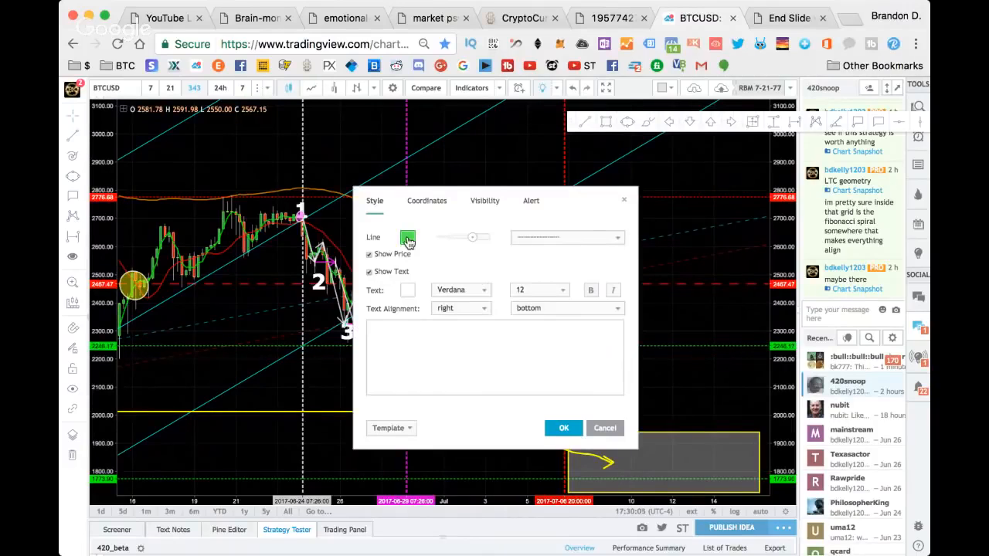
Step: Give the vertical line marker a lighter grey colour and a dashed line style
{"action": "left_click", "coordinate": [408, 238]}
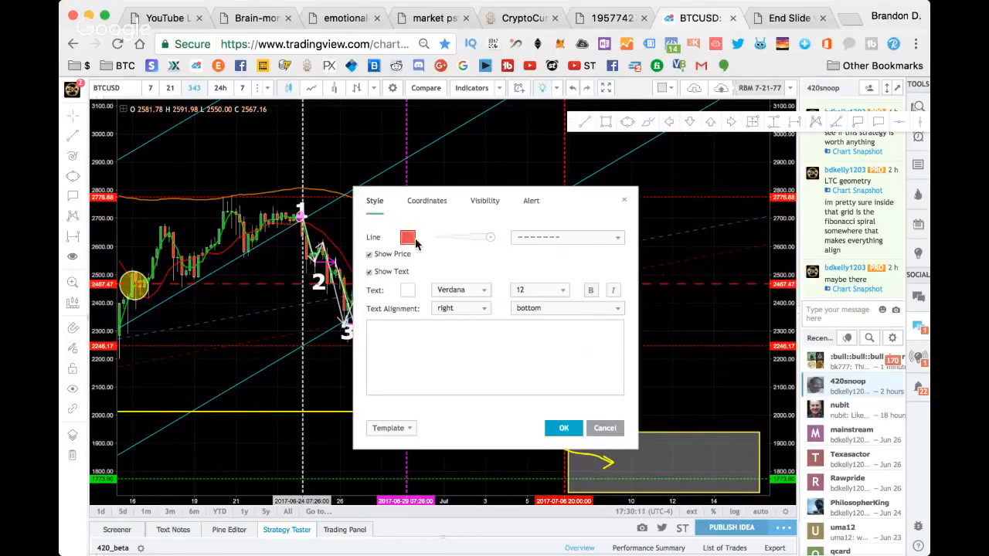
{"action": "left_click", "coordinate": [408, 239]}
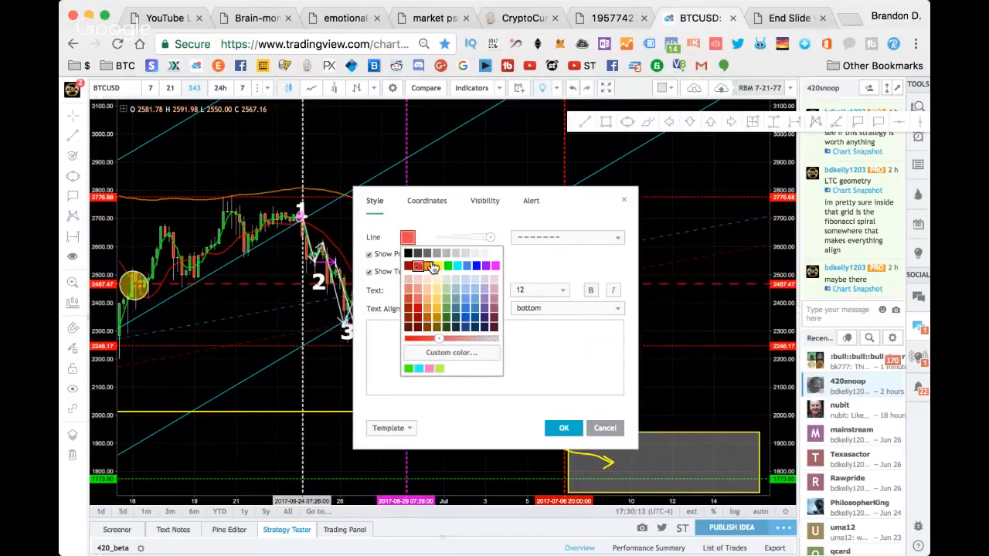
{"action": "left_click", "coordinate": [408, 254]}
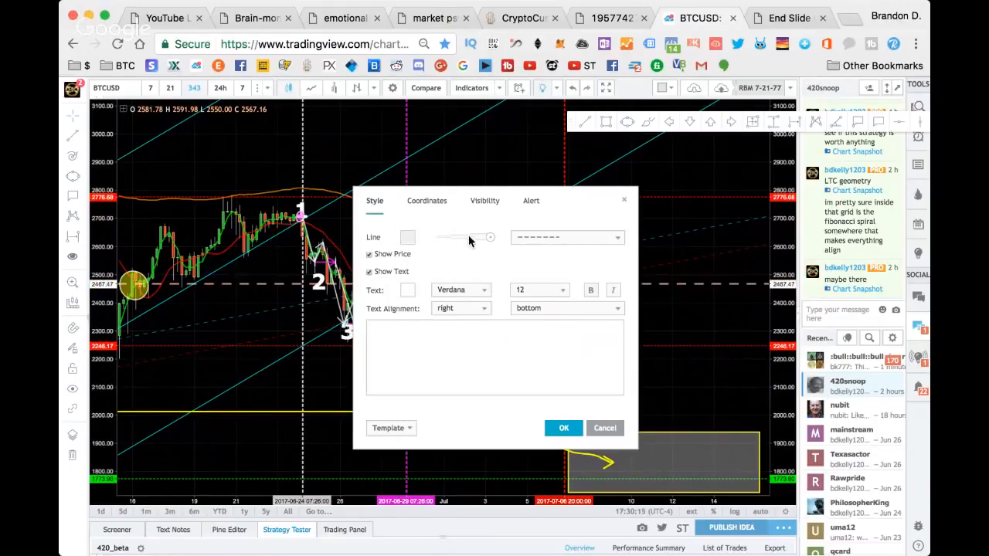
{"action": "left_click", "coordinate": [569, 238]}
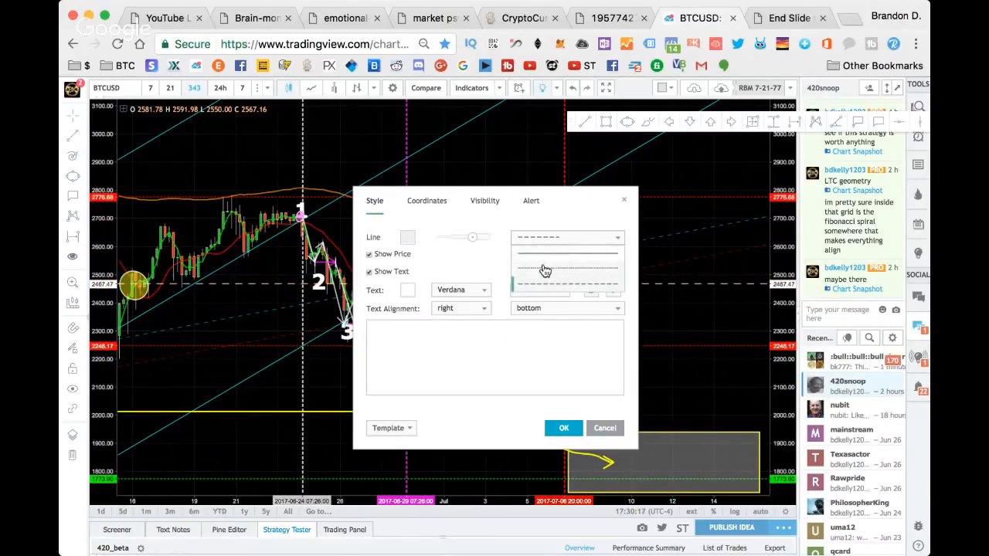
{"action": "left_click", "coordinate": [562, 428]}
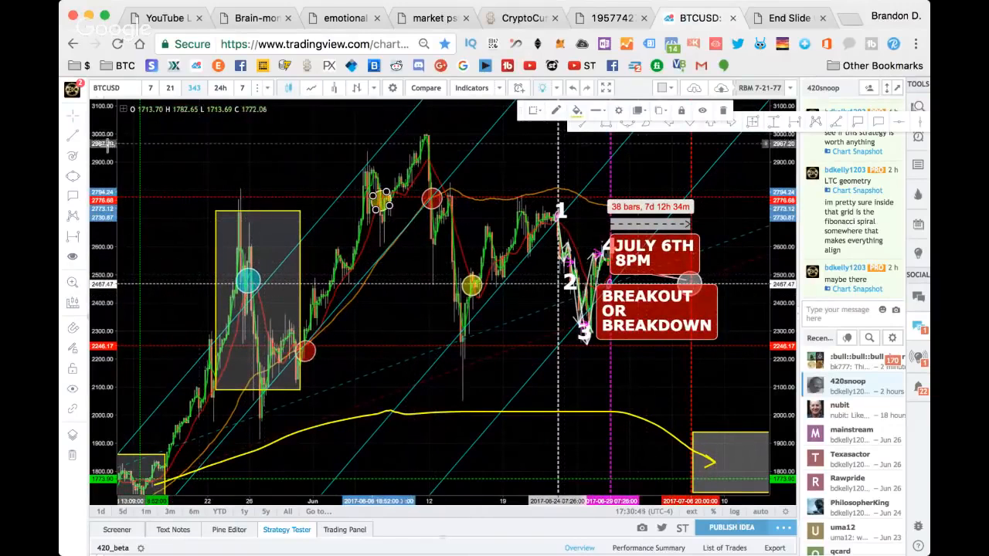
{"action": "left_click", "coordinate": [71, 176]}
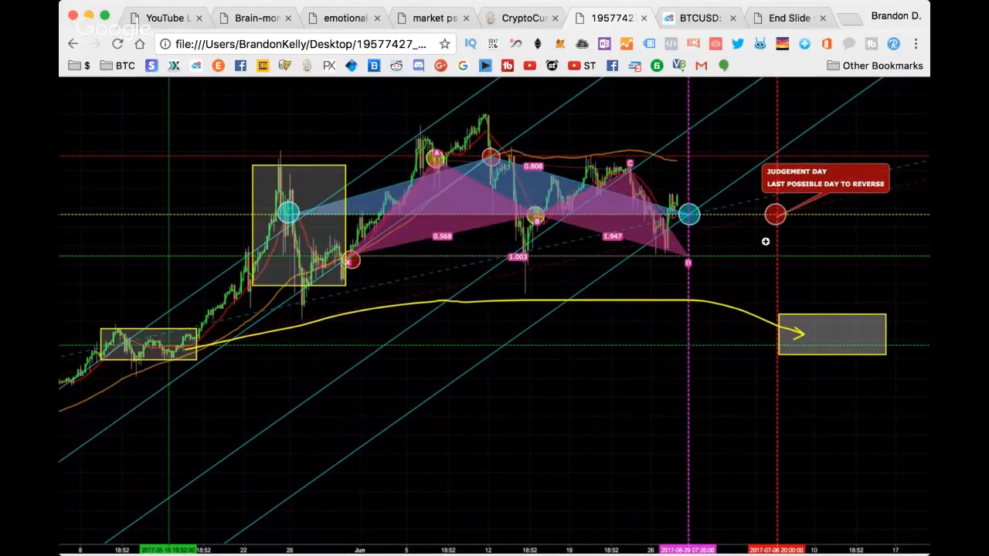
{"action": "mouse_move", "coordinate": [640, 177]}
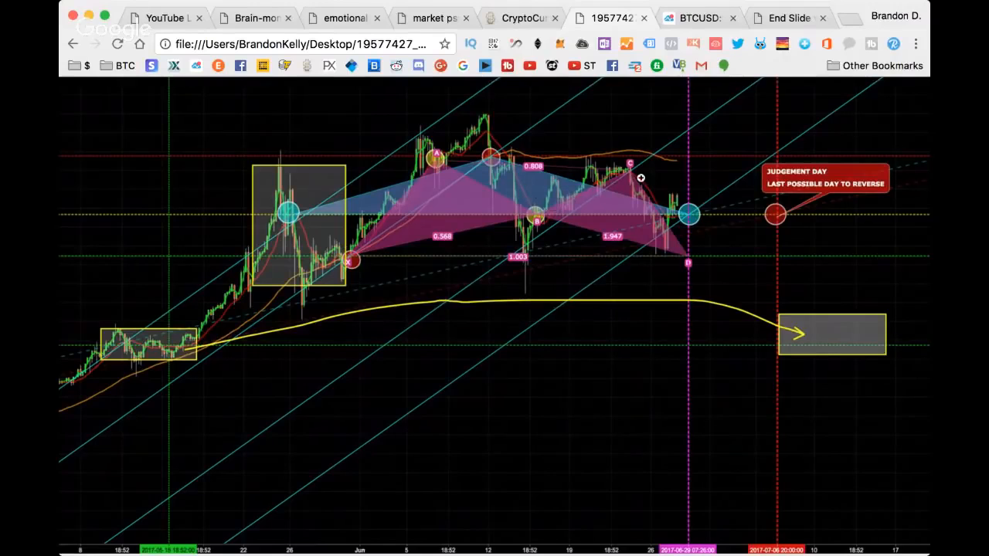
{"action": "mouse_move", "coordinate": [678, 256]}
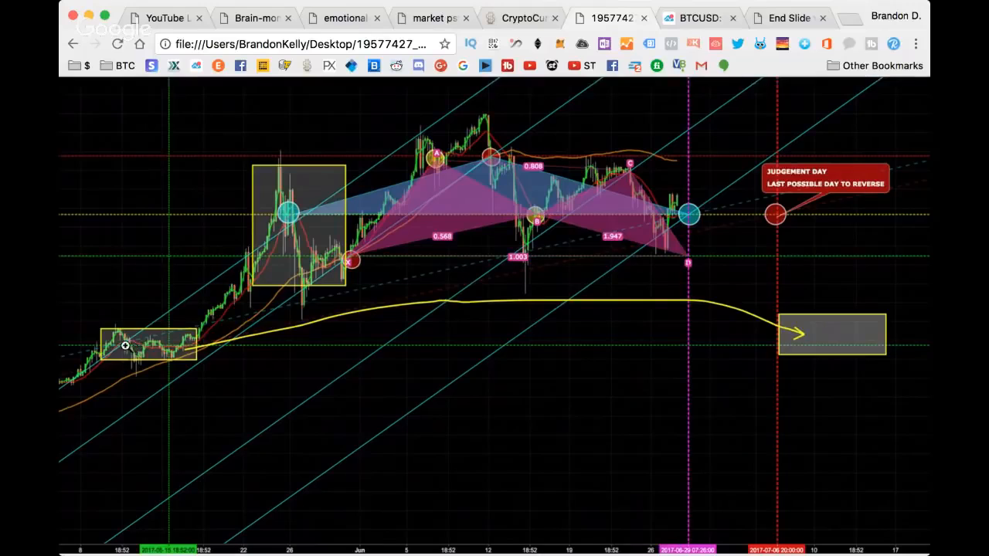
{"action": "mouse_move", "coordinate": [805, 343]}
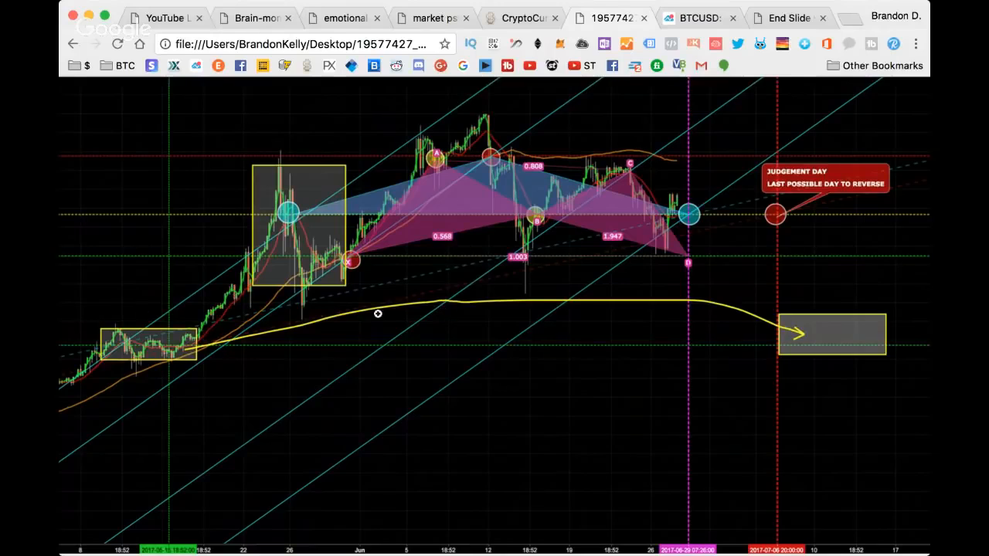
{"action": "mouse_move", "coordinate": [723, 192]}
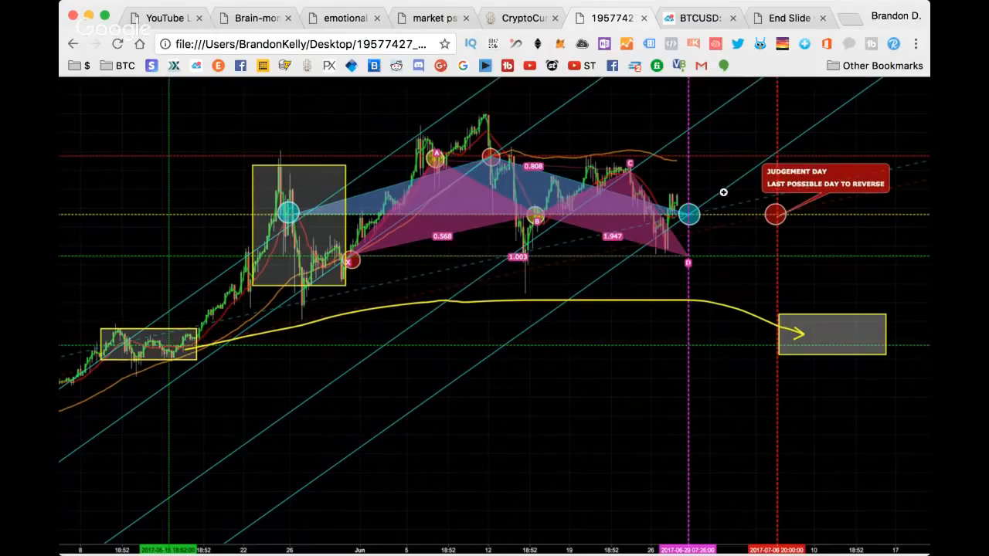
{"action": "mouse_move", "coordinate": [758, 210]}
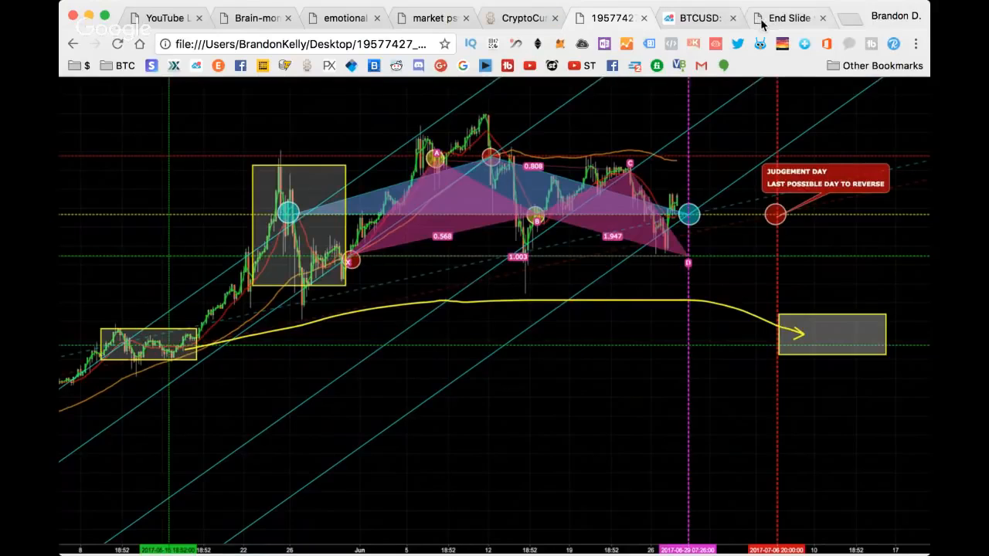
Step: Return to the live BTCUSD chart showing the July 6th breakout labels
{"action": "left_click", "coordinate": [696, 17]}
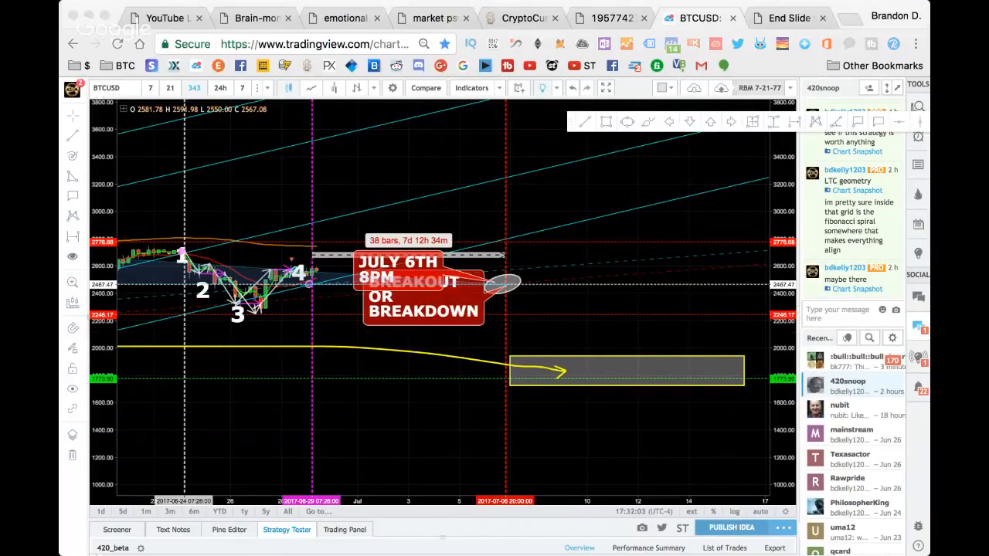
{"action": "mouse_move", "coordinate": [371, 340]}
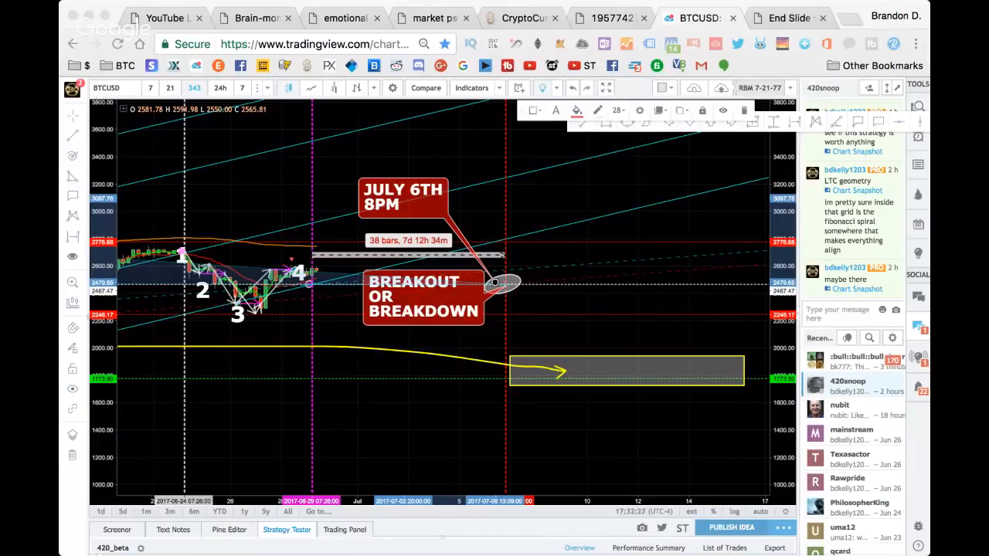
{"action": "mouse_move", "coordinate": [380, 193]}
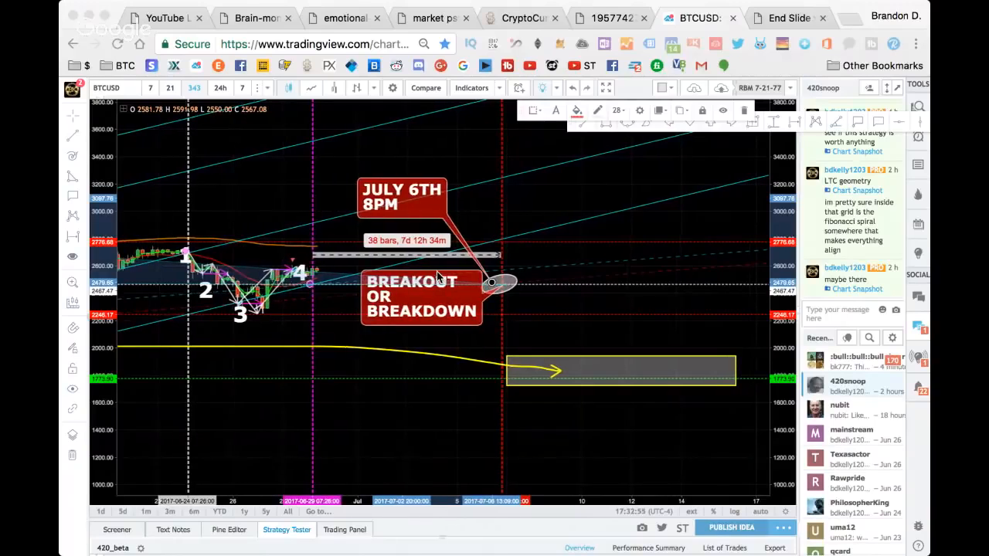
{"action": "mouse_move", "coordinate": [266, 191]}
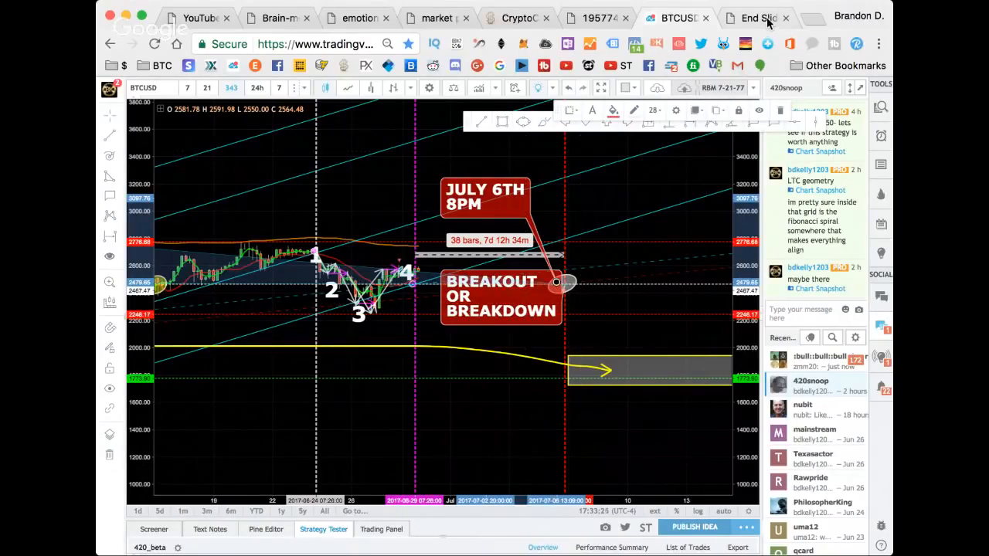
Step: Approve all 26 pending requests to join the #1 Bitcoin Group and dismiss the processing notice
{"action": "left_click", "coordinate": [754, 17]}
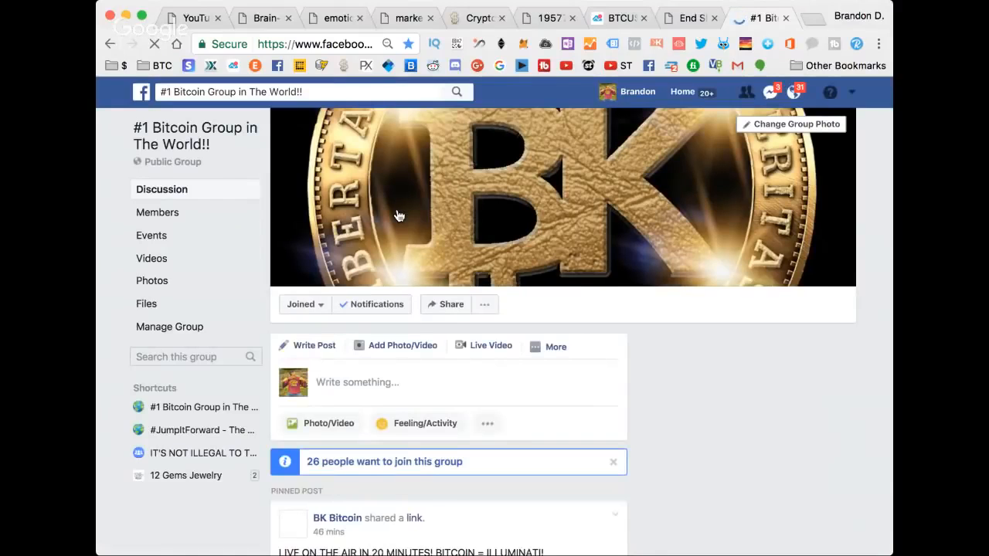
{"action": "scroll", "scroll_direction": "down", "scroll_amount": 3}
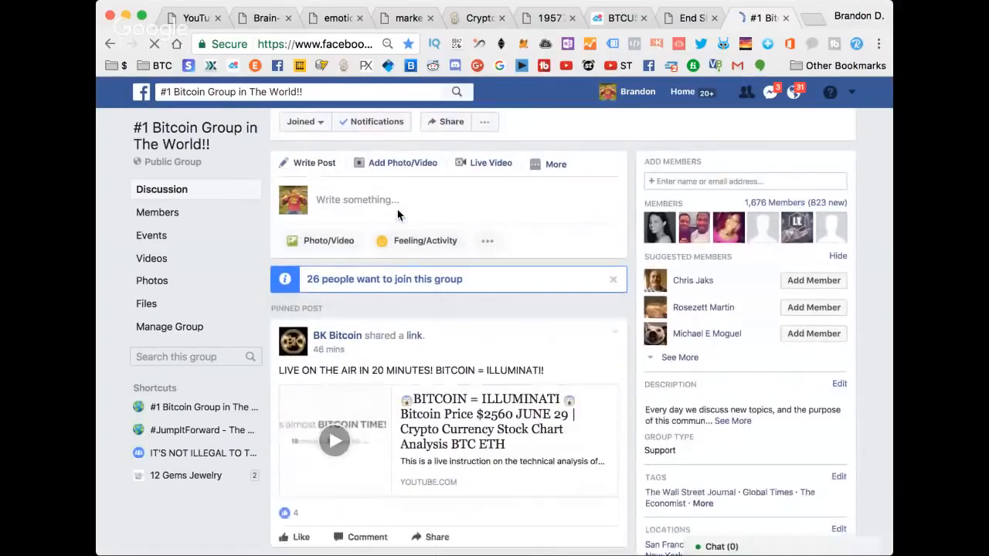
{"action": "left_click", "coordinate": [795, 93]}
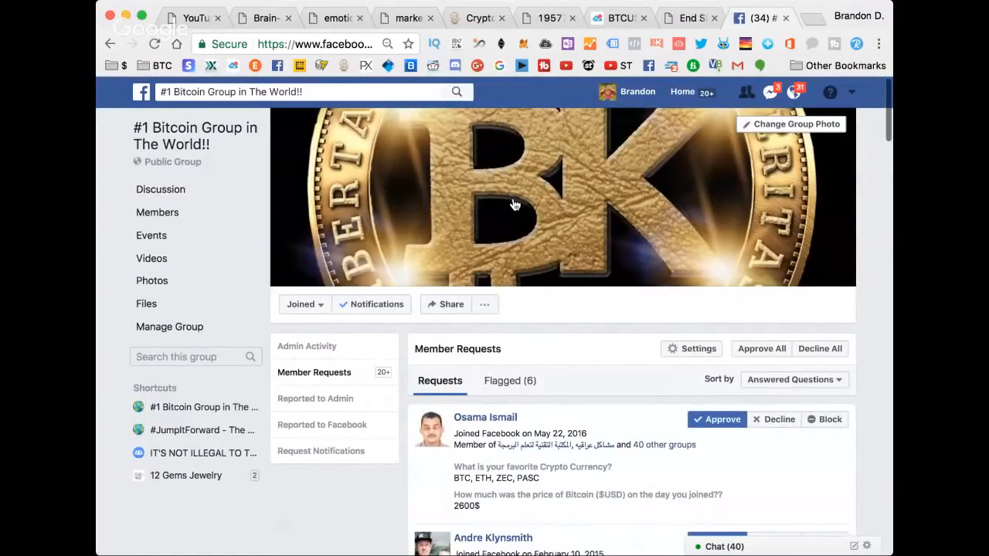
{"action": "left_click", "coordinate": [761, 349]}
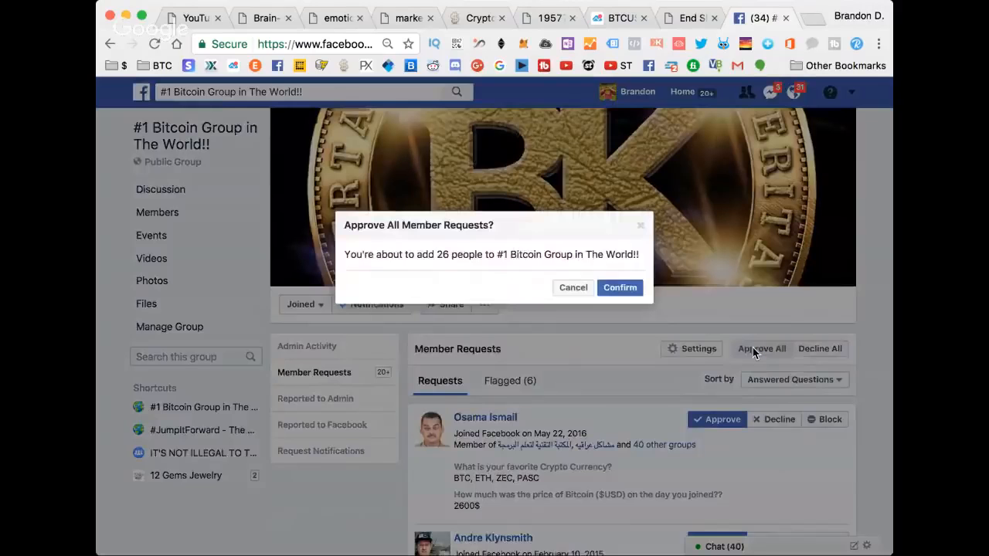
{"action": "left_click", "coordinate": [620, 287]}
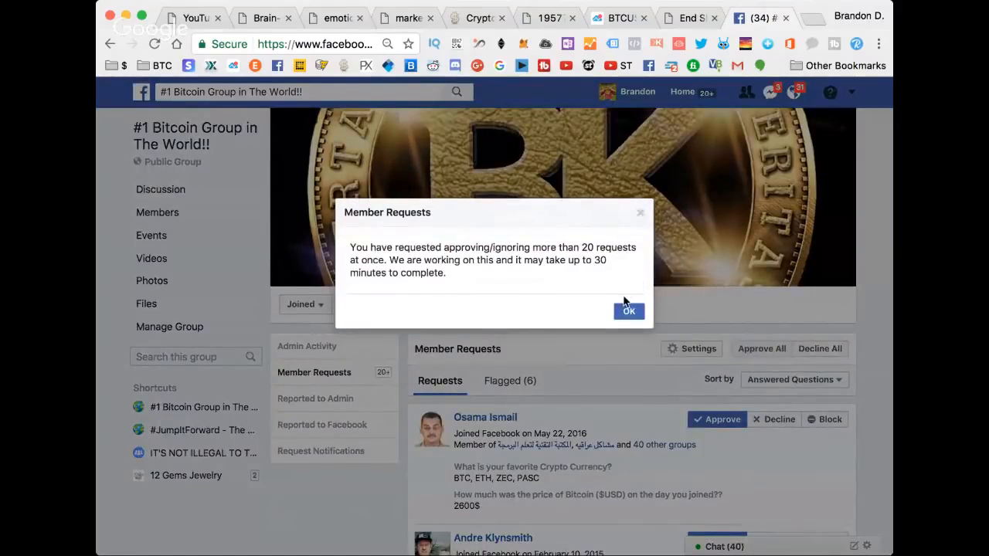
{"action": "left_click", "coordinate": [629, 310]}
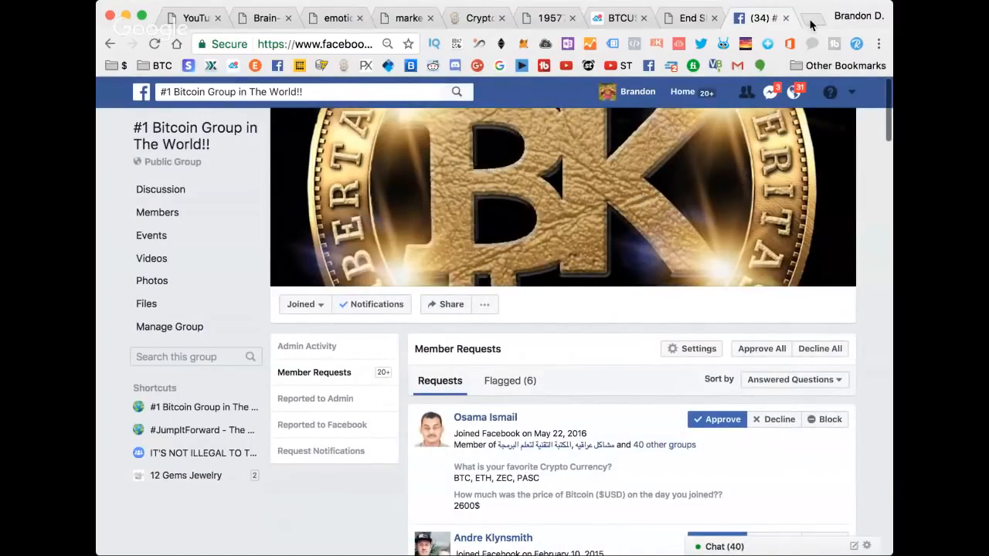
Step: Show the crypto meeting's date and time: Sat, July 8, 2017, 7:00–10:00 PM EDT
{"action": "left_click", "coordinate": [812, 17]}
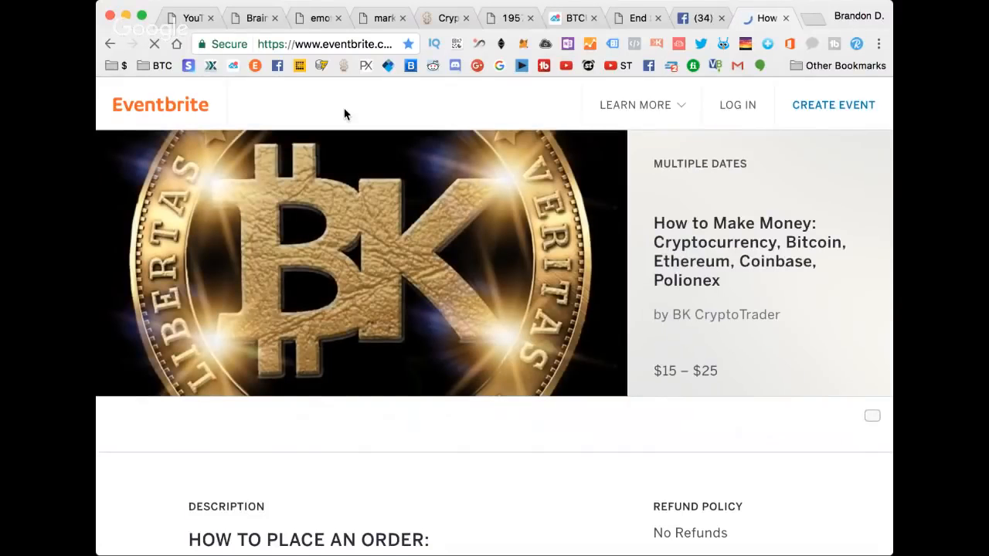
{"action": "scroll", "scroll_direction": "down", "scroll_amount": 3}
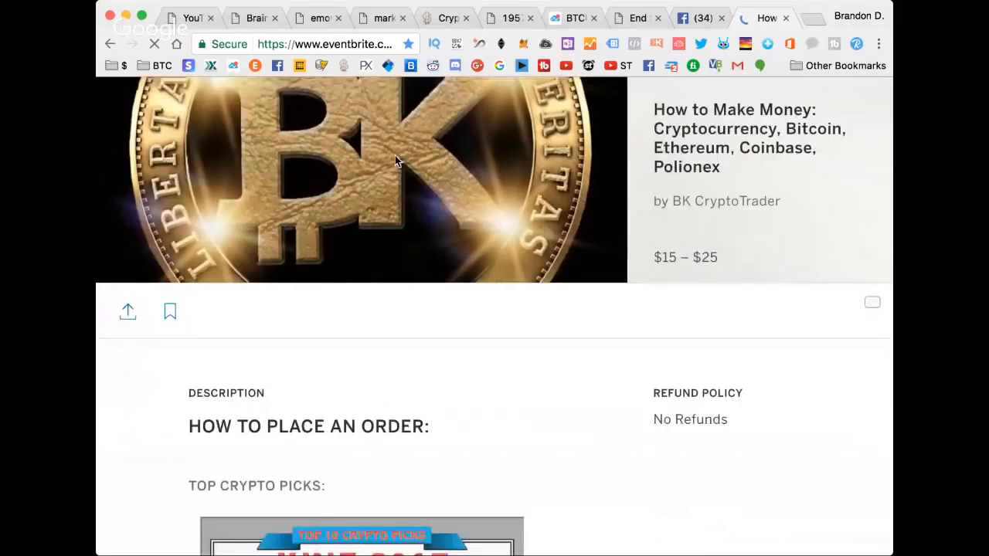
{"action": "scroll", "scroll_direction": "up", "scroll_amount": 3}
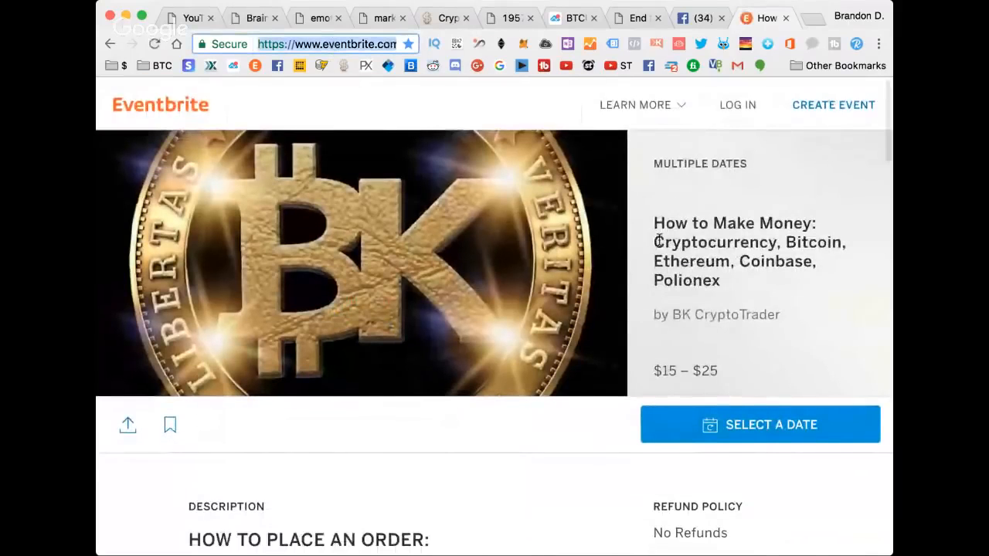
{"action": "scroll", "scroll_direction": "down", "scroll_amount": 3}
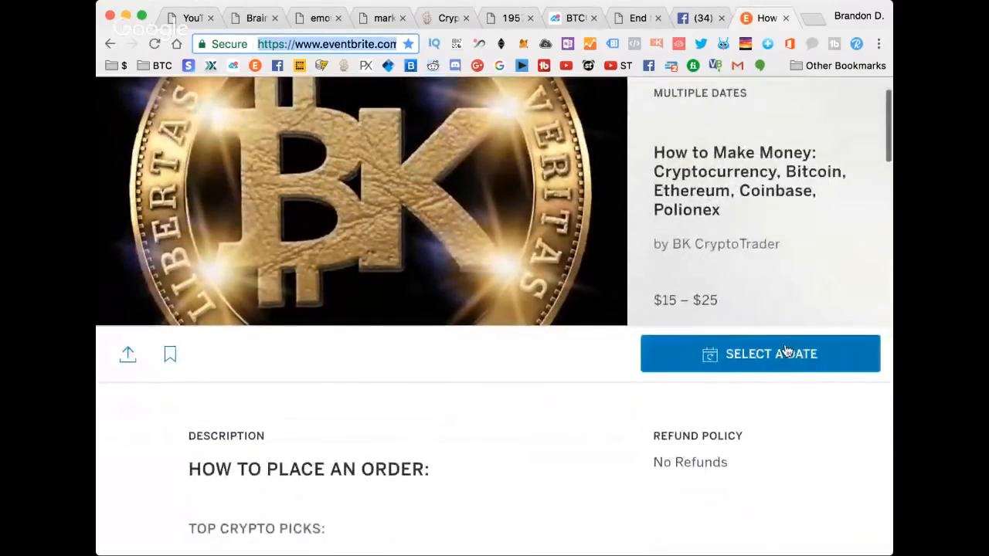
{"action": "left_click", "coordinate": [761, 354]}
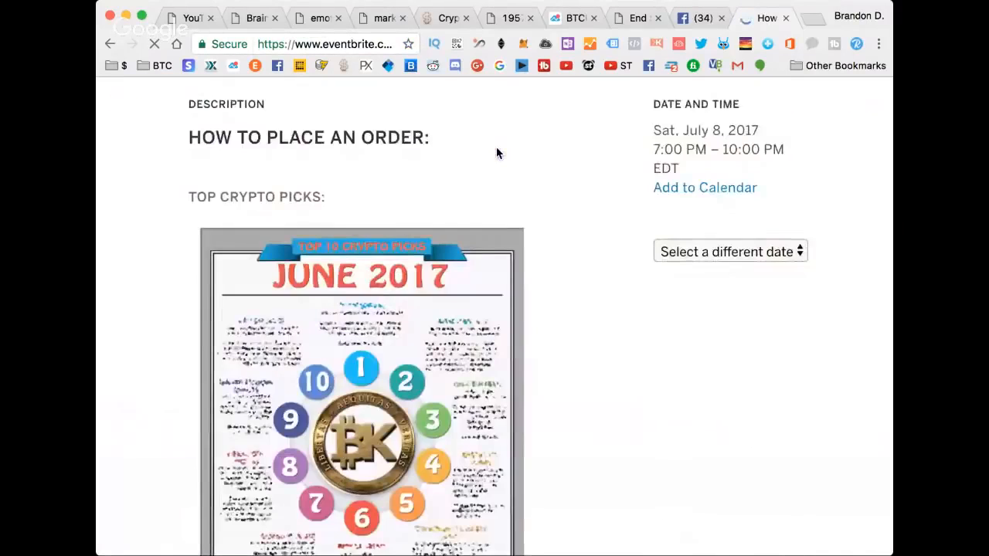
{"action": "scroll", "scroll_direction": "down", "scroll_amount": 3}
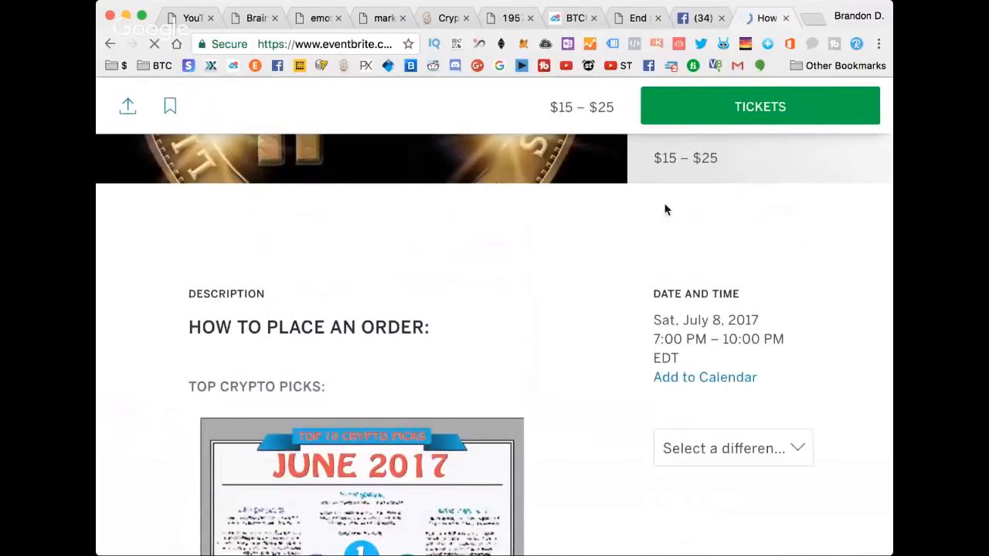
{"action": "left_click", "coordinate": [760, 105]}
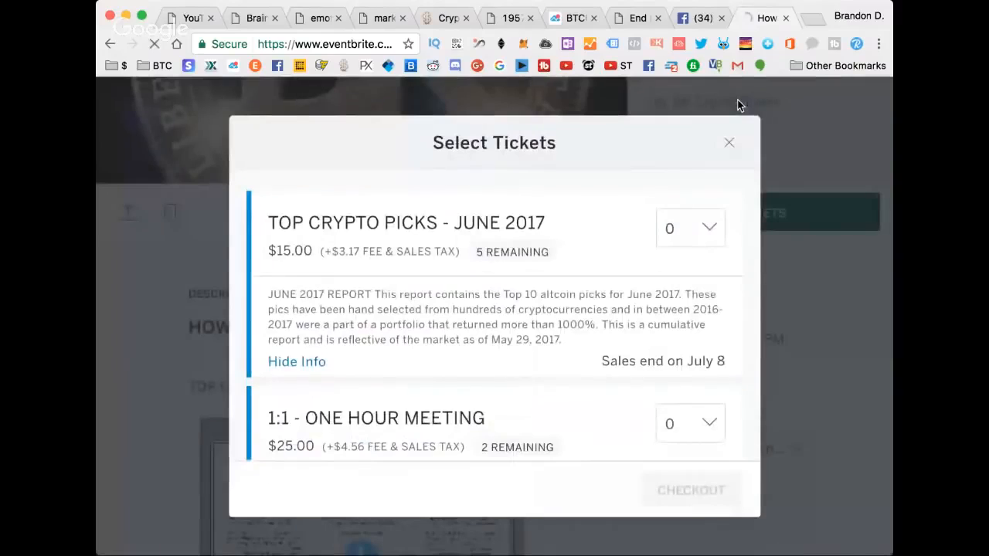
{"action": "scroll", "scroll_direction": "down", "scroll_amount": 3}
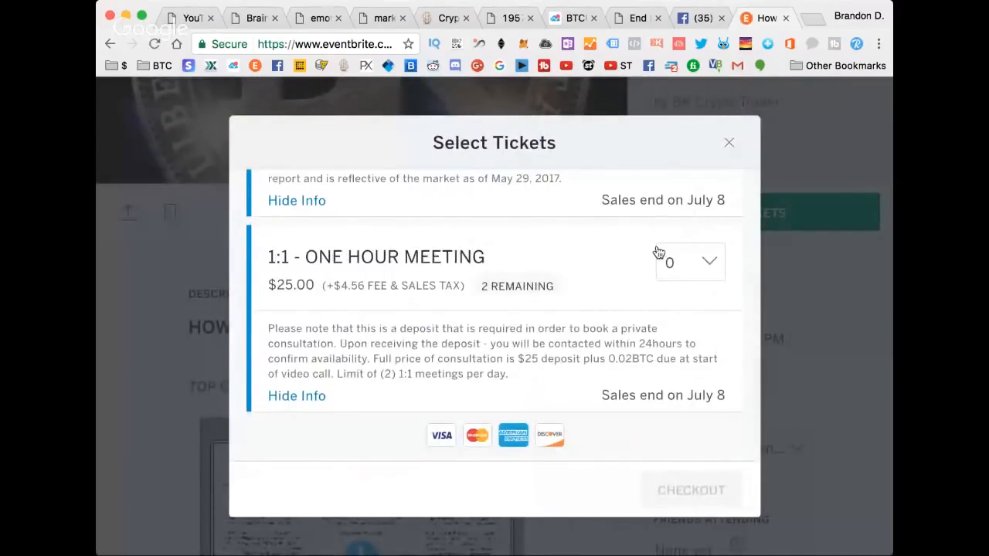
{"action": "left_click", "coordinate": [689, 262]}
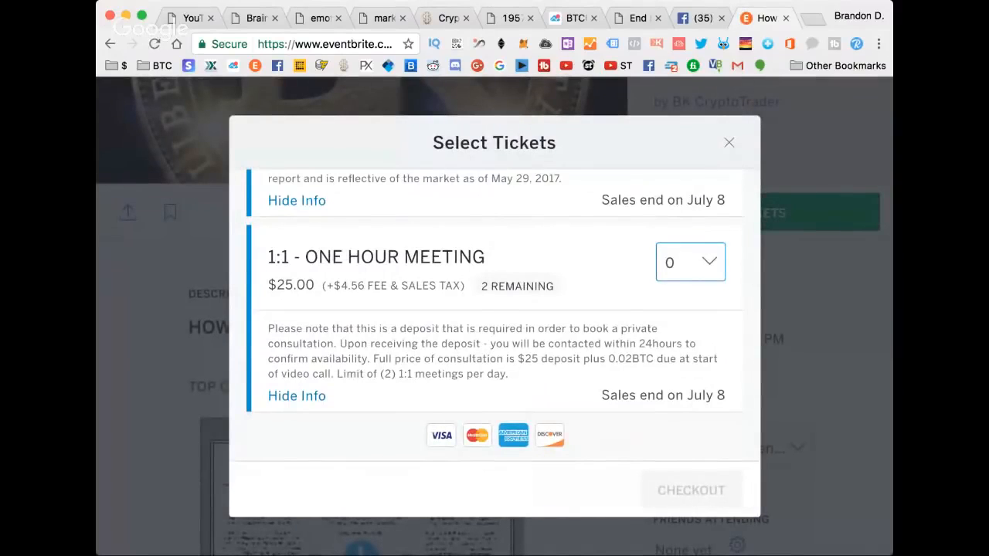
{"action": "left_click", "coordinate": [689, 263]}
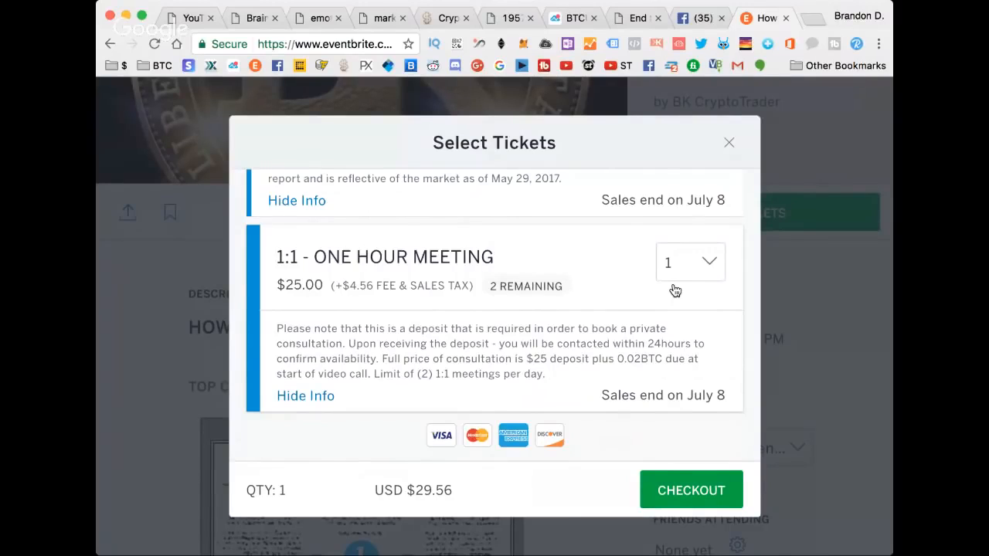
{"action": "mouse_move", "coordinate": [718, 238]}
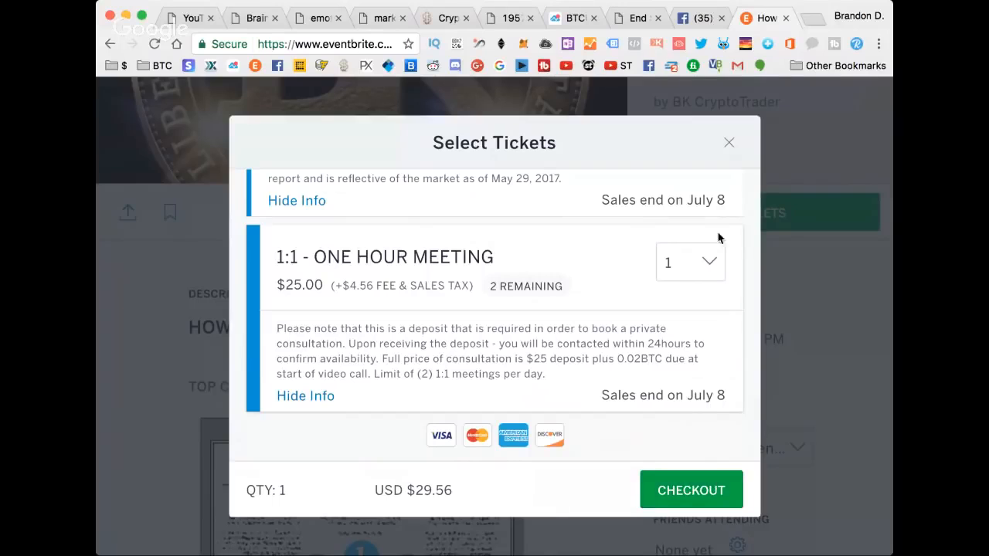
{"action": "left_click", "coordinate": [728, 142]}
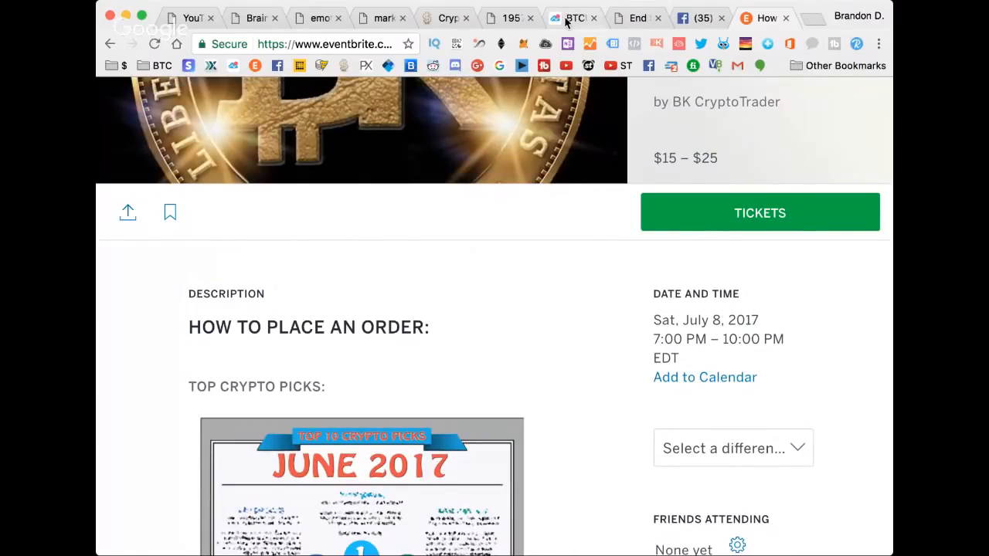
Step: Shift the July 6th and breakout callouts right, zoom into recent BTCUSD candles, then switch to YouTube
{"action": "left_click", "coordinate": [573, 17]}
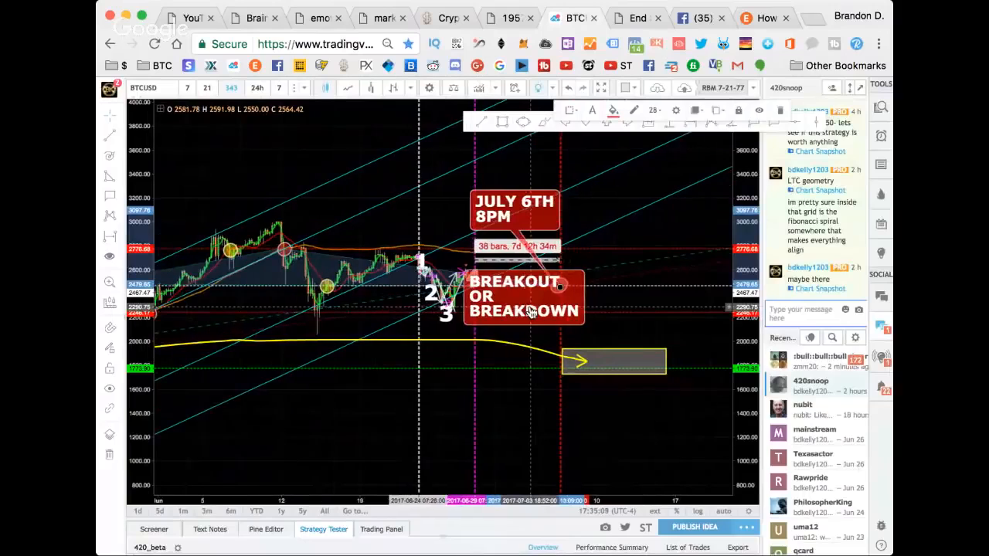
{"action": "left_click_drag", "start_coordinate": [513, 208], "coordinate": [621, 255]}
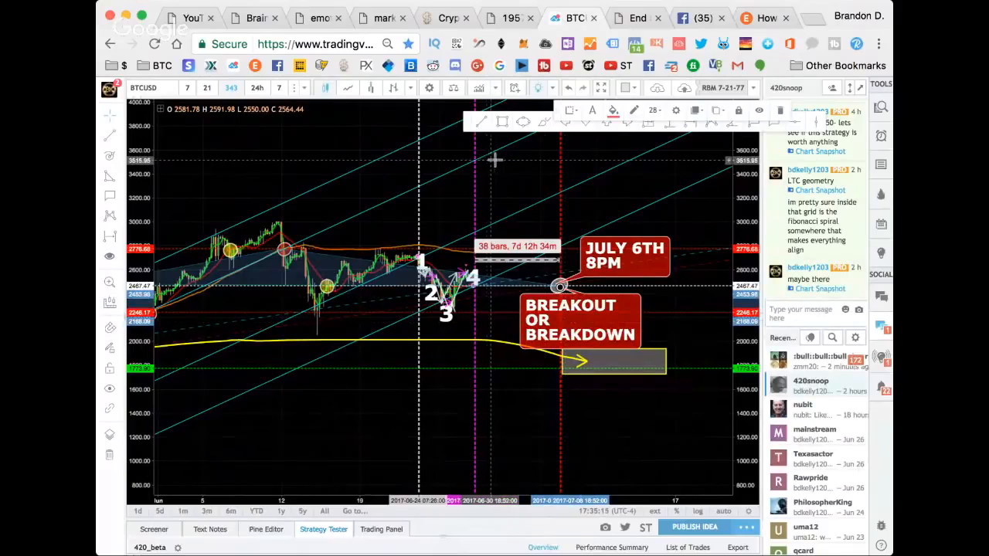
{"action": "left_click_drag", "start_coordinate": [580, 320], "coordinate": [630, 324]}
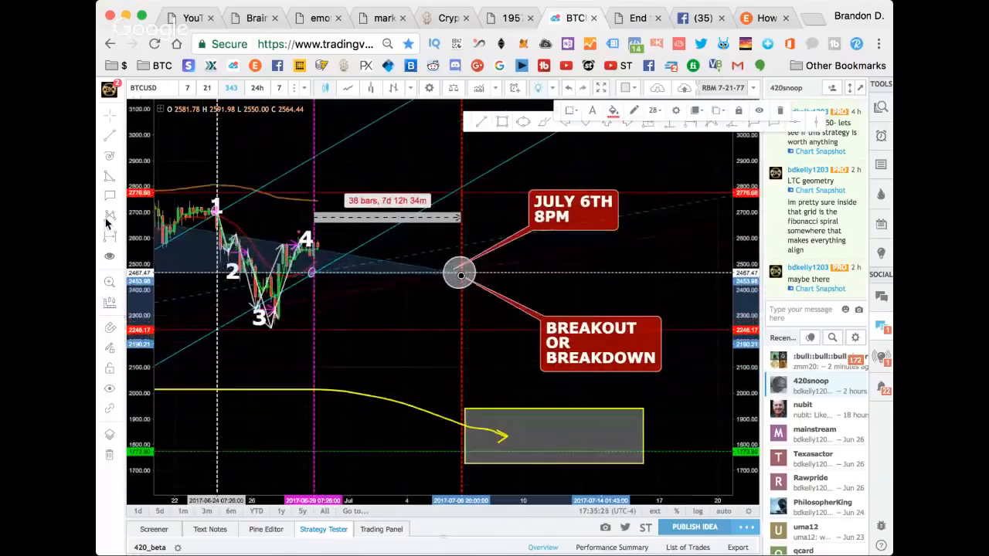
{"action": "left_click", "coordinate": [447, 17]}
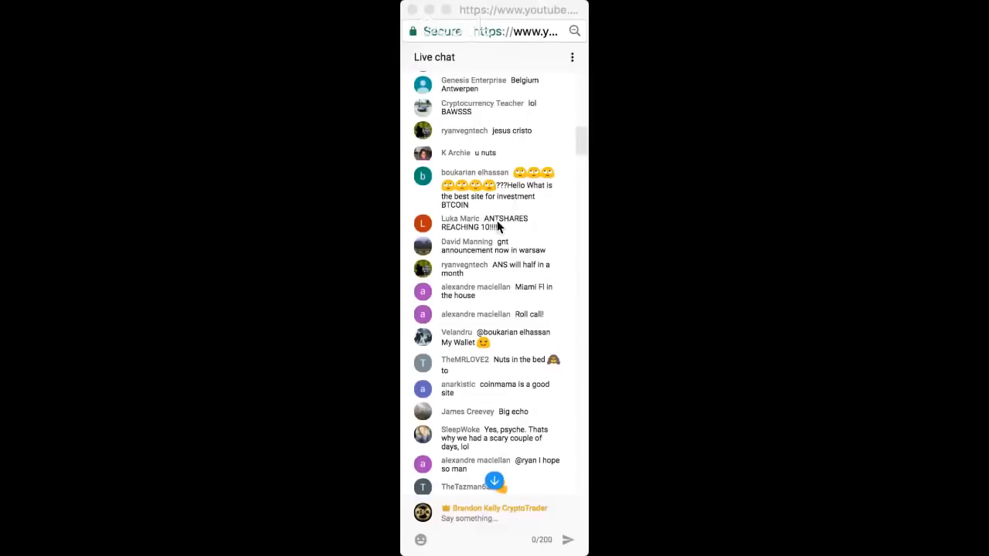
{"action": "scroll", "scroll_direction": "down", "scroll_amount": 3}
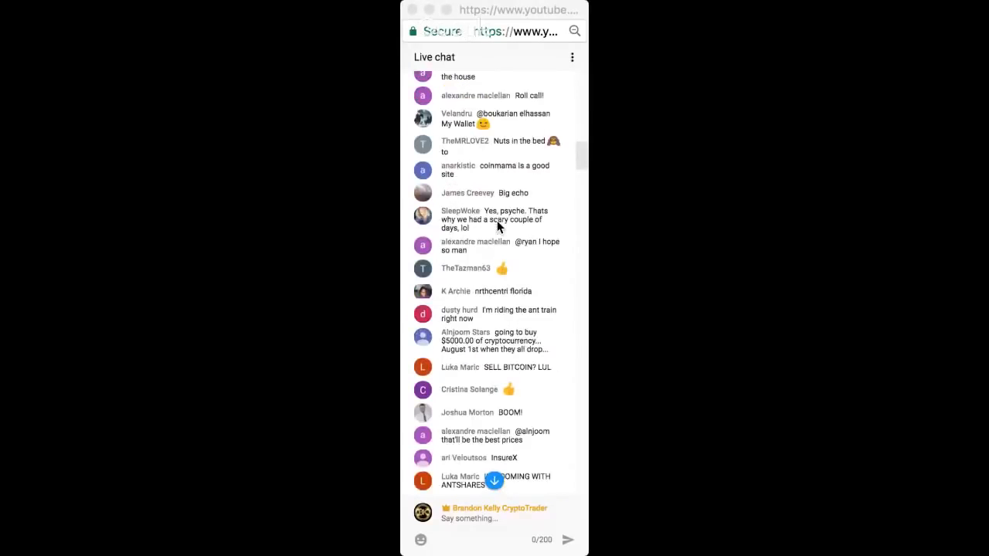
{"action": "scroll", "scroll_direction": "down", "scroll_amount": 3}
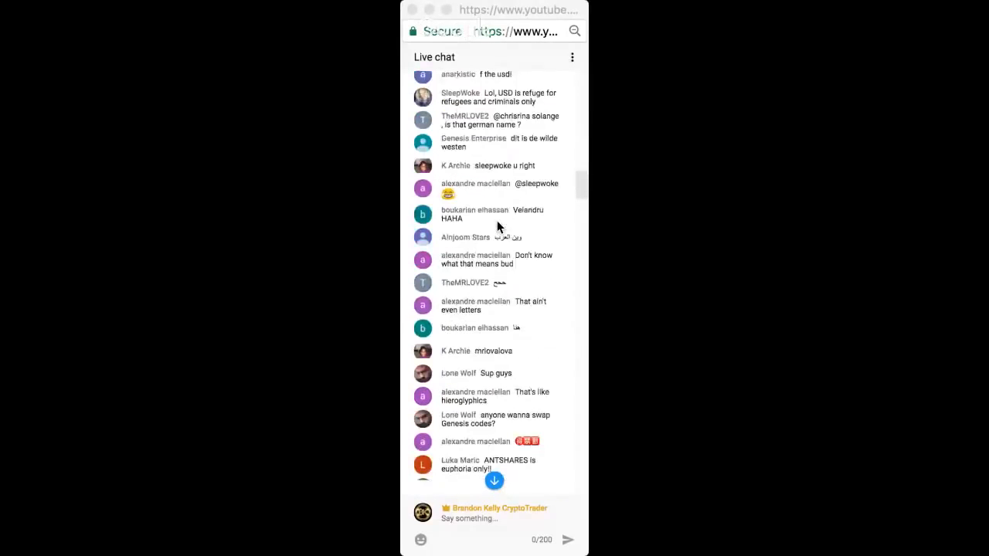
{"action": "scroll", "scroll_direction": "down", "scroll_amount": 3}
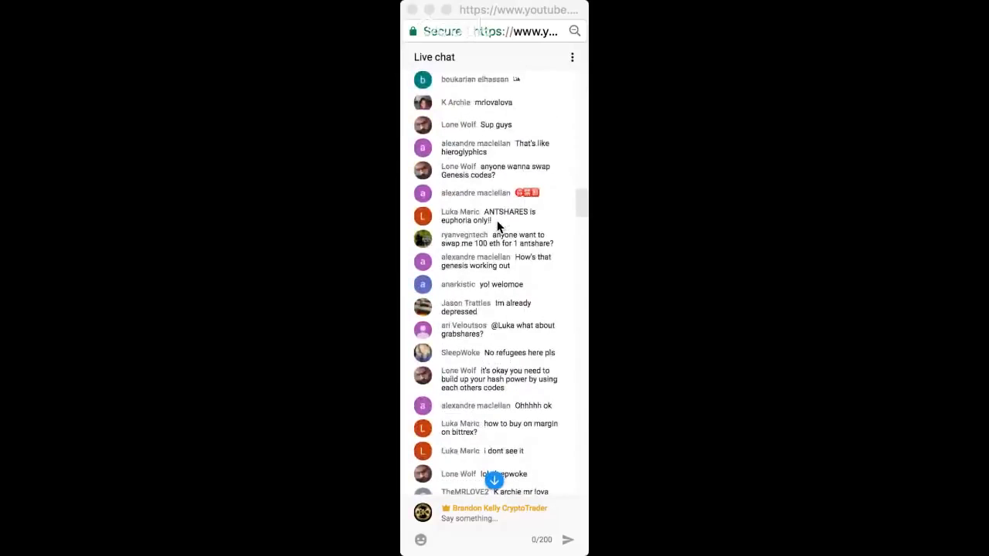
{"action": "scroll", "scroll_direction": "down", "scroll_amount": 3}
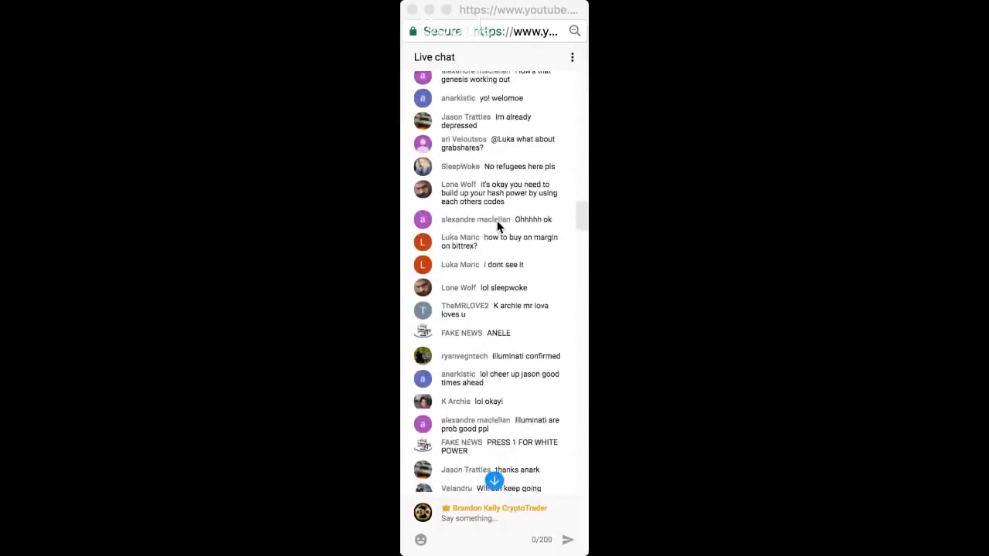
{"action": "scroll", "scroll_direction": "down", "scroll_amount": 3}
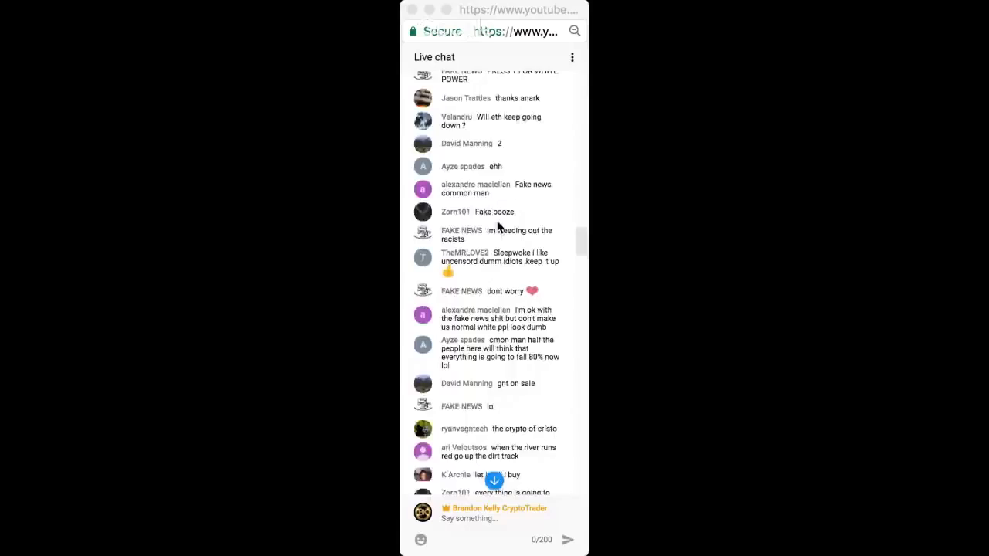
{"action": "scroll", "scroll_direction": "down", "scroll_amount": 3}
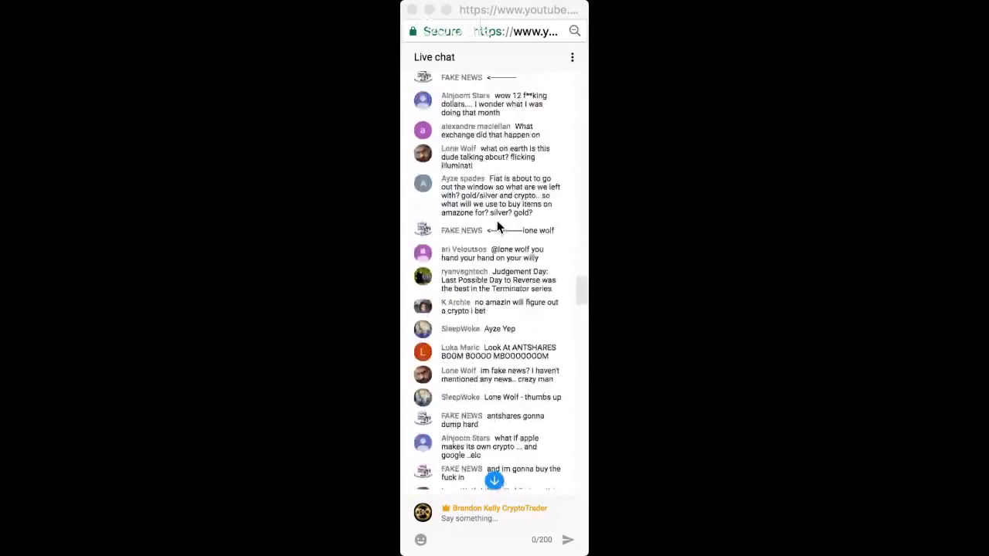
{"action": "scroll", "scroll_direction": "down", "scroll_amount": 3}
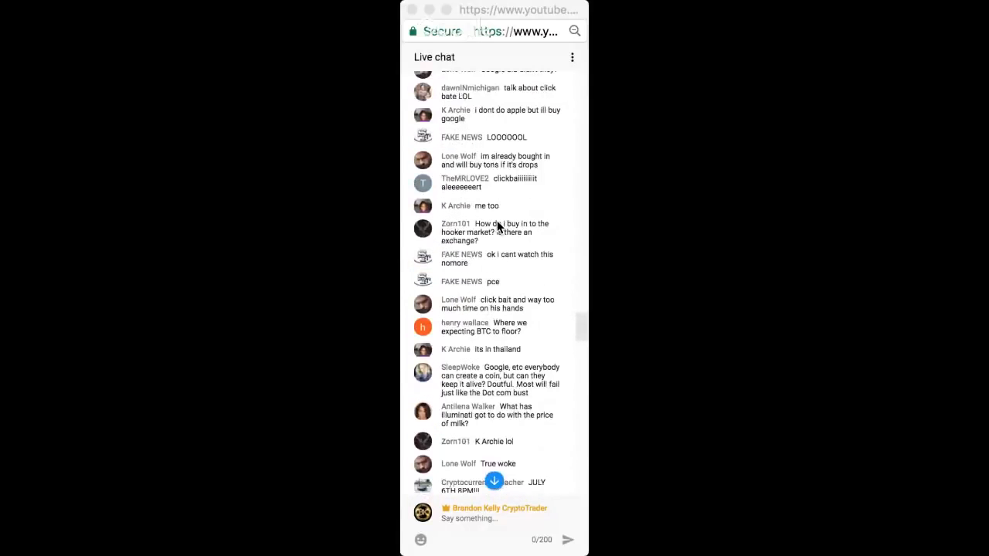
{"action": "scroll", "scroll_direction": "down", "scroll_amount": 3}
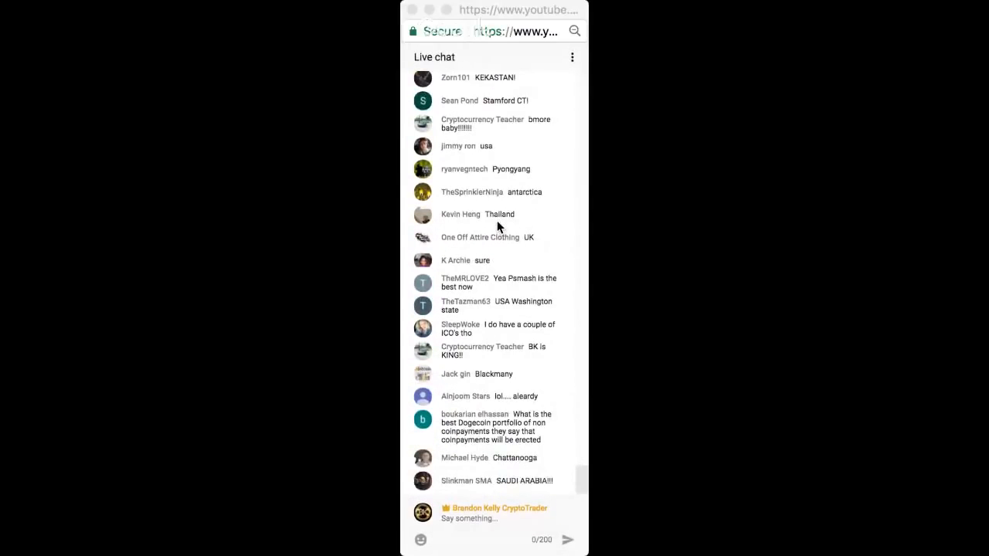
{"action": "scroll", "scroll_direction": "down", "scroll_amount": 3}
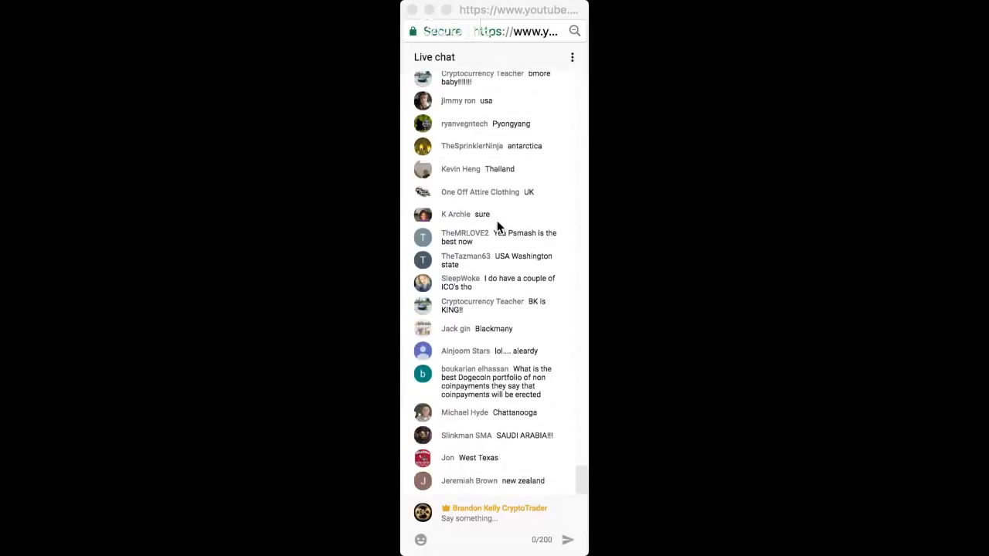
{"action": "scroll", "scroll_direction": "down", "scroll_amount": 3}
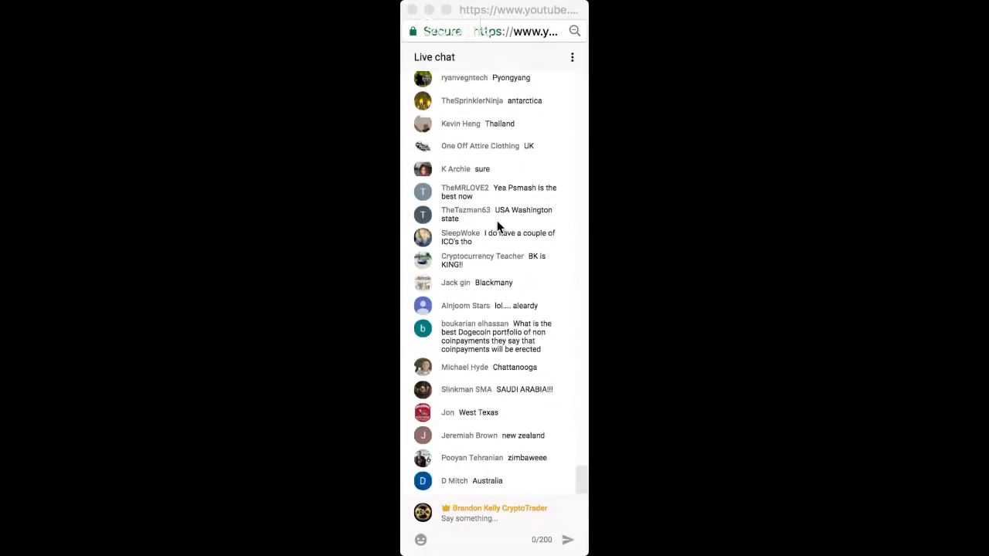
{"action": "scroll", "scroll_direction": "up", "scroll_amount": 3}
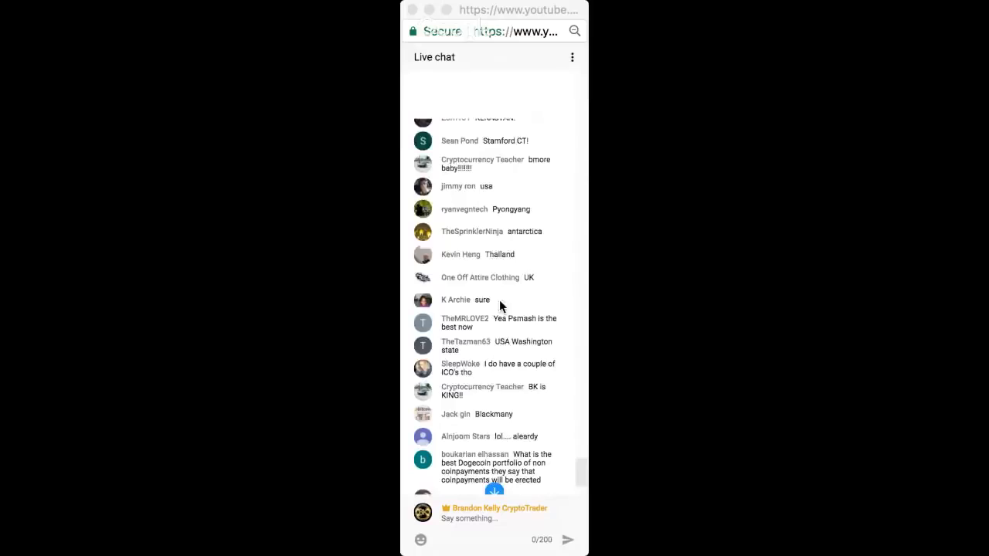
{"action": "scroll", "scroll_direction": "down", "scroll_amount": 3}
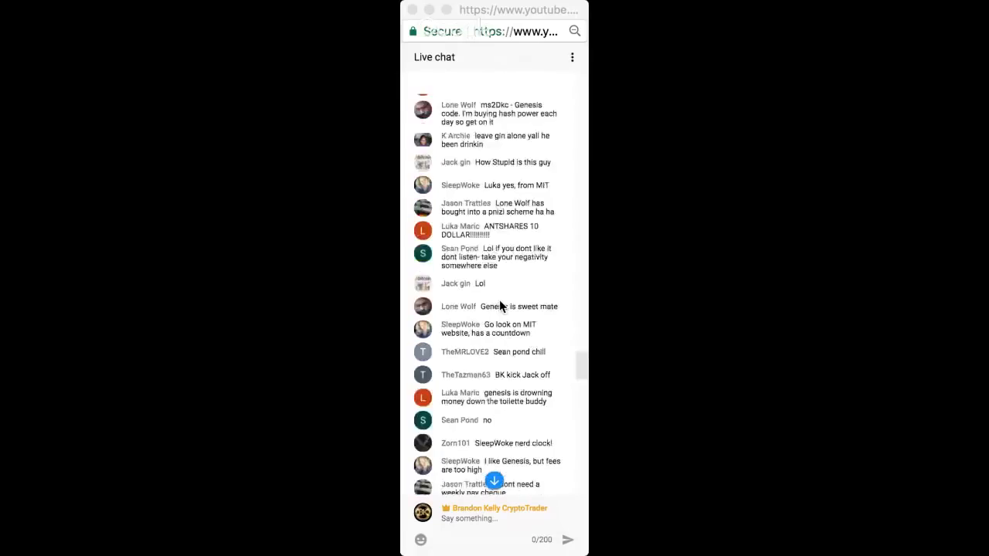
{"action": "scroll", "scroll_direction": "down", "scroll_amount": 3}
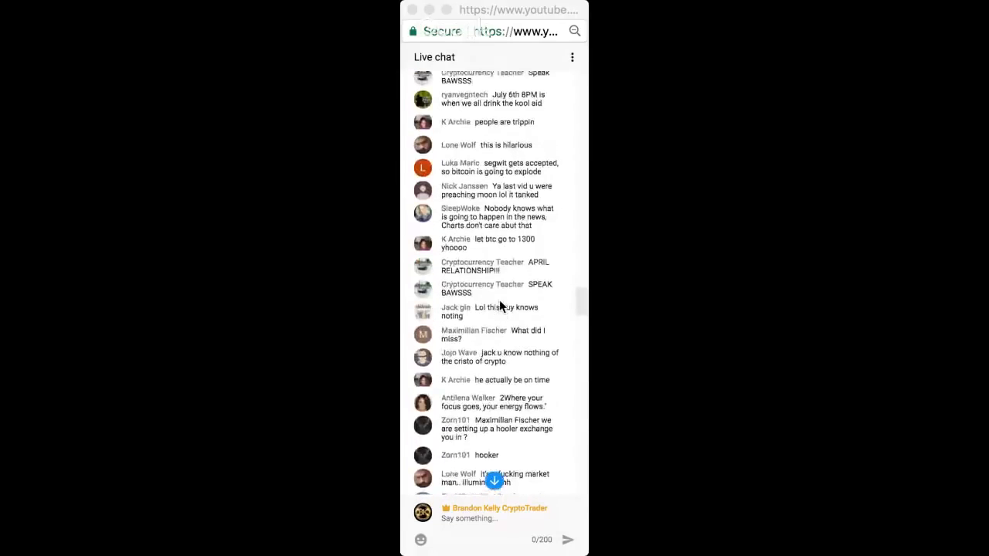
{"action": "scroll", "scroll_direction": "down", "scroll_amount": 3}
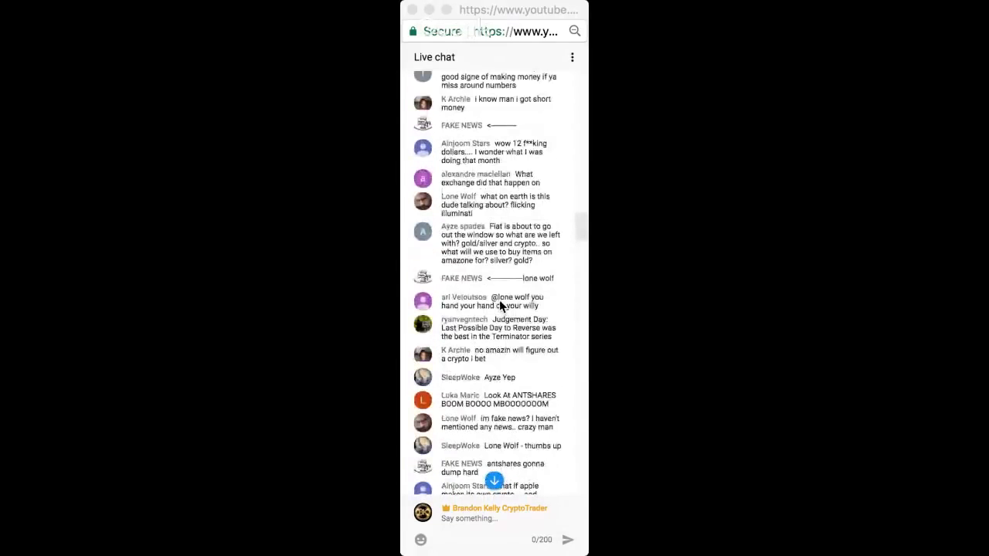